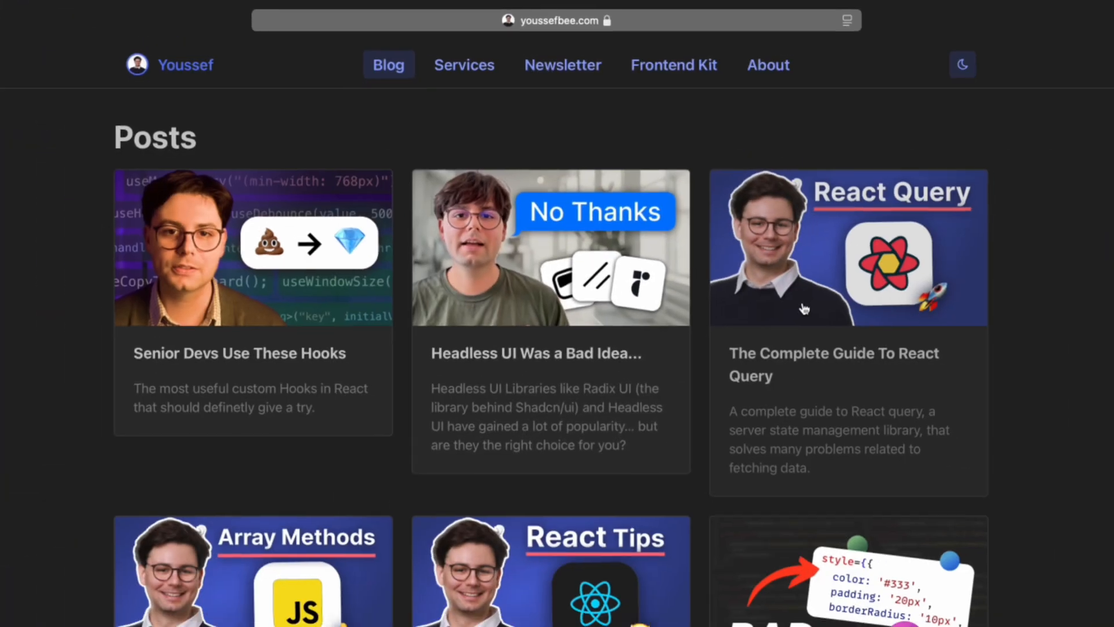
Step: View the 'Senior Devs Use These Hooks' post, then go back home via the Youssef logo
click(252, 353)
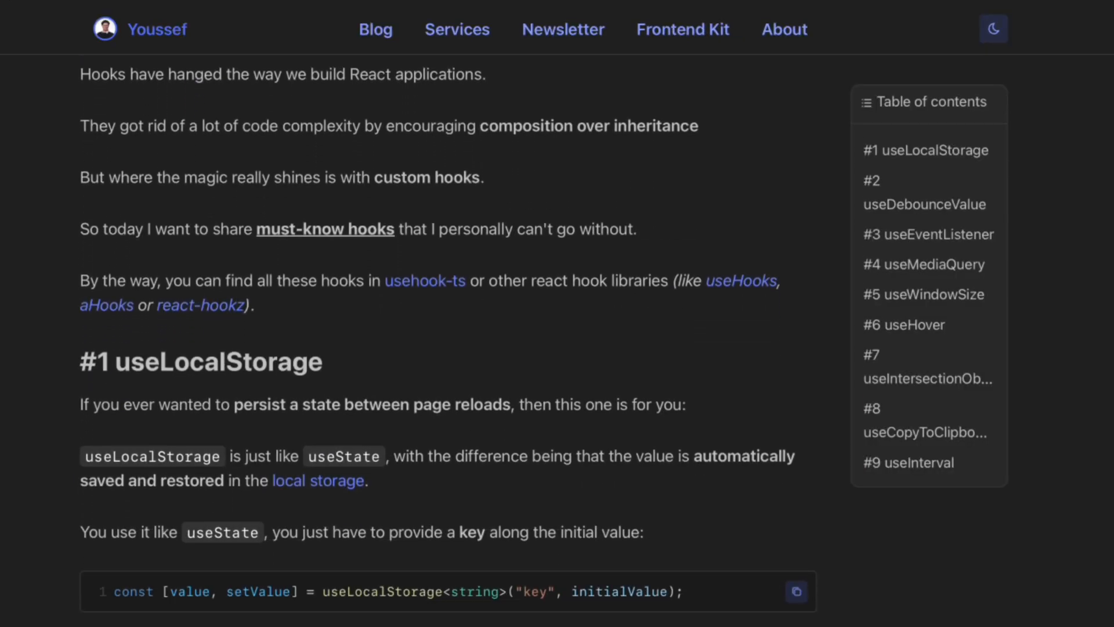
click(457, 29)
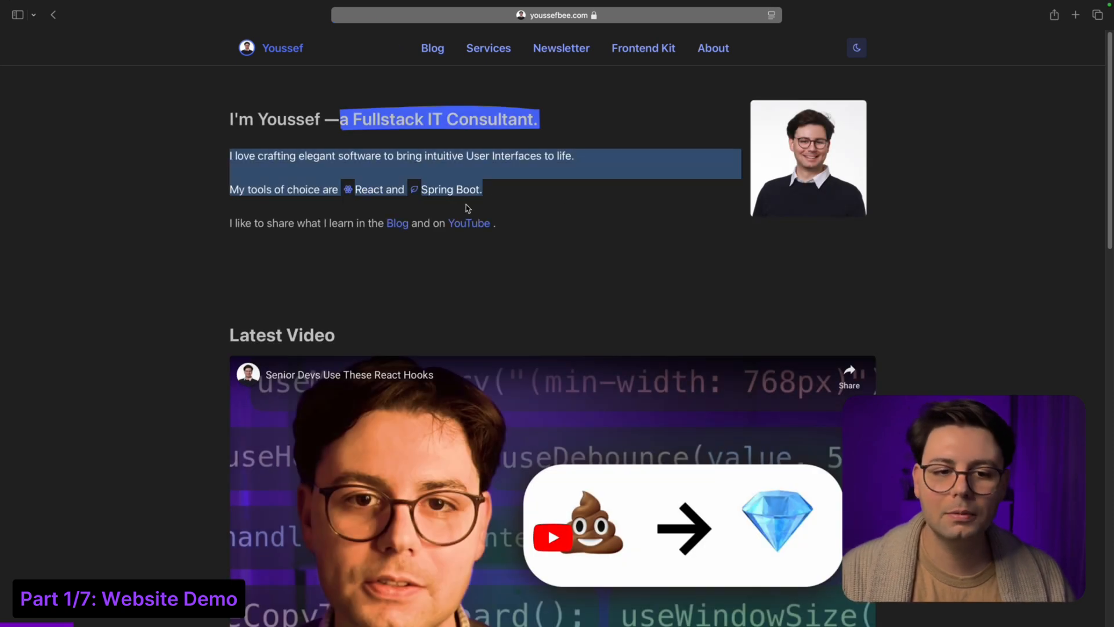
Step: Scroll the home page and reach the custom hooks blog post
scroll(down, 3)
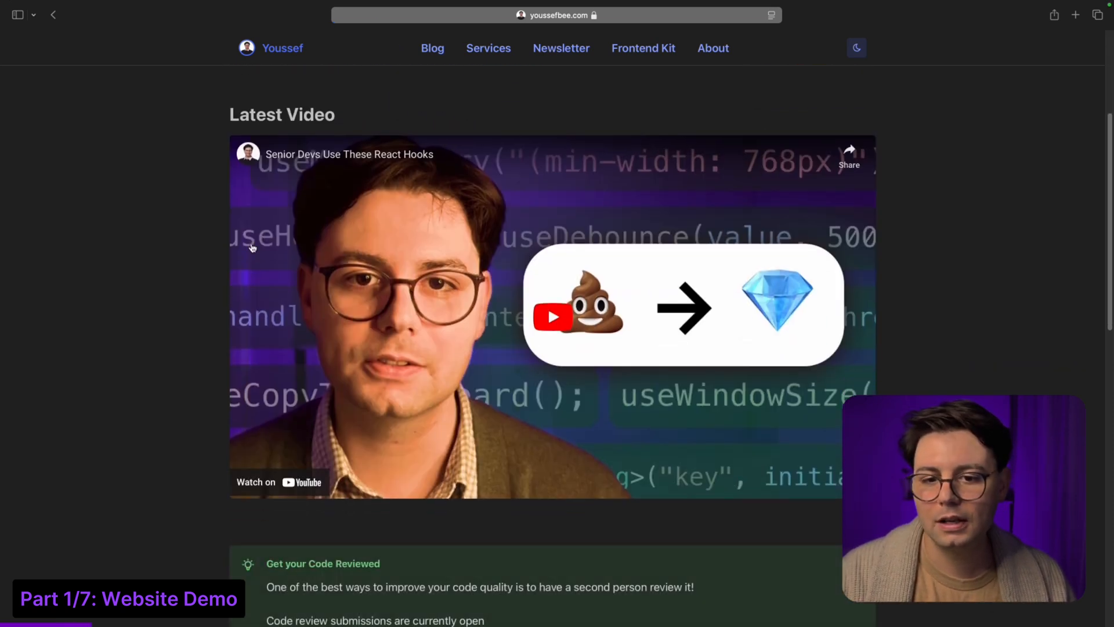
scroll(down, 3)
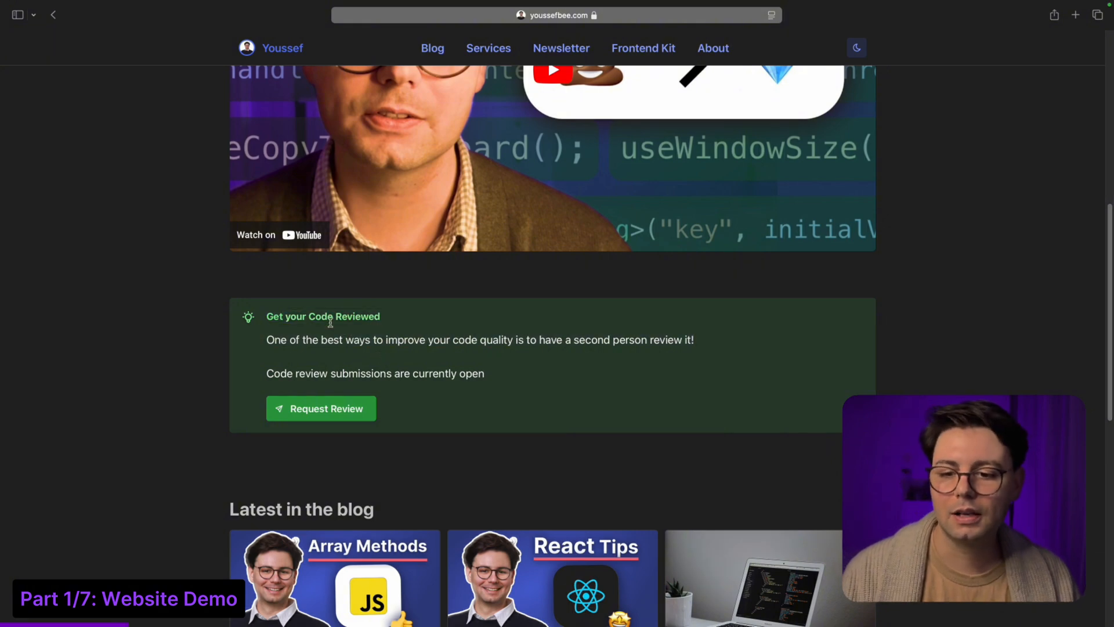
mouse_move(330, 336)
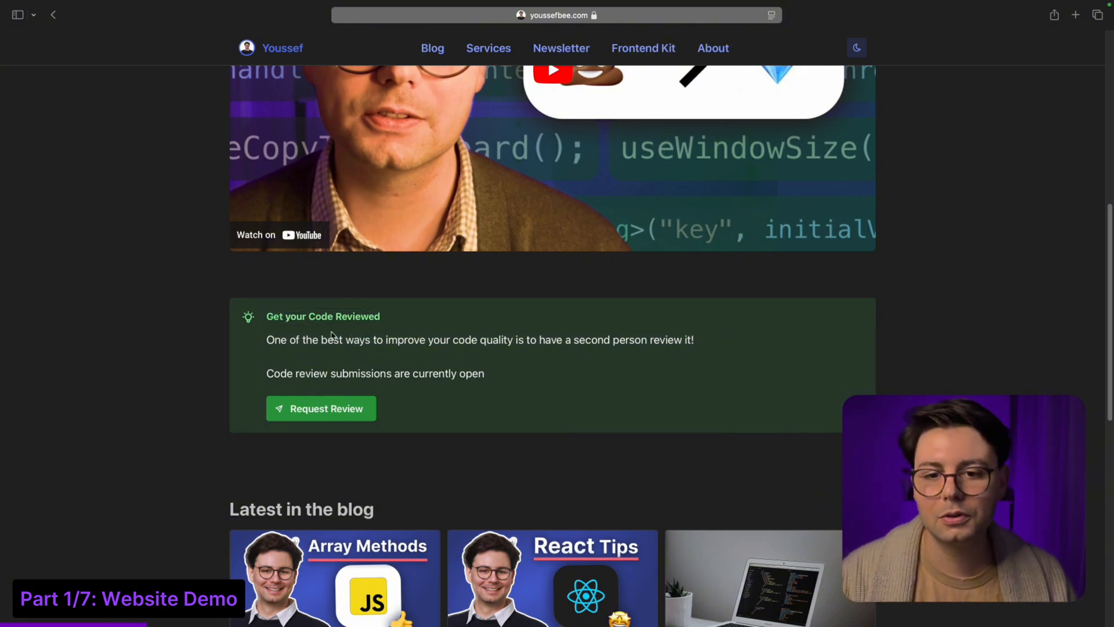
scroll(down, 3)
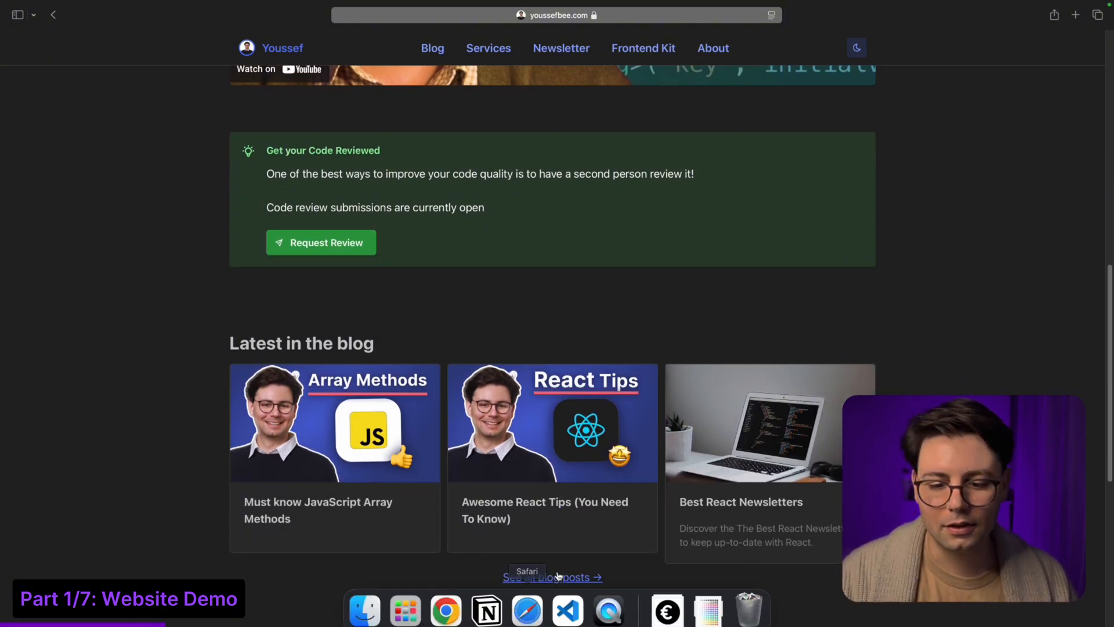
click(432, 47)
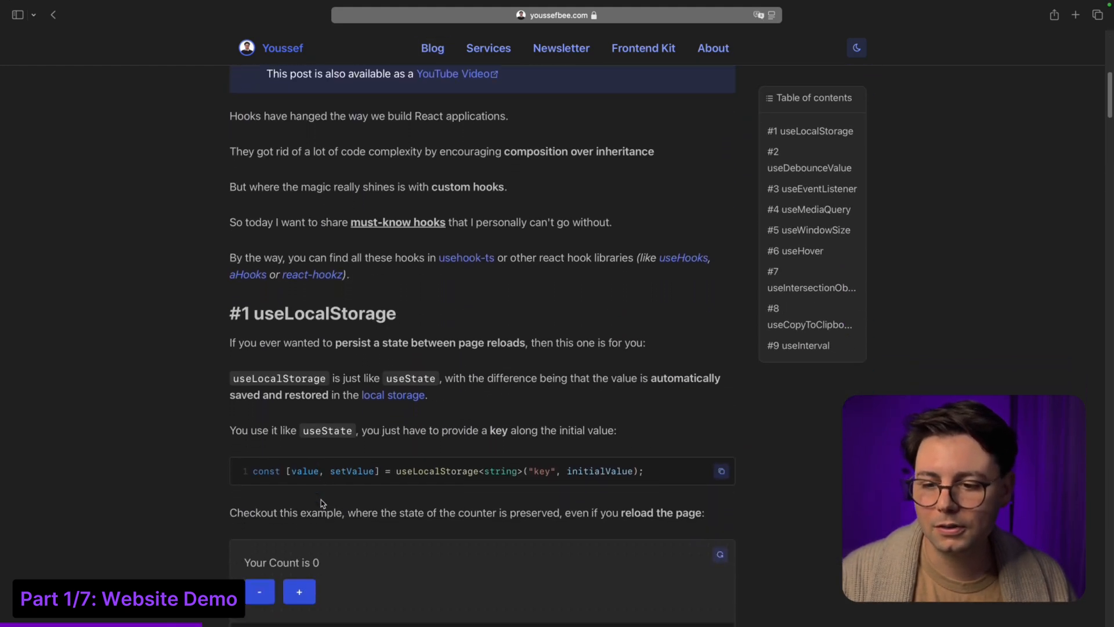
Step: Increment the useLocalStorage counter demo to 2, then go to the Blog posts listing
scroll(down, 3)
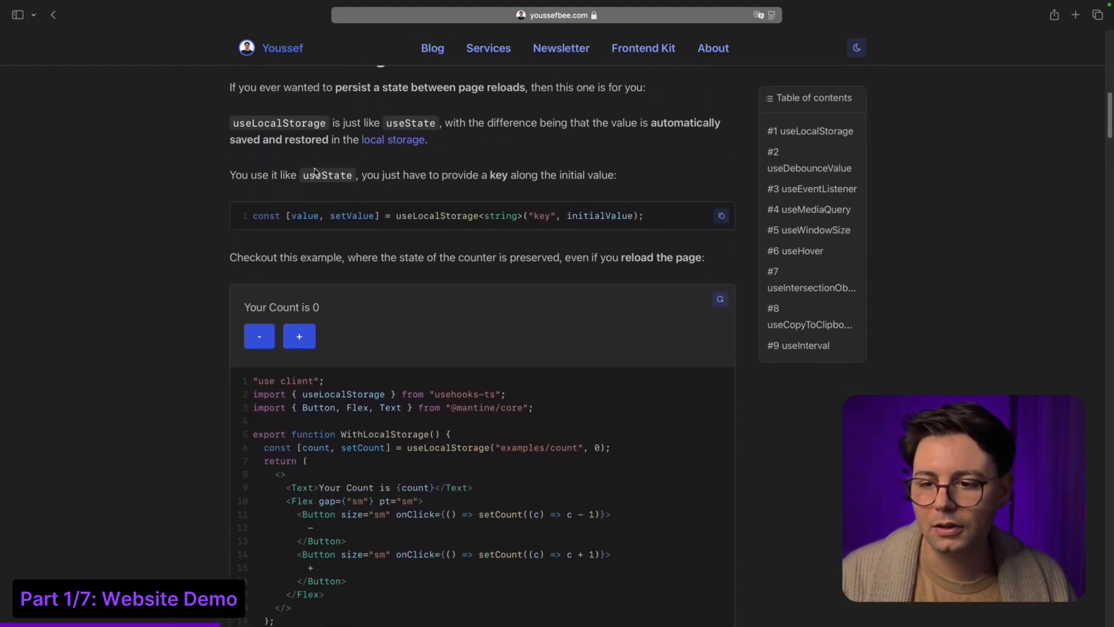
mouse_move(507, 217)
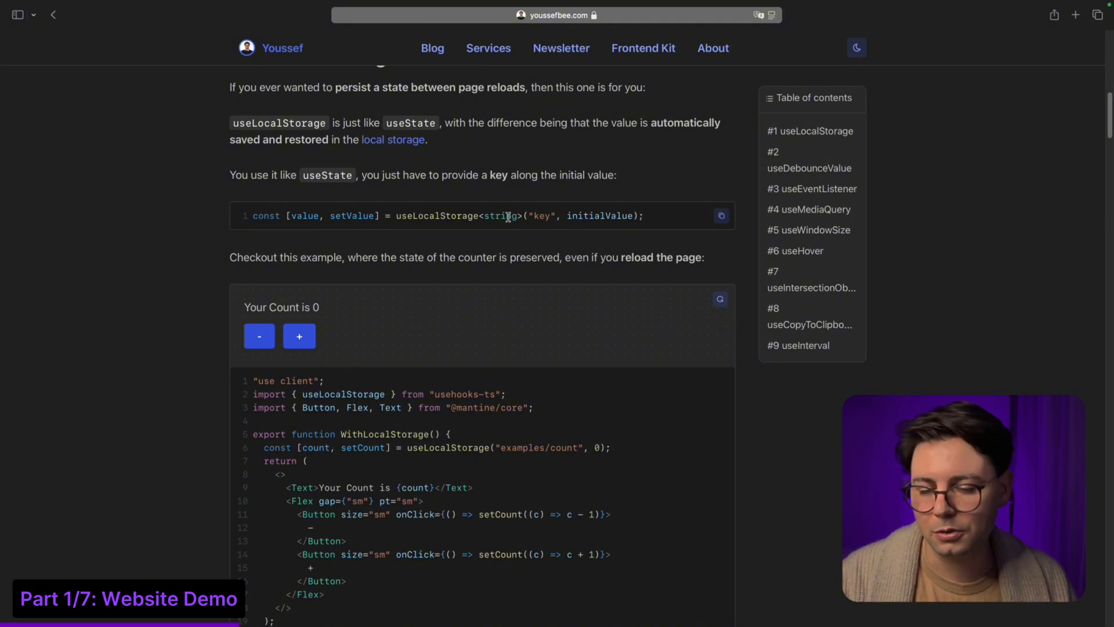
scroll(down, 3)
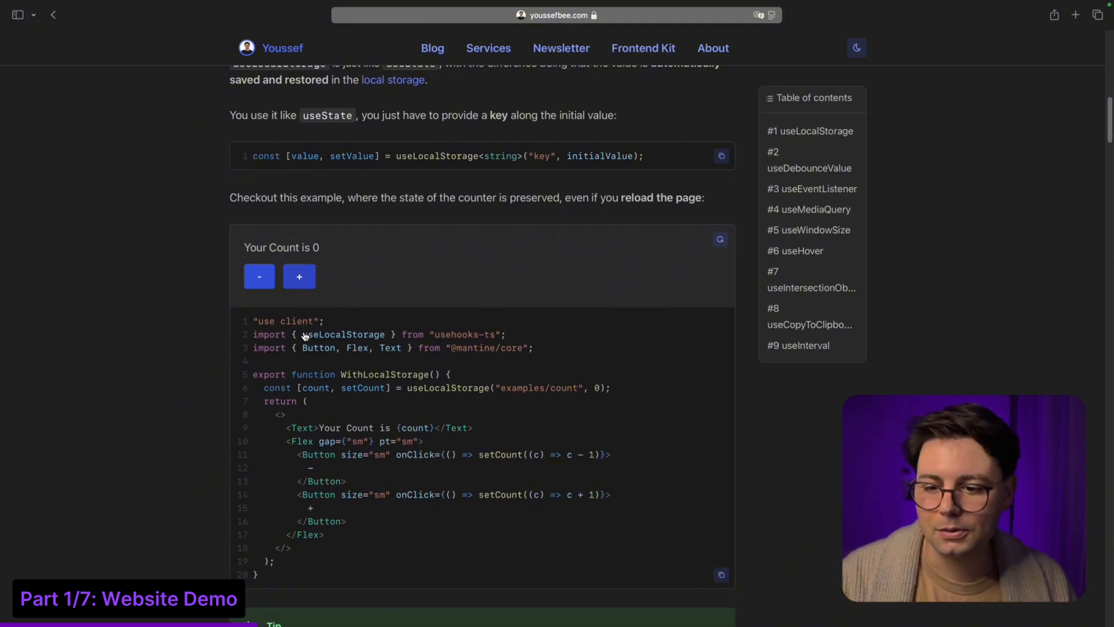
click(298, 276)
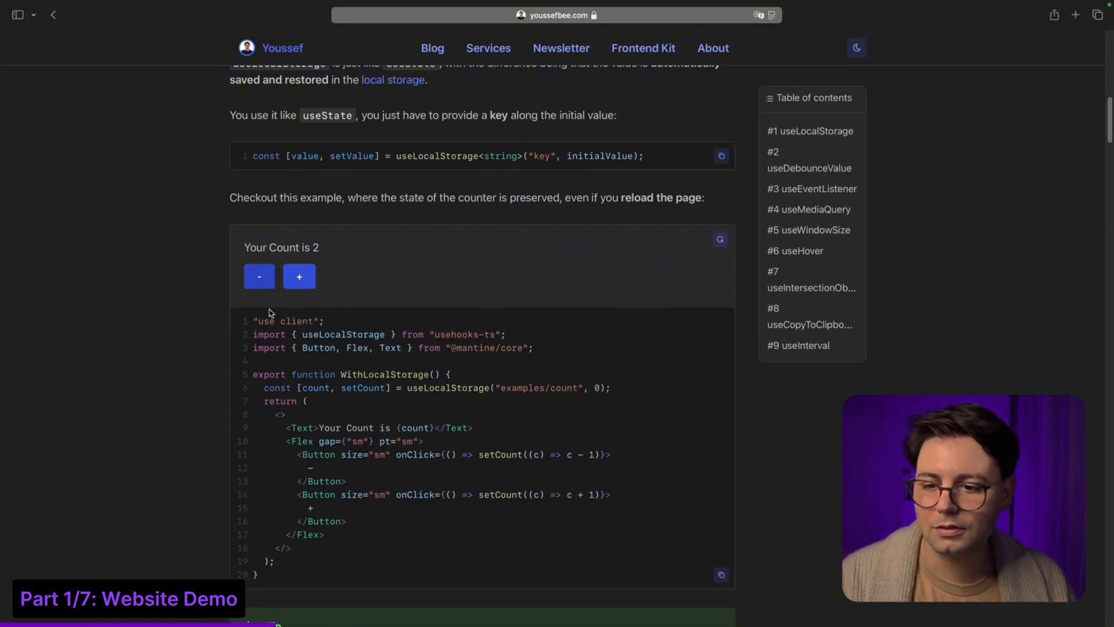
click(432, 48)
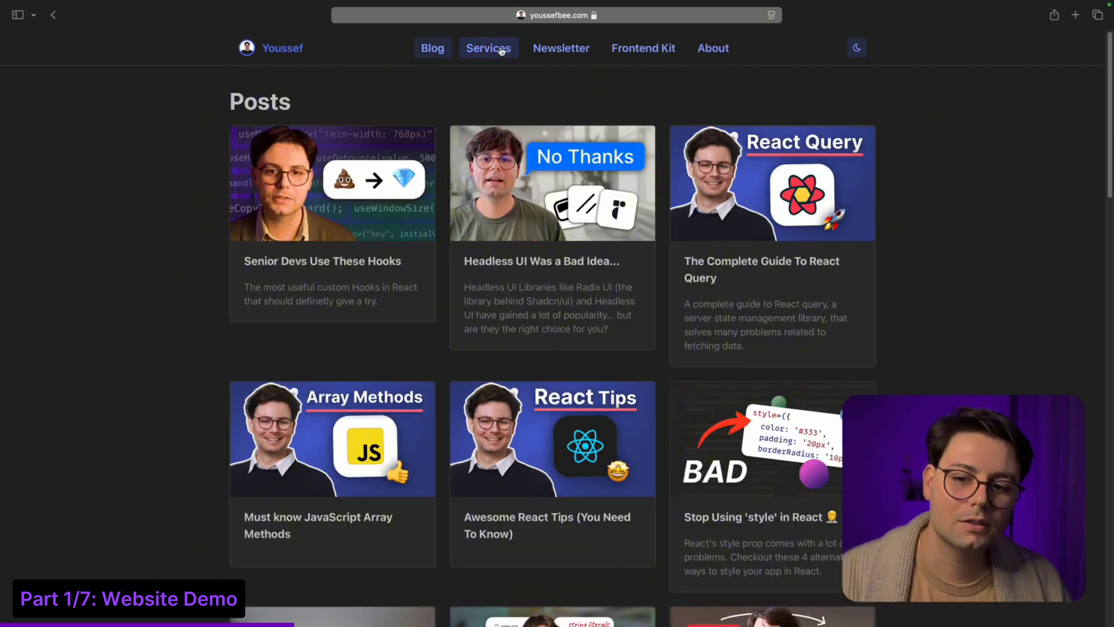
Step: Browse the Services page from the service cards and How I Work down to the consultation call section
click(489, 47)
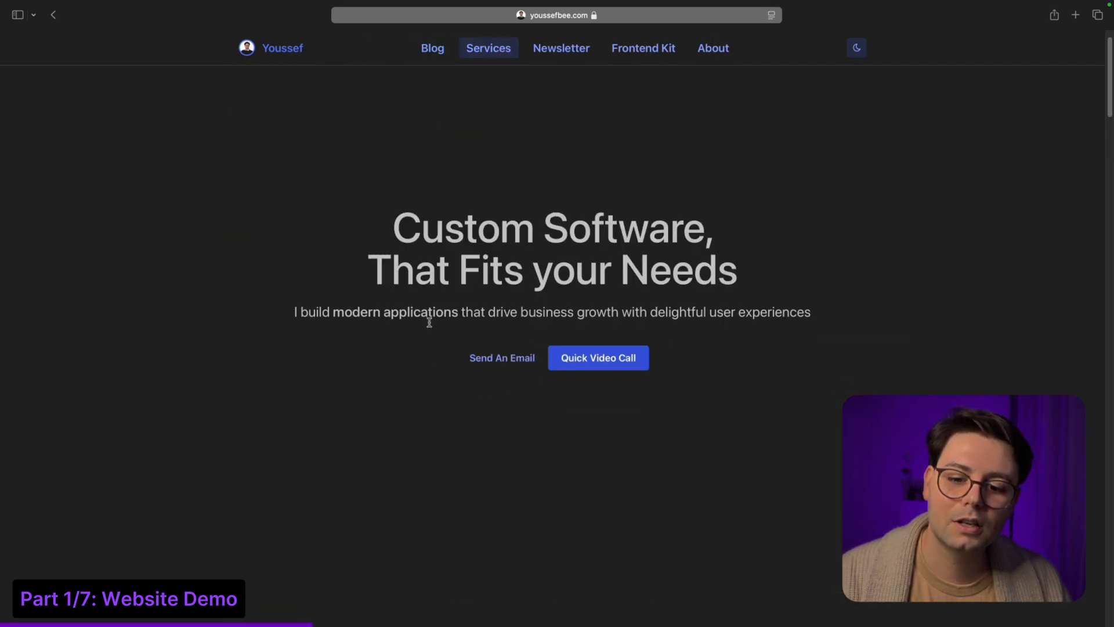
scroll(down, 3)
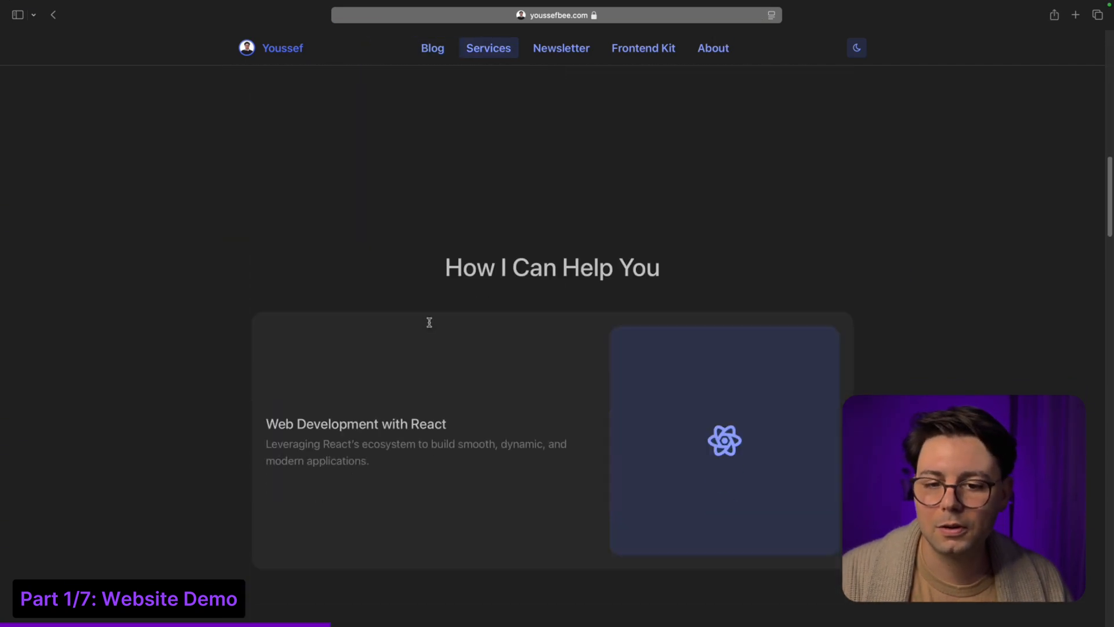
scroll(down, 3)
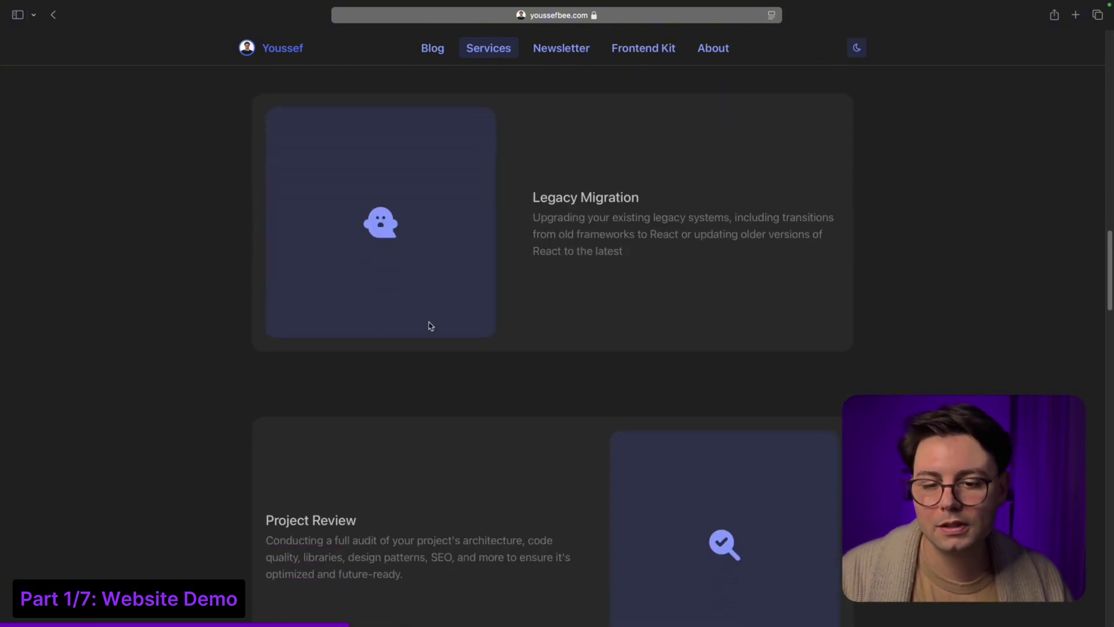
scroll(down, 3)
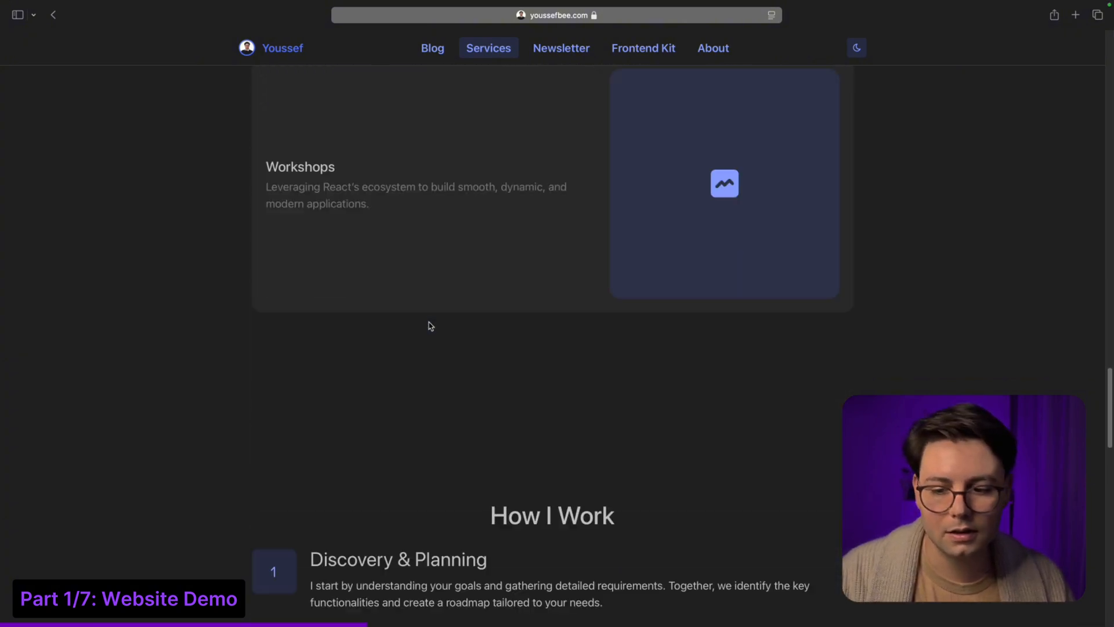
scroll(down, 3)
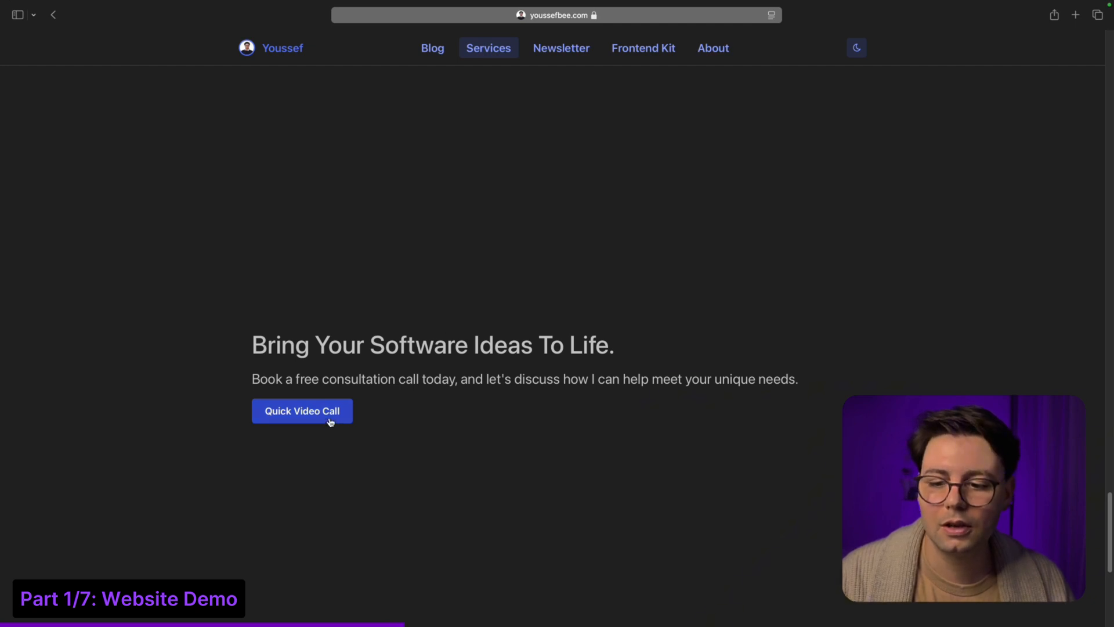
click(302, 411)
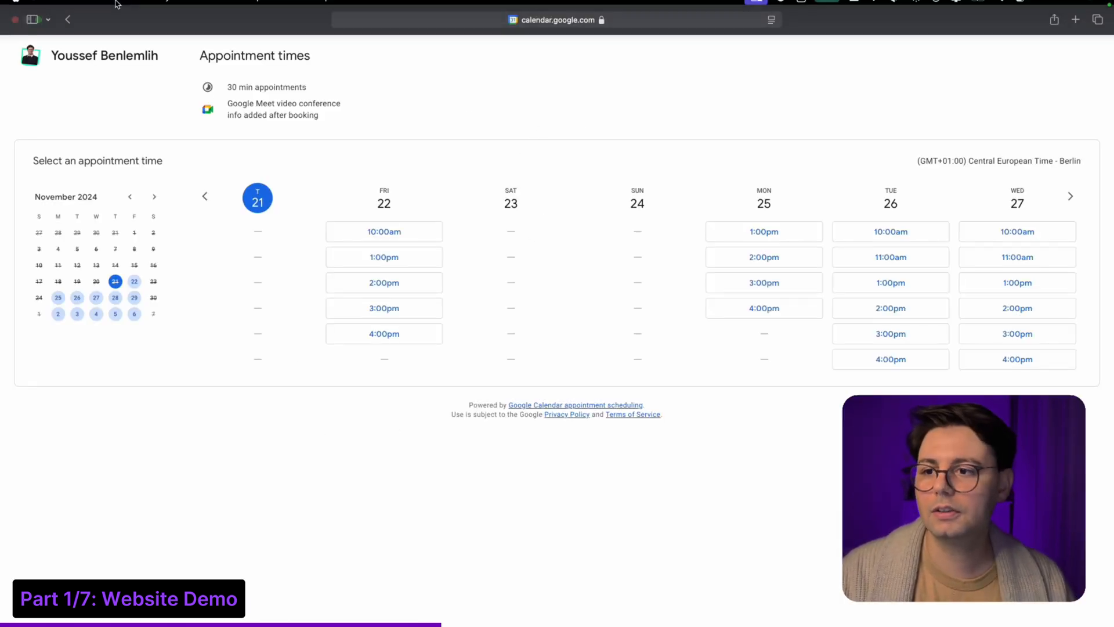
mouse_move(97, 28)
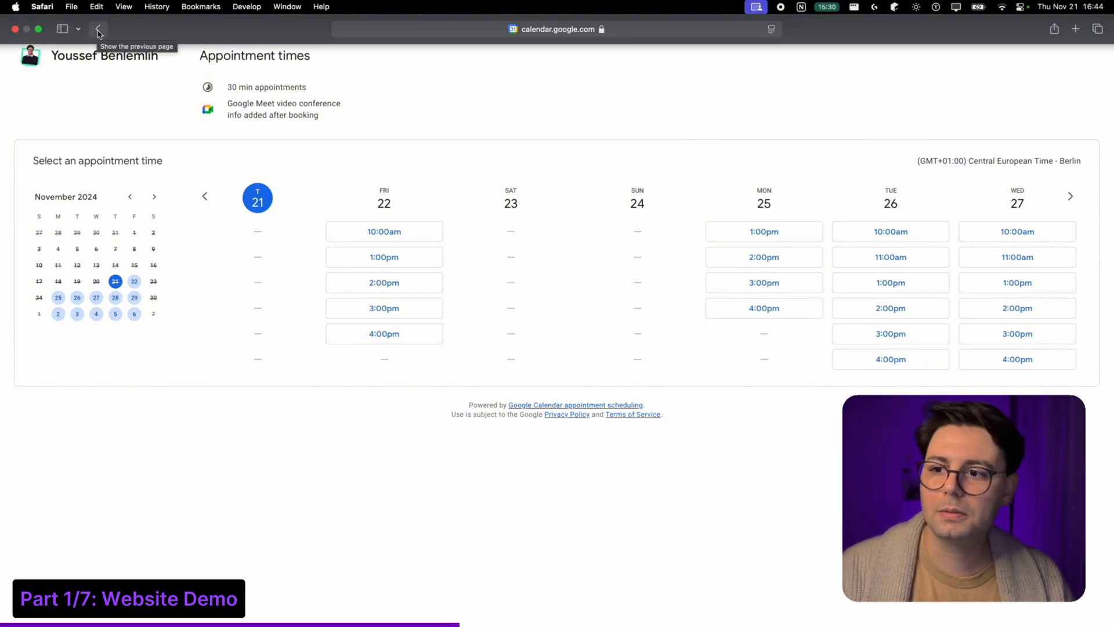
click(98, 28)
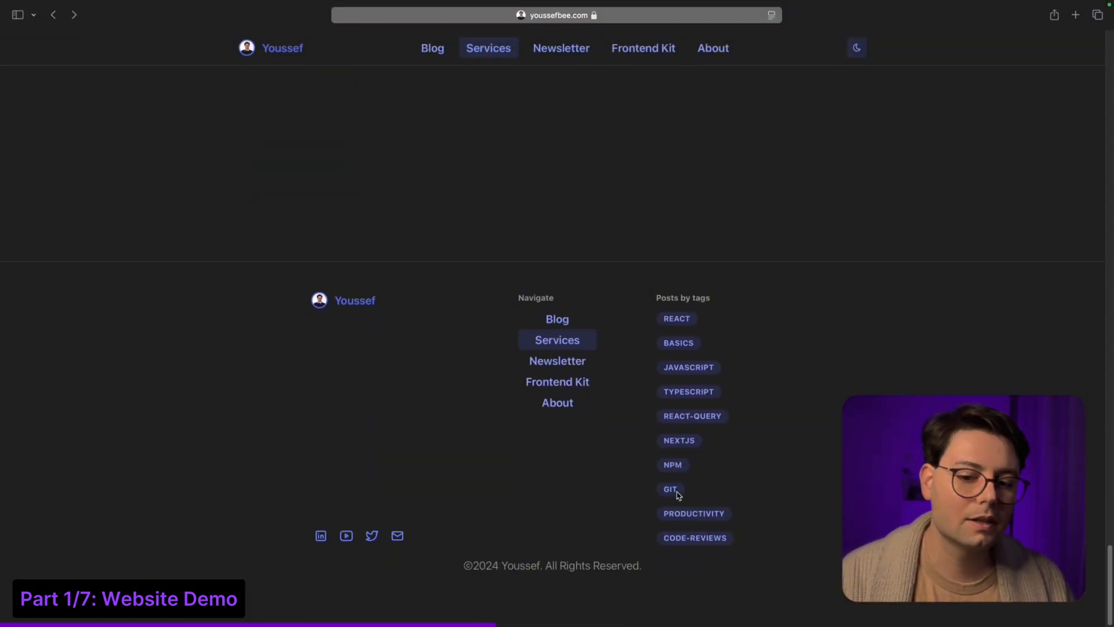
Step: From the Newsletter page, read the issue 'The Power of Sharing in Development'
click(560, 48)
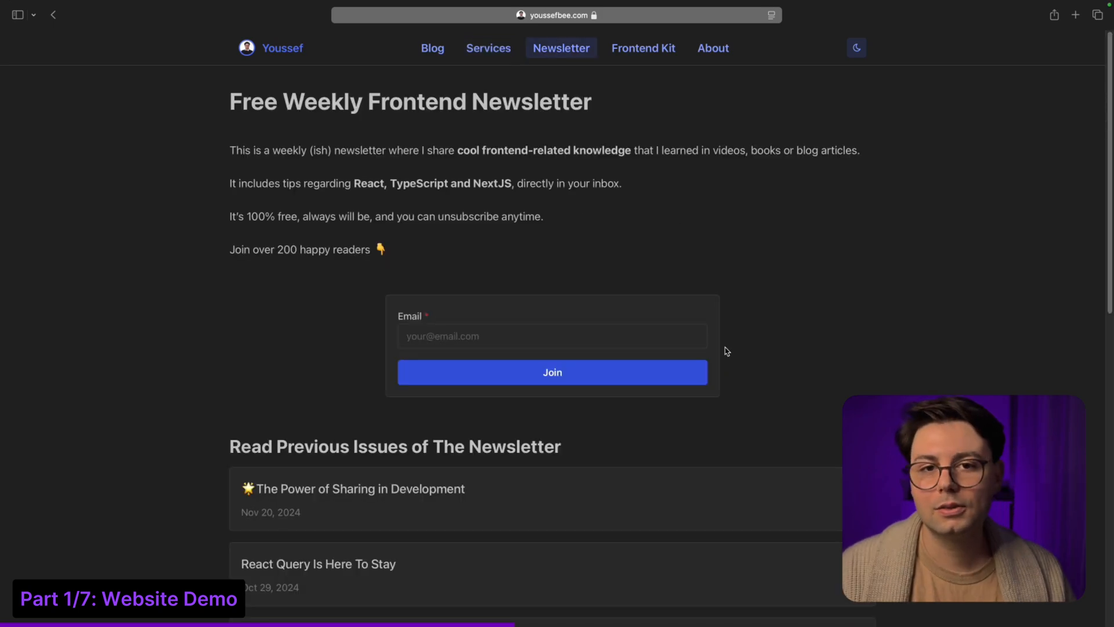
mouse_move(748, 375)
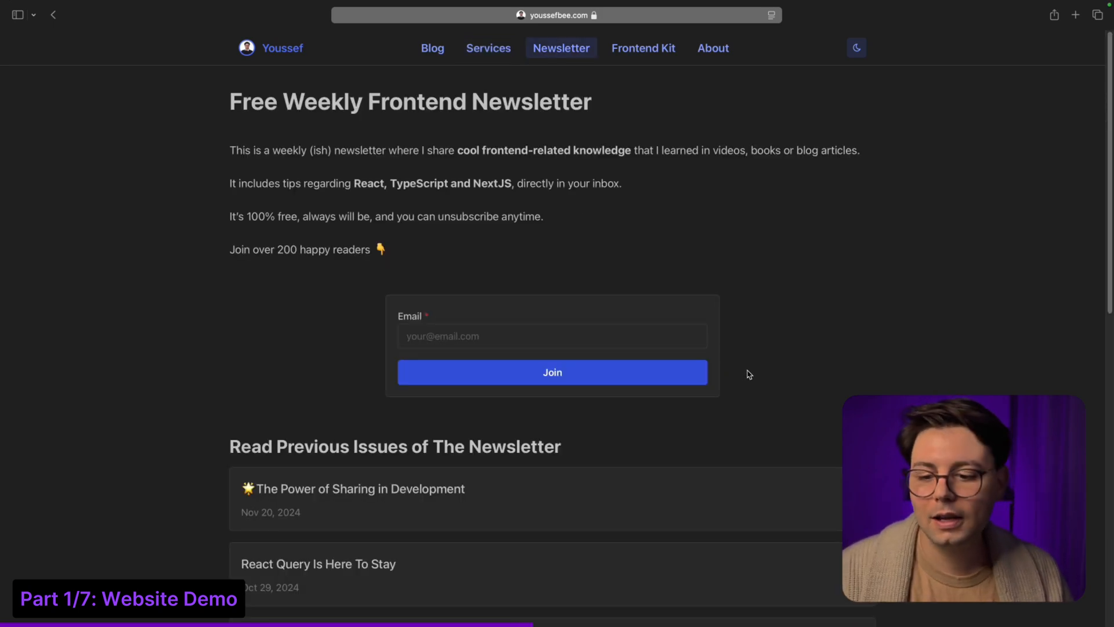
click(352, 489)
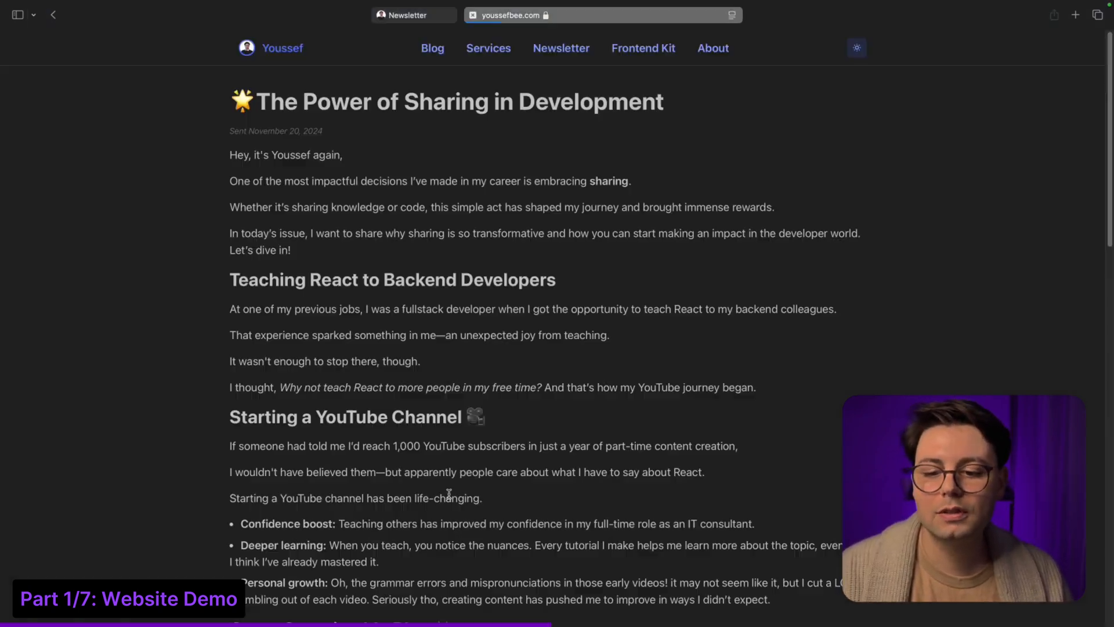
scroll(down, 3)
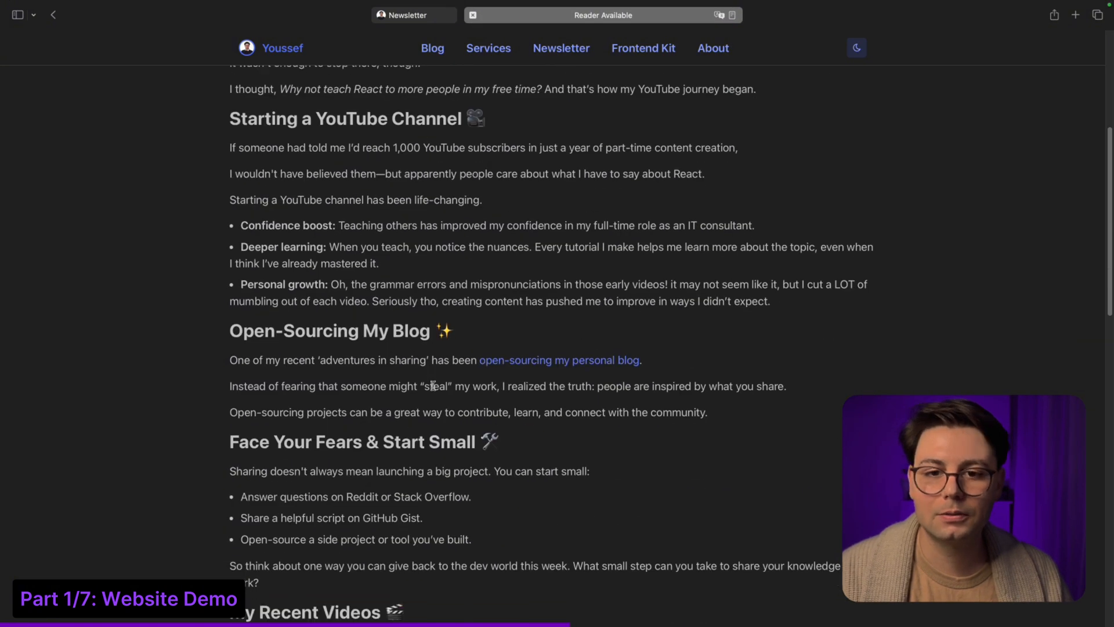
Step: Browse the Frontend Kit page to its FAQ and choose 'Join Newsletter & Download for Free'
click(642, 48)
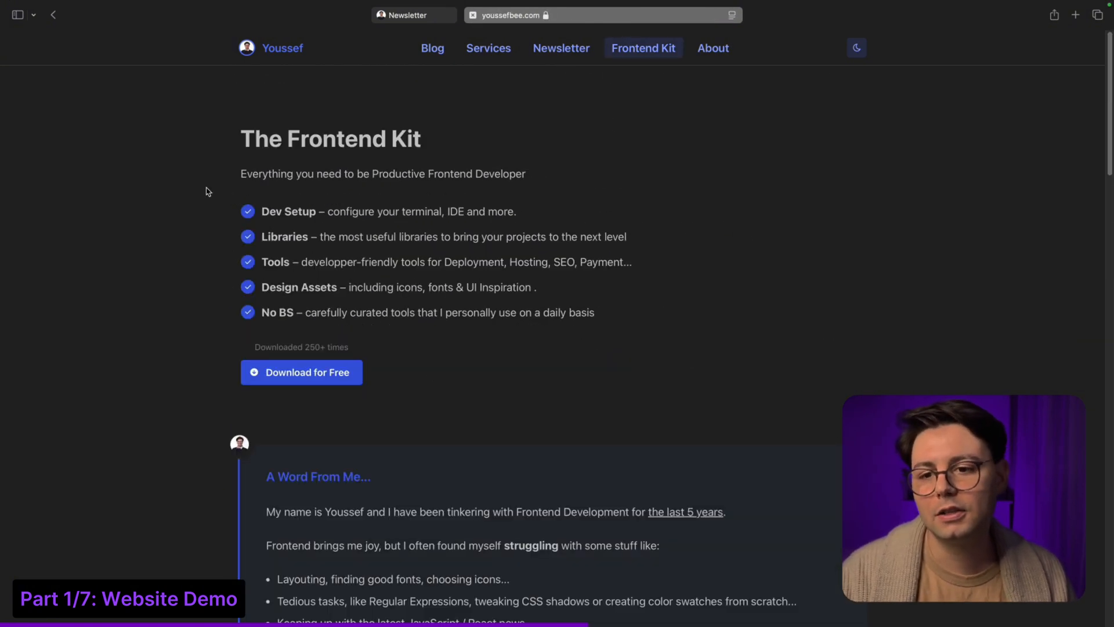
mouse_move(300, 382)
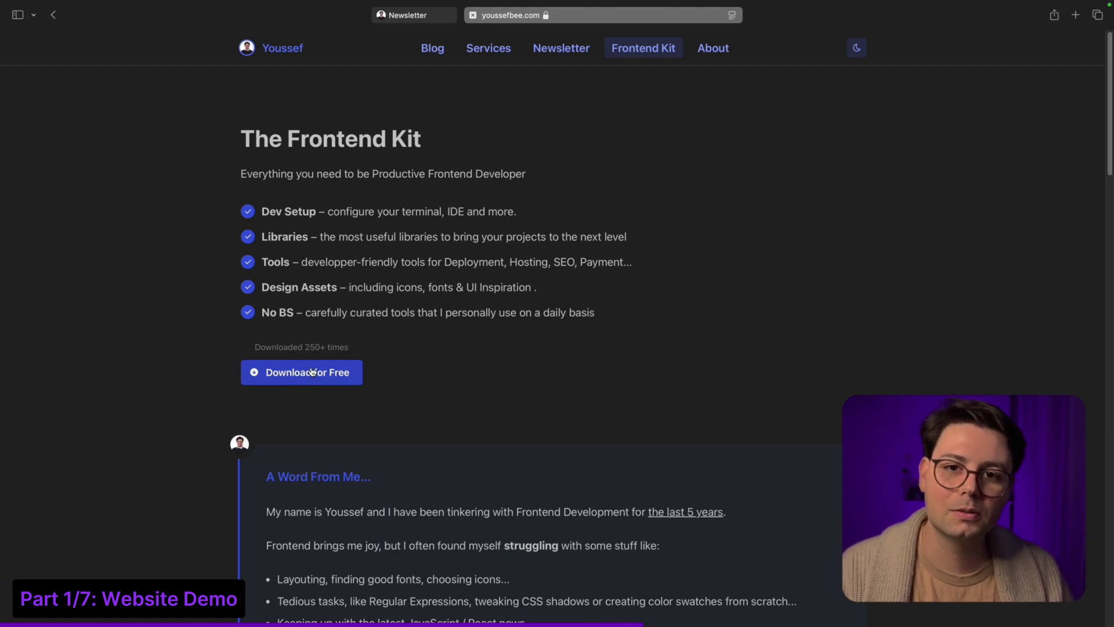
scroll(down, 3)
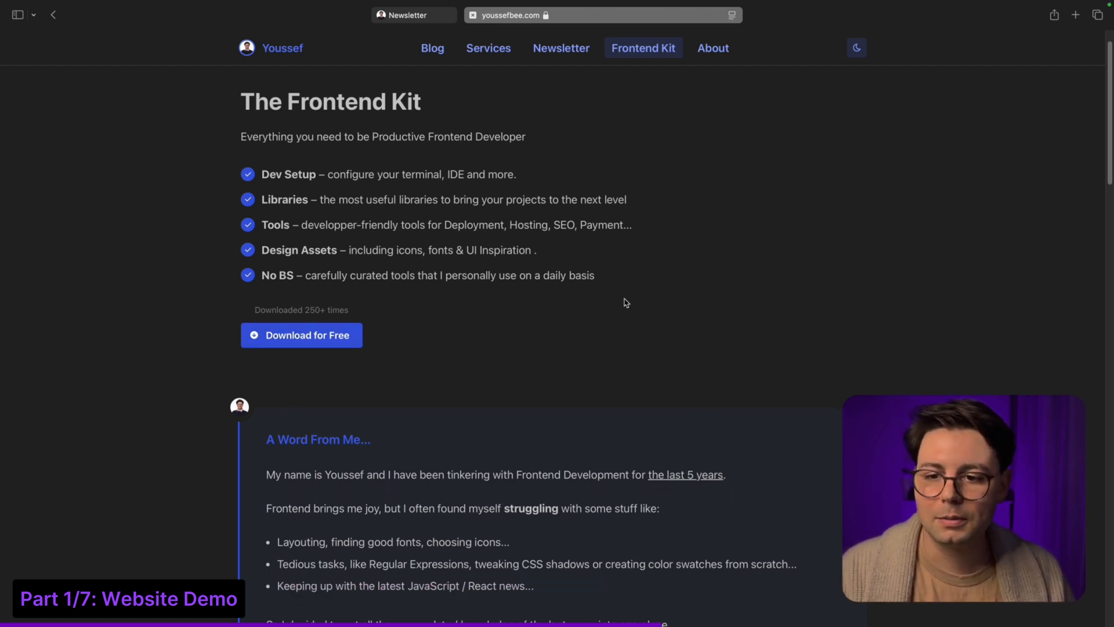
scroll(down, 3)
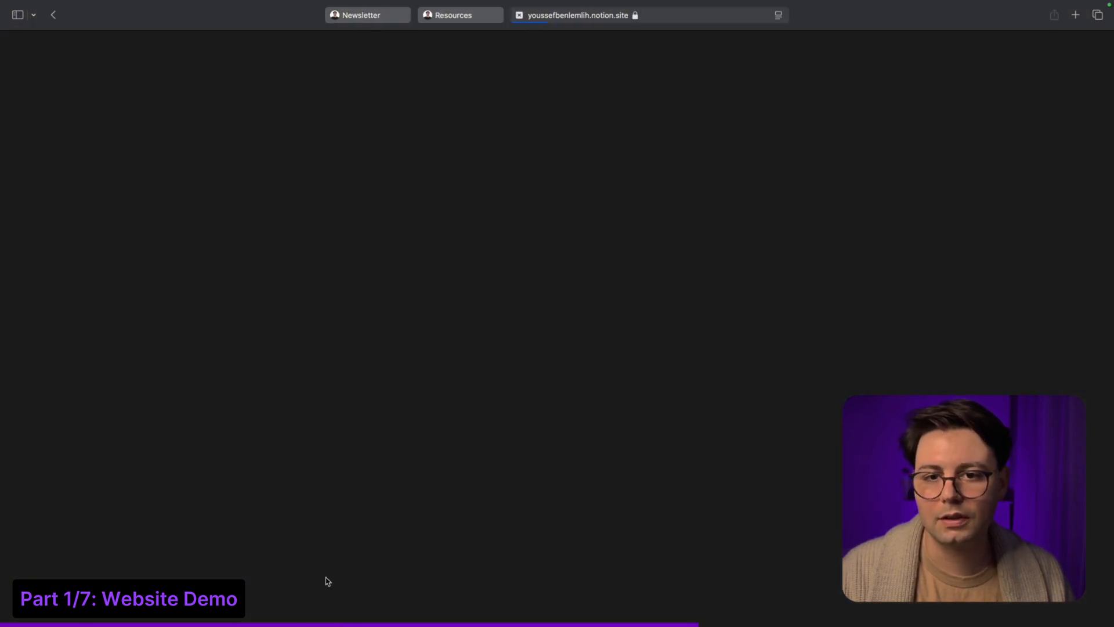
click(460, 15)
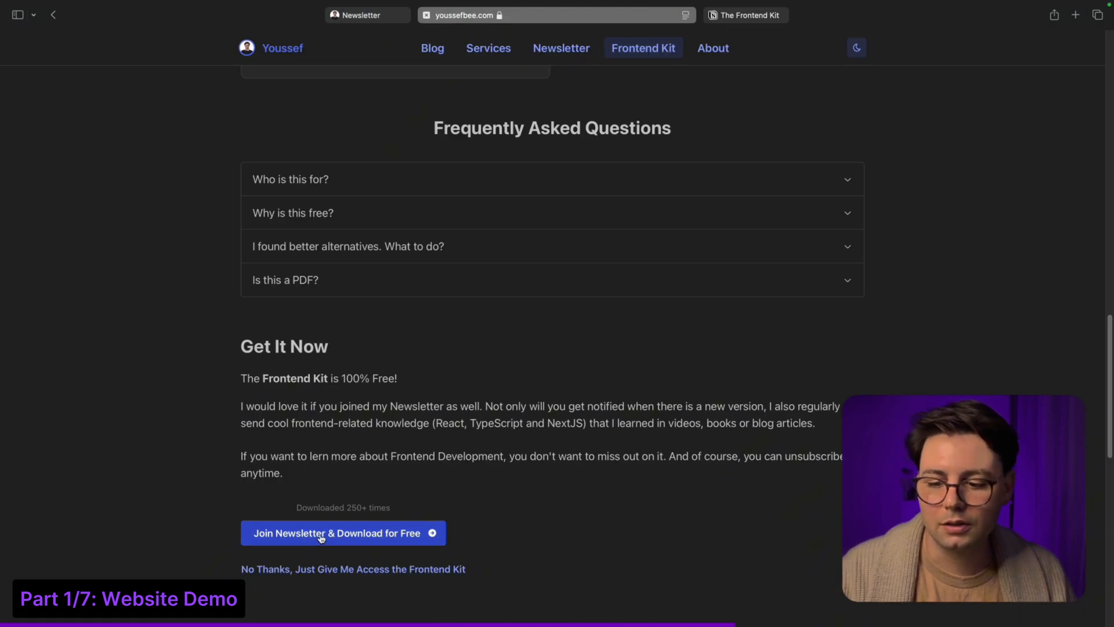
click(342, 533)
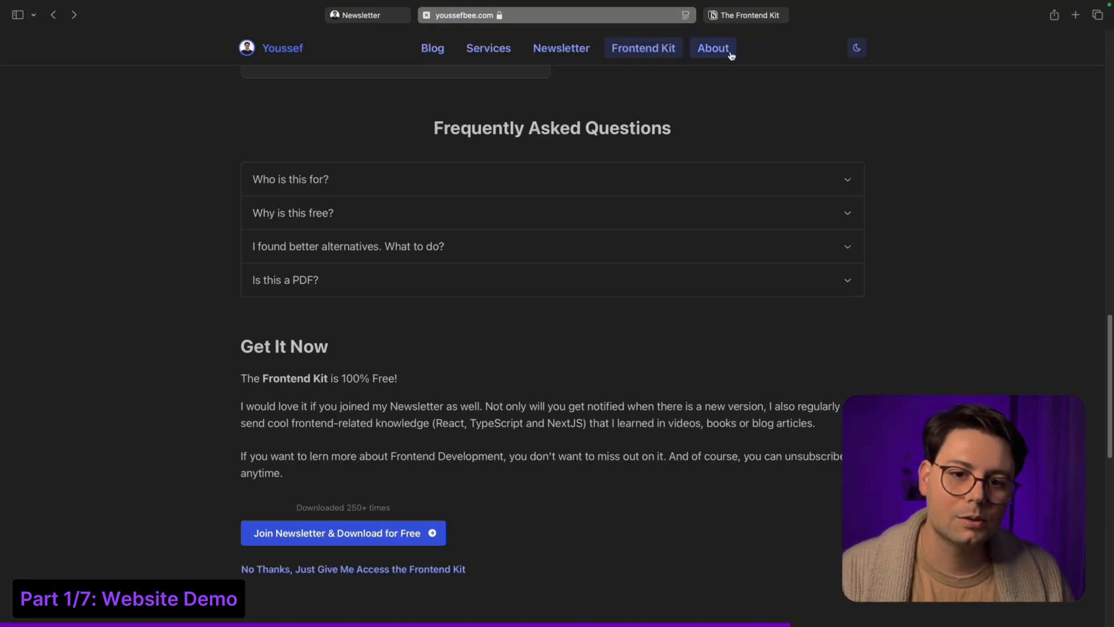
Step: Browse the About page's experience and projects, then toggle the light theme on and back to dark
click(712, 48)
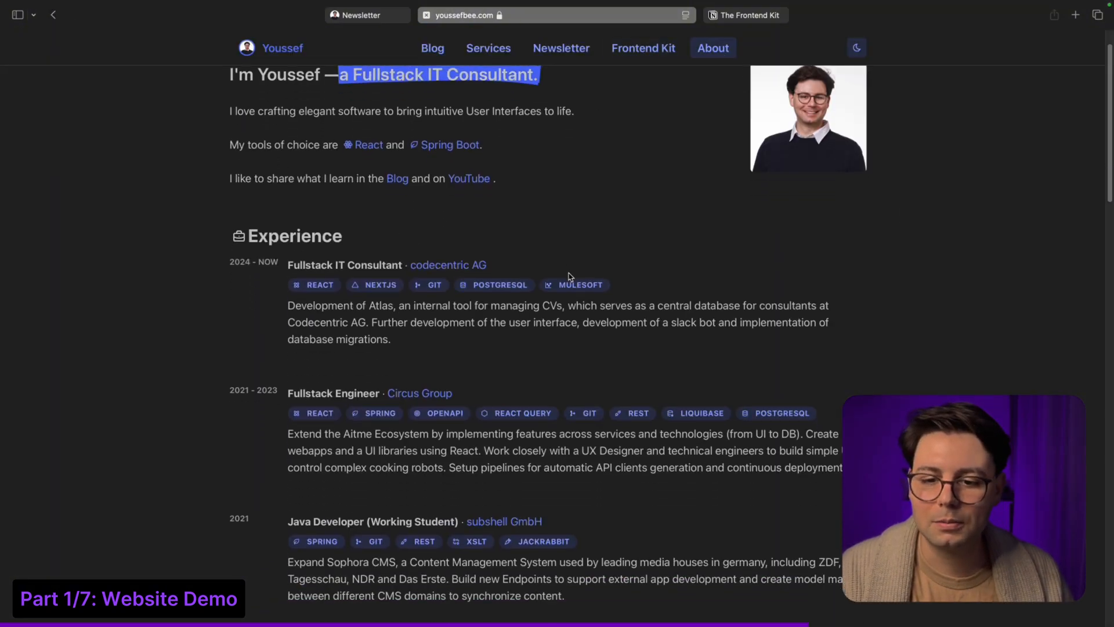
scroll(down, 3)
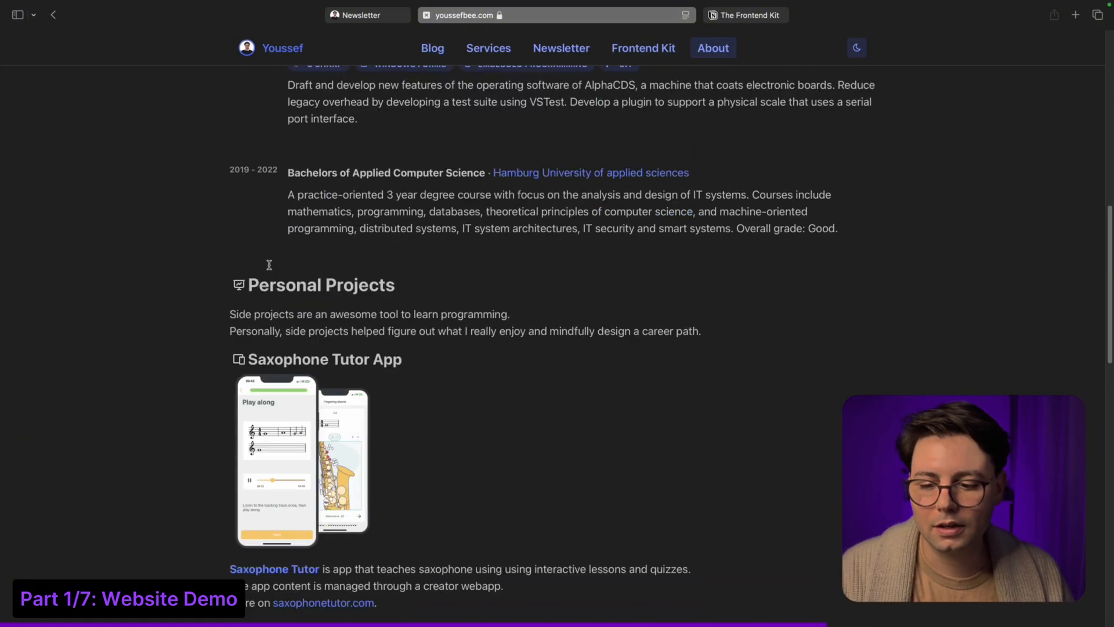
scroll(down, 3)
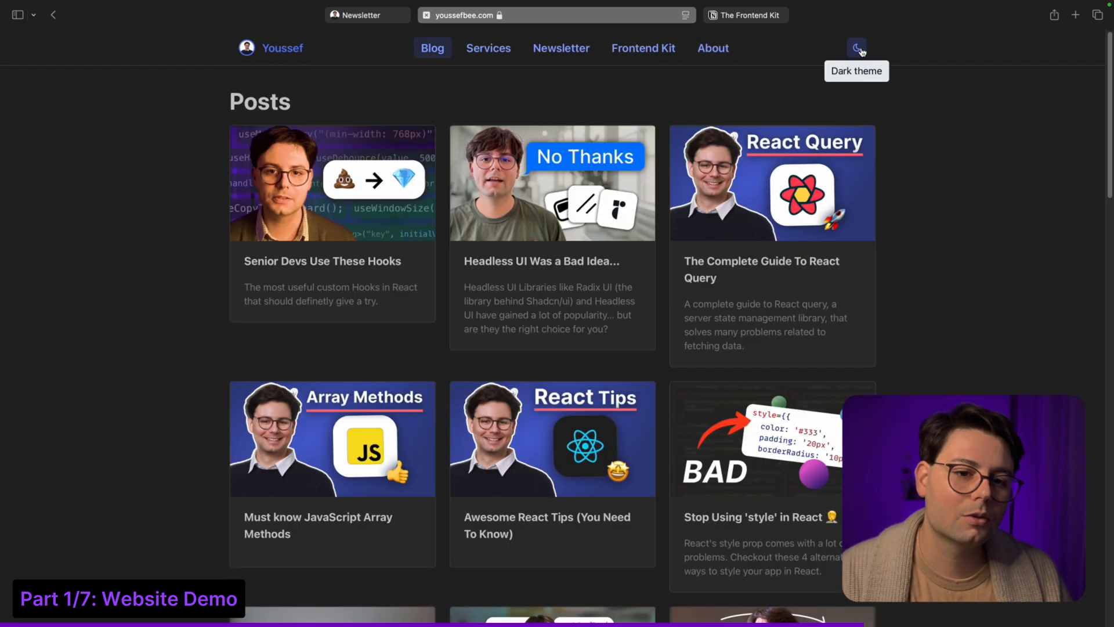
click(856, 47)
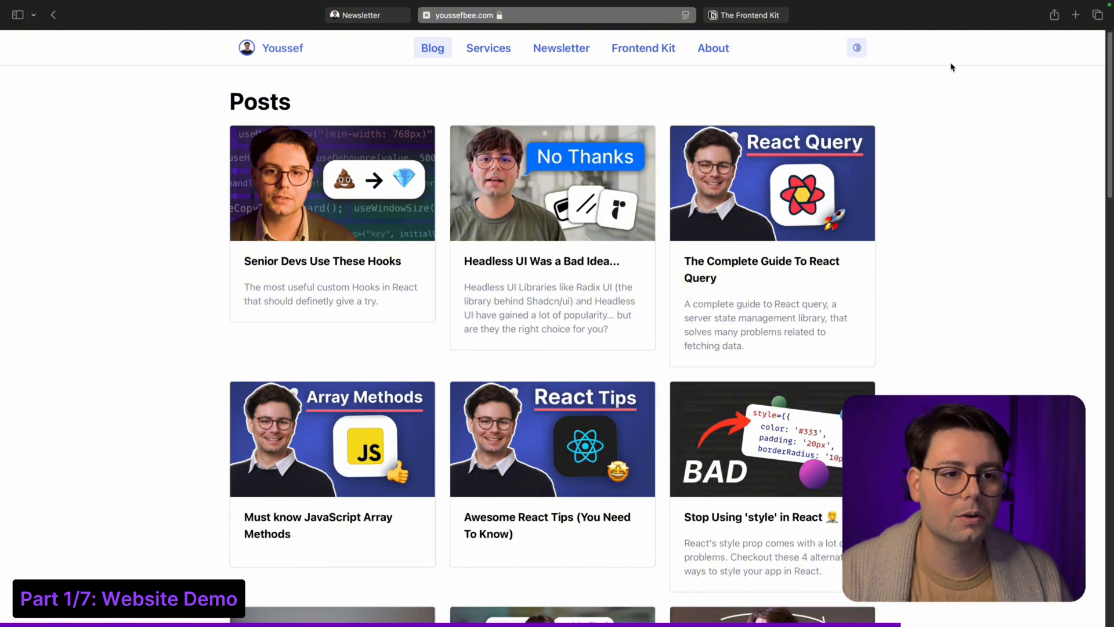
click(1022, 15)
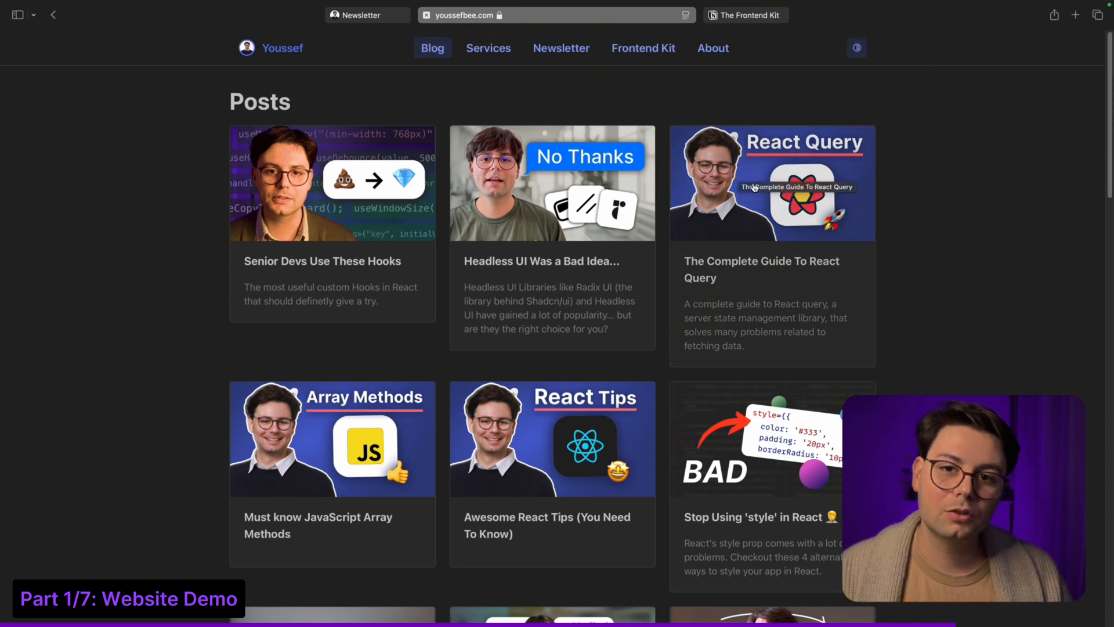
mouse_move(748, 164)
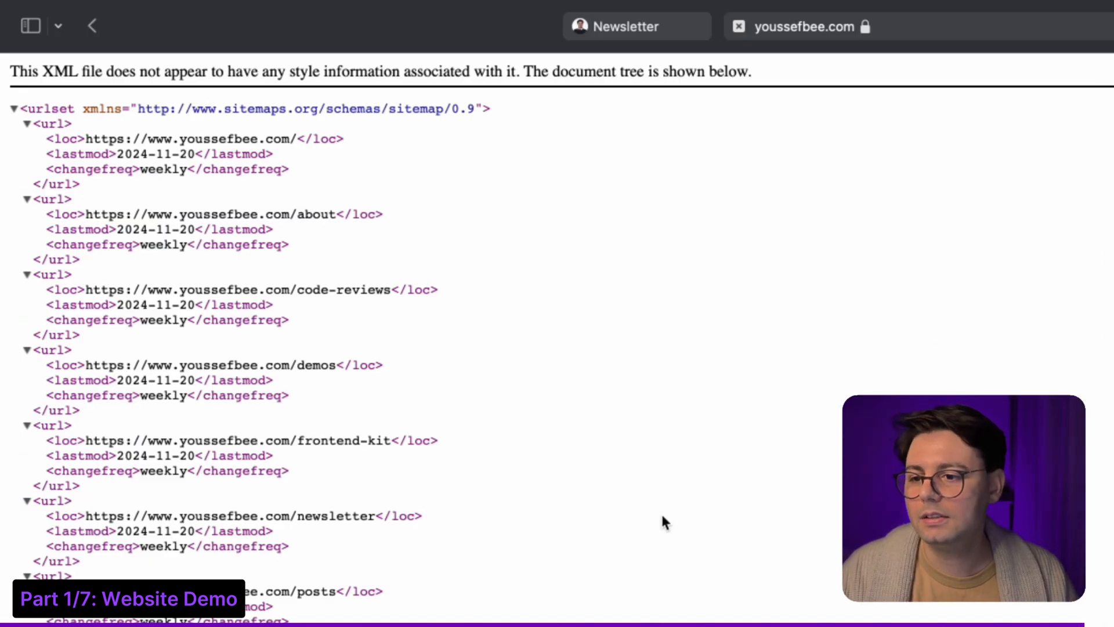
Step: Scroll through the sitemap.xml URL entries with their lastmod dates and weekly change frequency
scroll(down, 3)
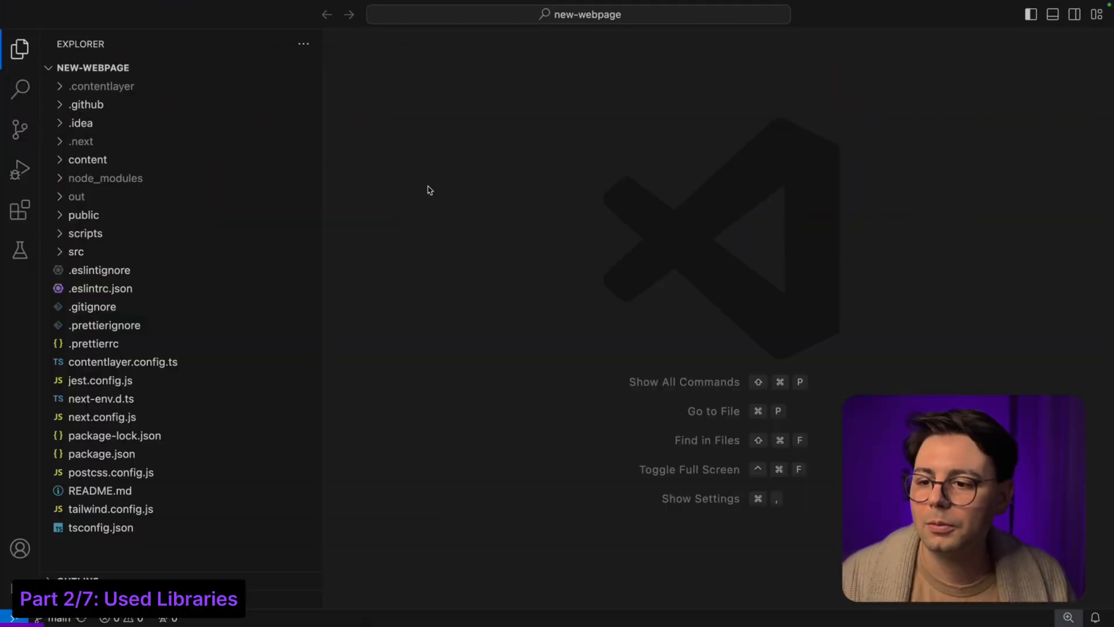
mouse_move(23, 473)
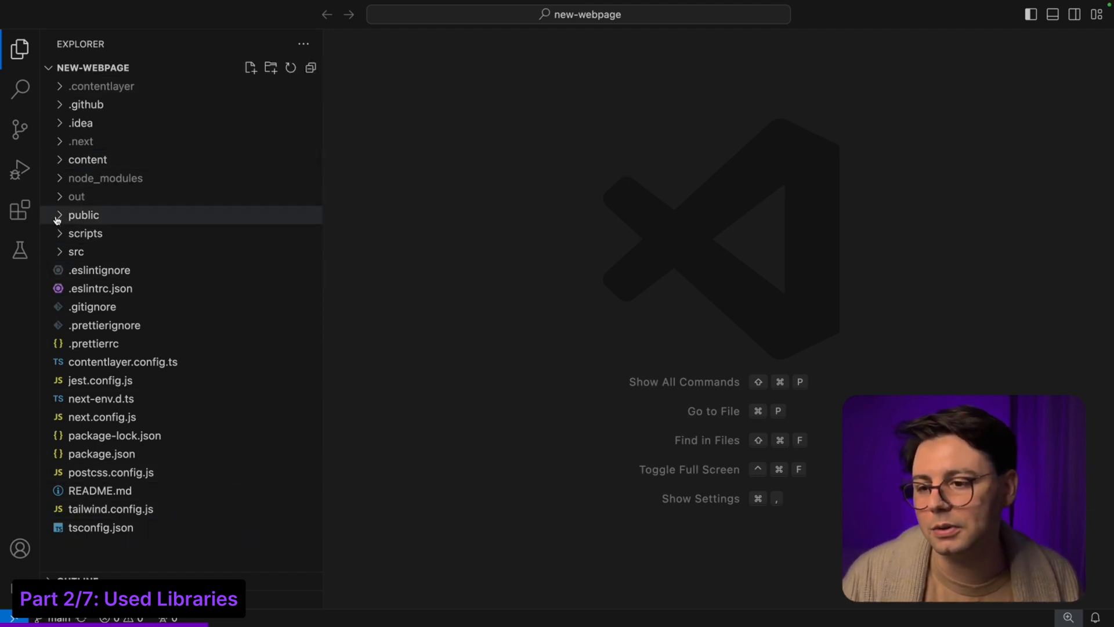
Step: Expand src/app to list the route folders and reveal about/page.tsx
click(76, 250)
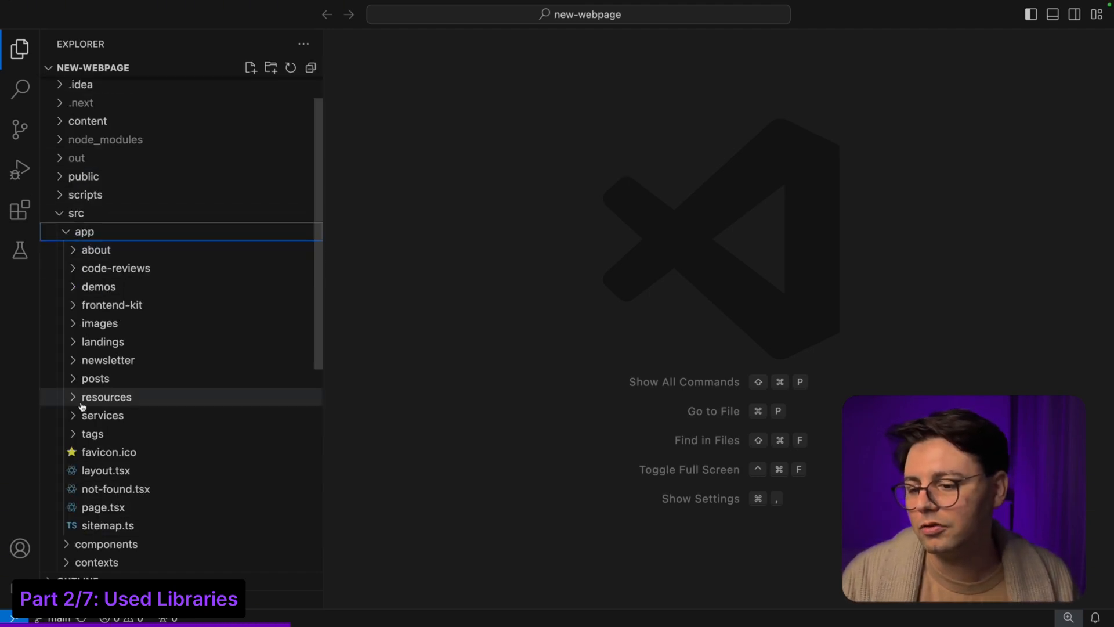
click(97, 250)
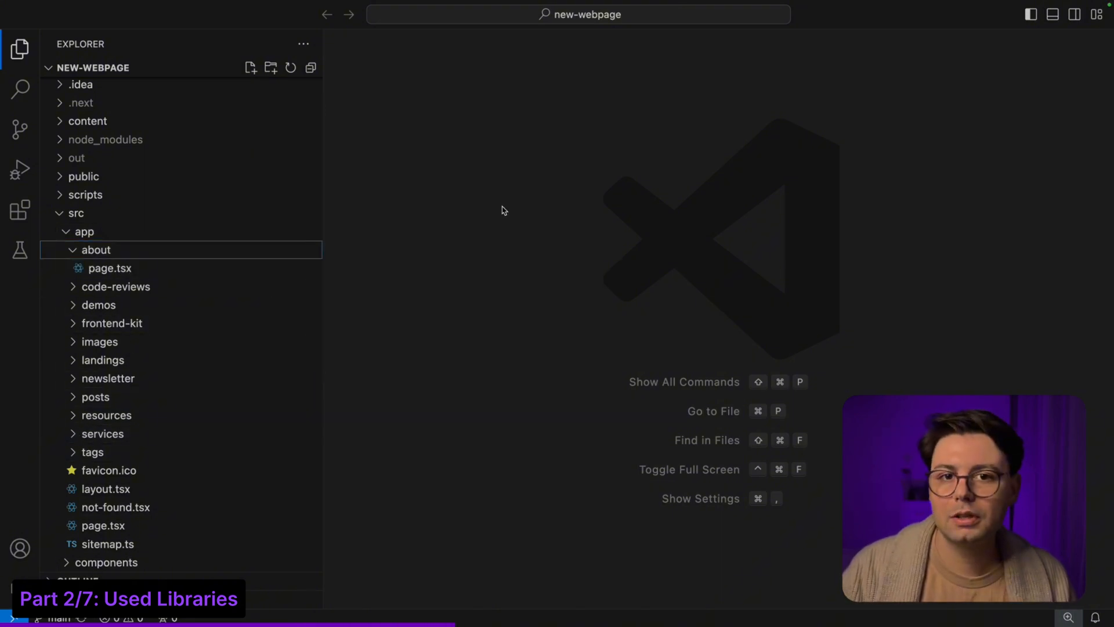
mouse_move(560, 104)
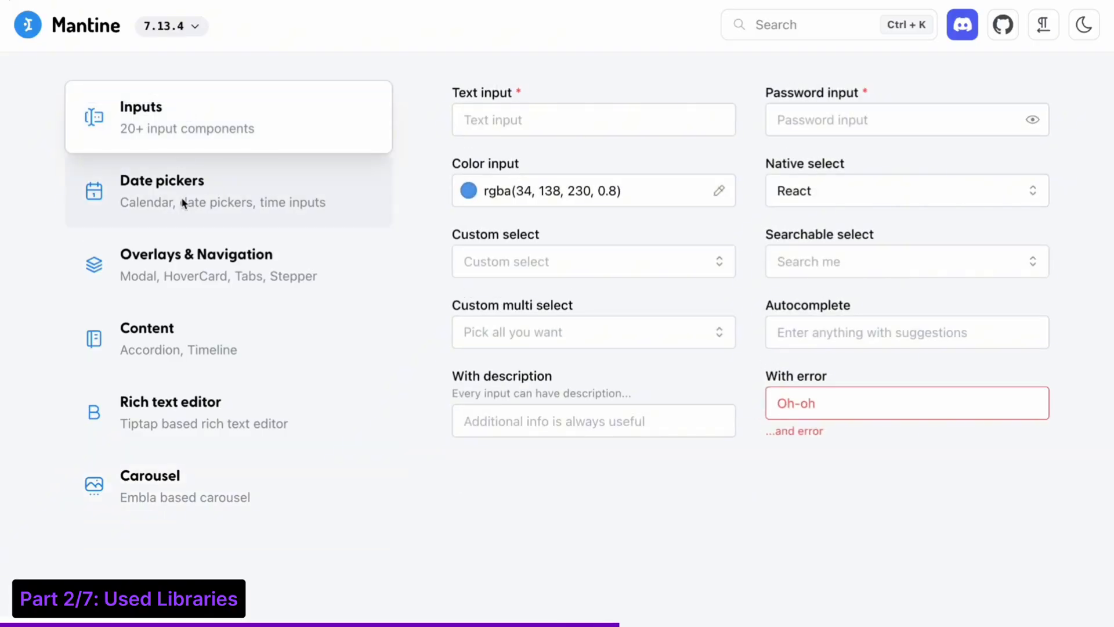
Step: Preview the Overlays & Navigation and Rich text editor demos, then reach the Getting started templates page
click(197, 264)
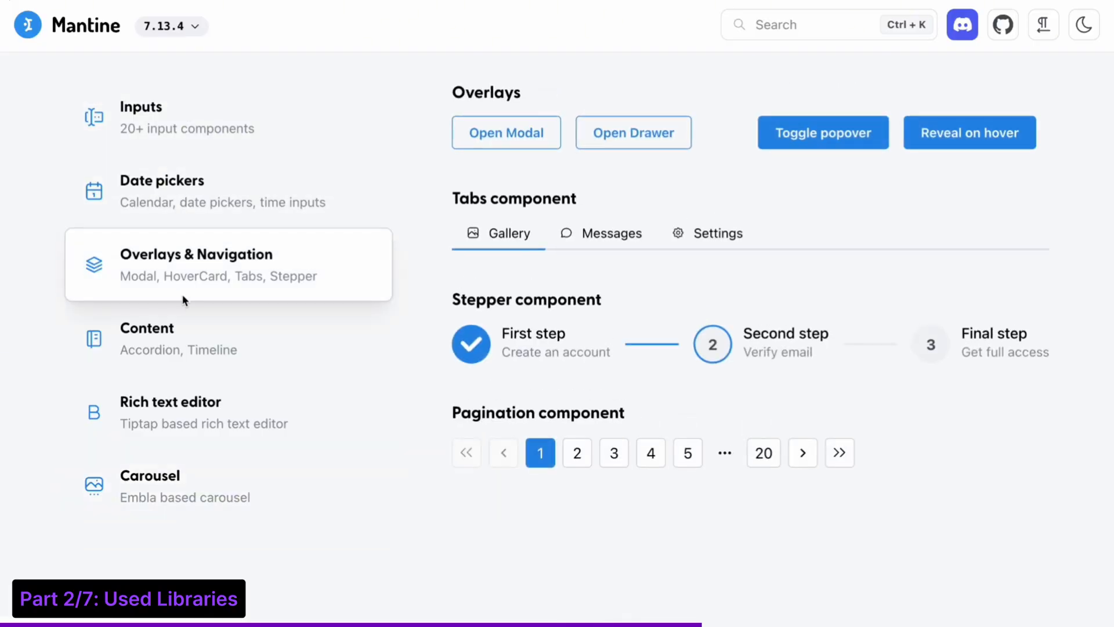
click(170, 401)
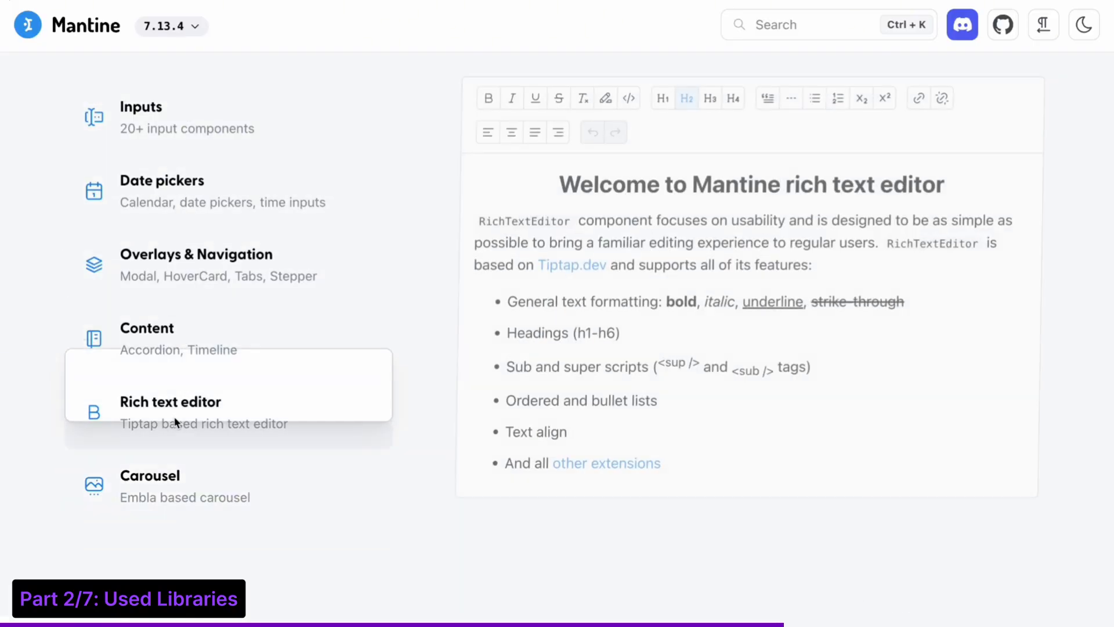
click(150, 485)
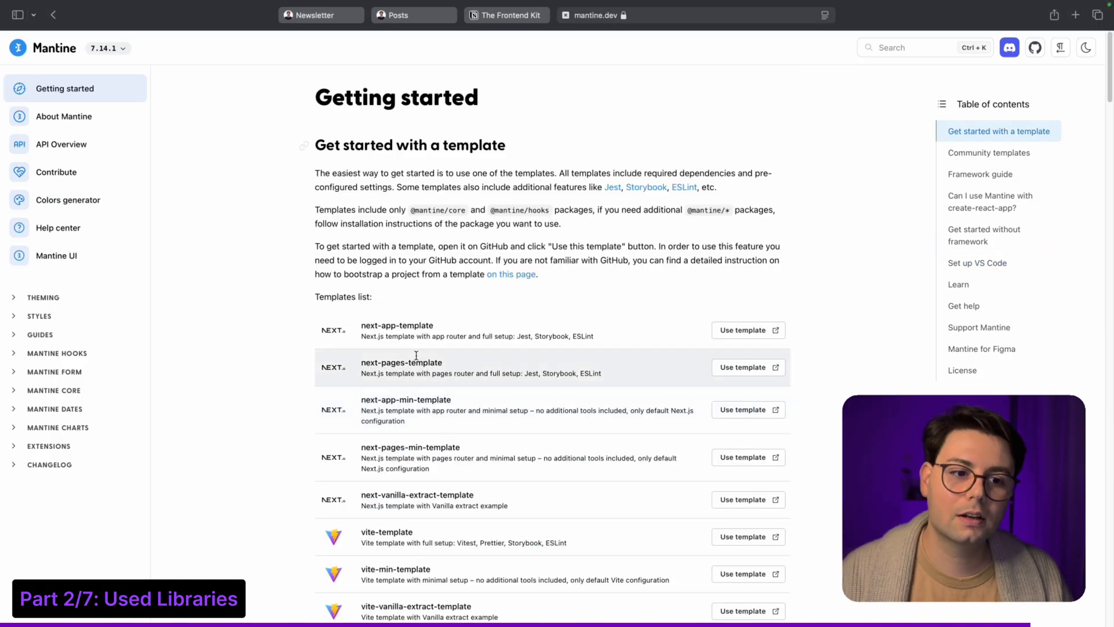
mouse_move(417, 336)
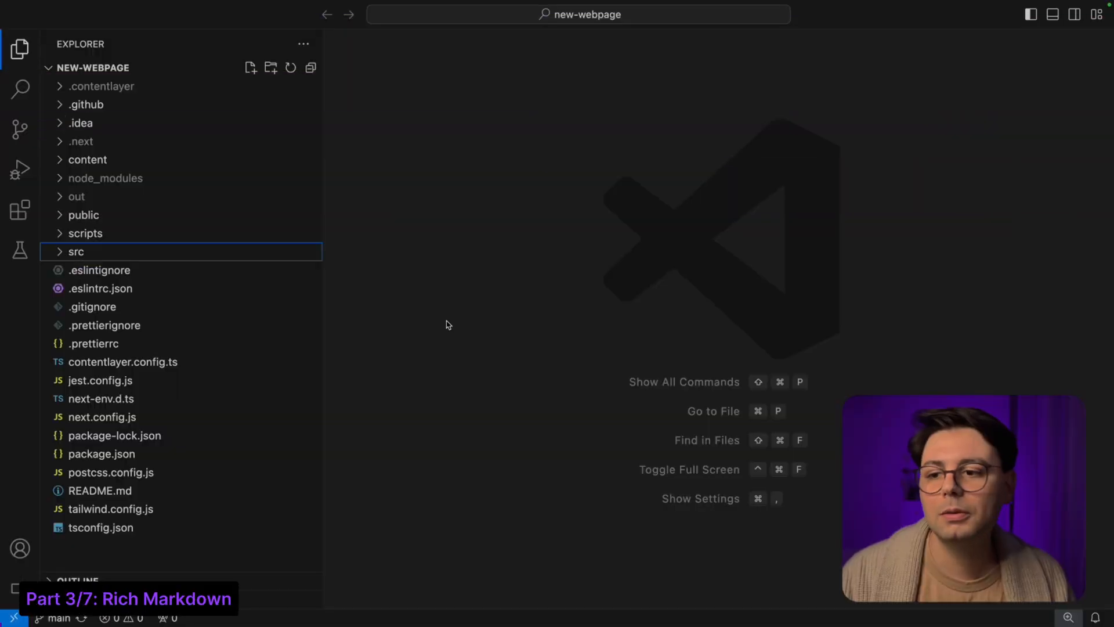
Step: Expand content/newsletter and posts, then view 011-react-hooks.md's front matter and What Are Hooks section
click(88, 159)
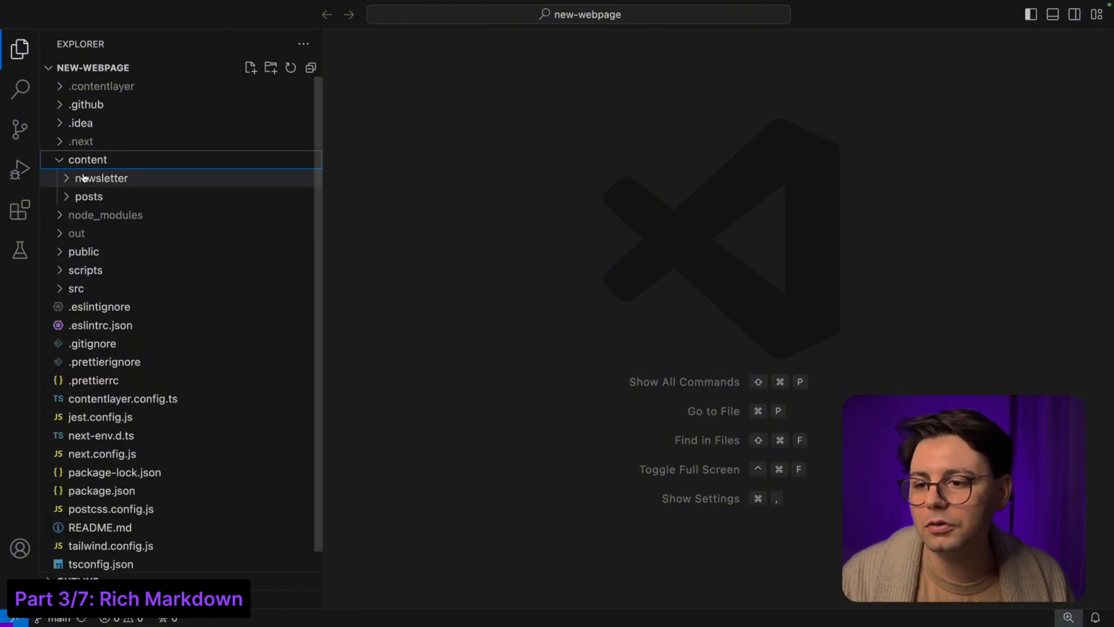
click(101, 177)
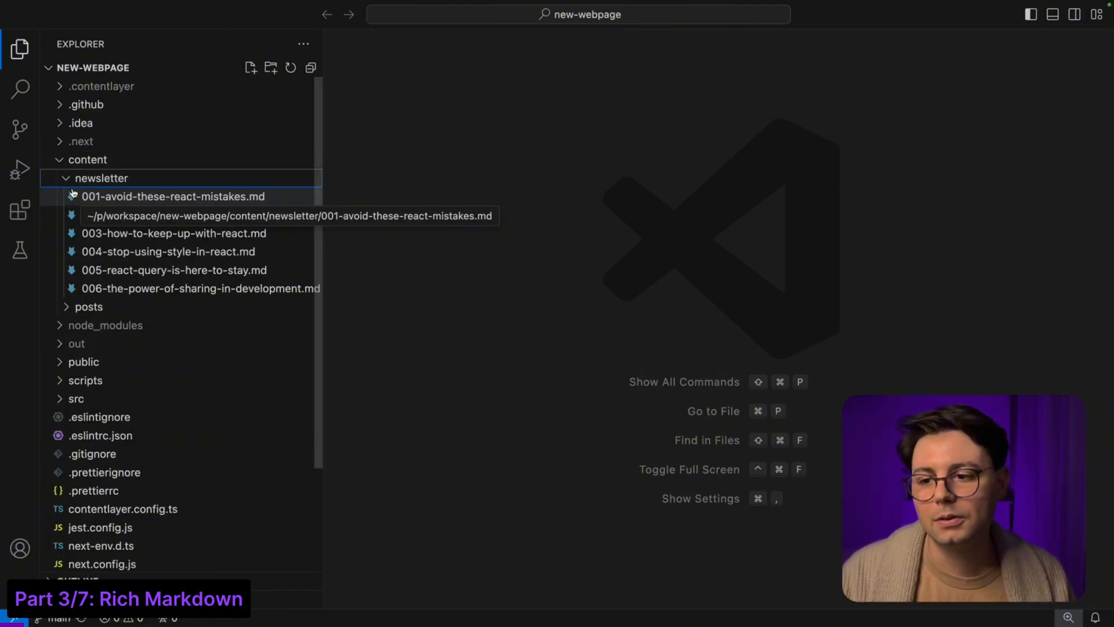
click(88, 307)
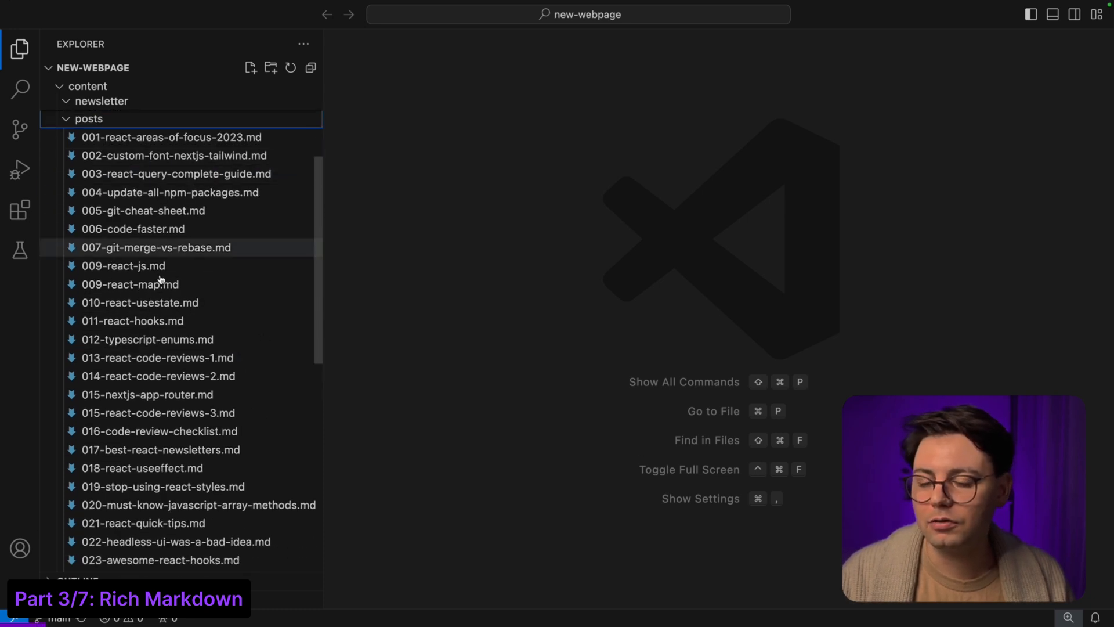
mouse_move(132, 320)
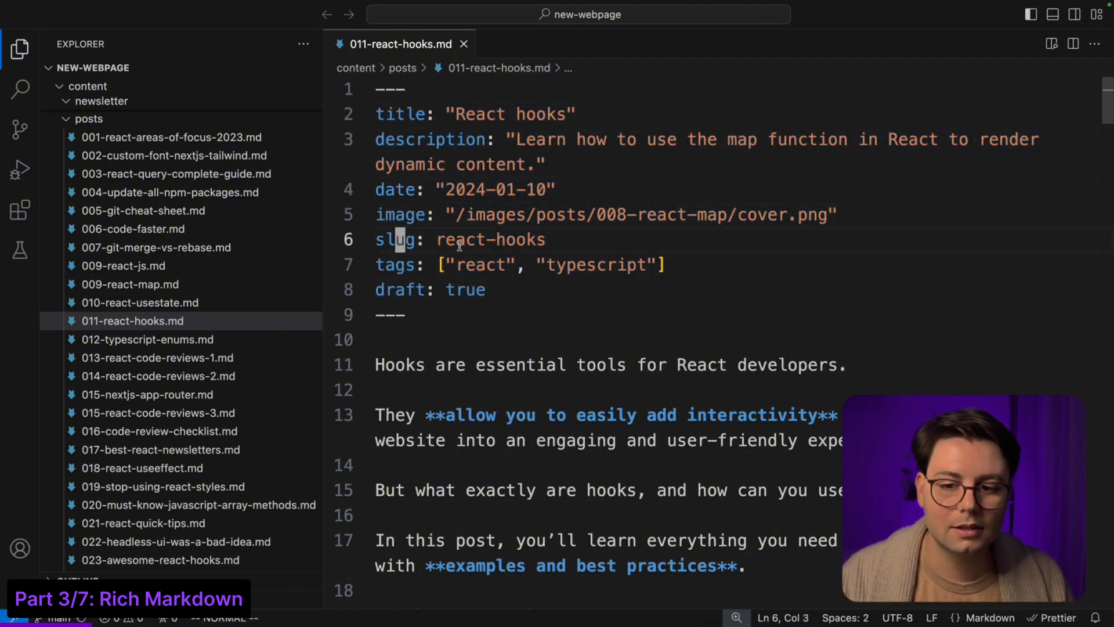
double_click(490, 239)
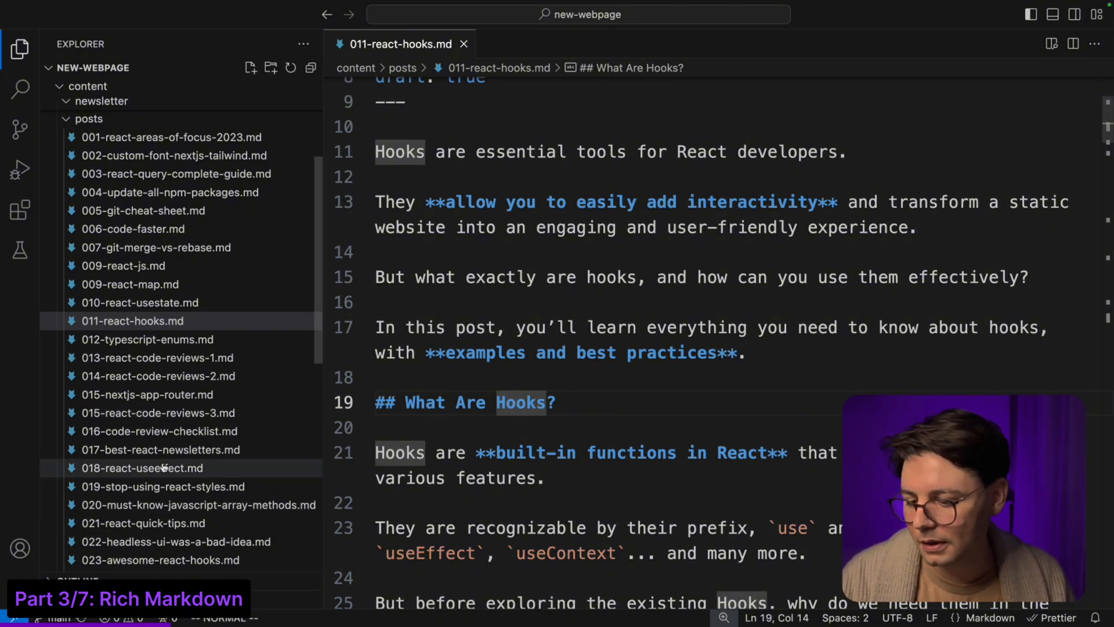
scroll(down, 3)
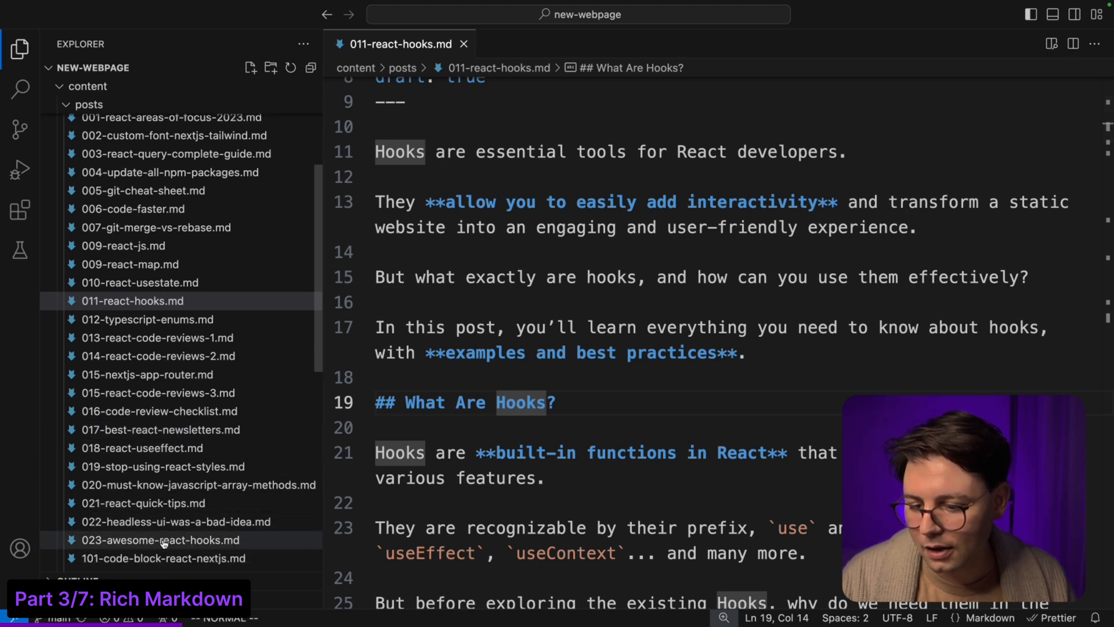
Step: View 023-awesome-react-hooks.md's embedded components, then locate next-contentlayer2 in package.json dependencies
click(159, 539)
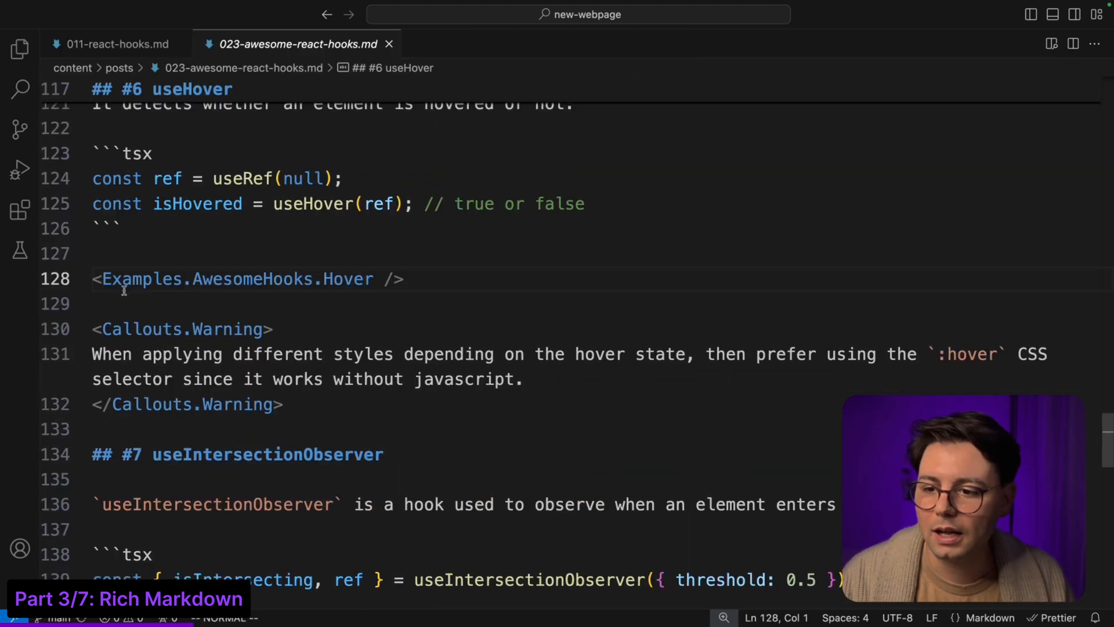
click(206, 279)
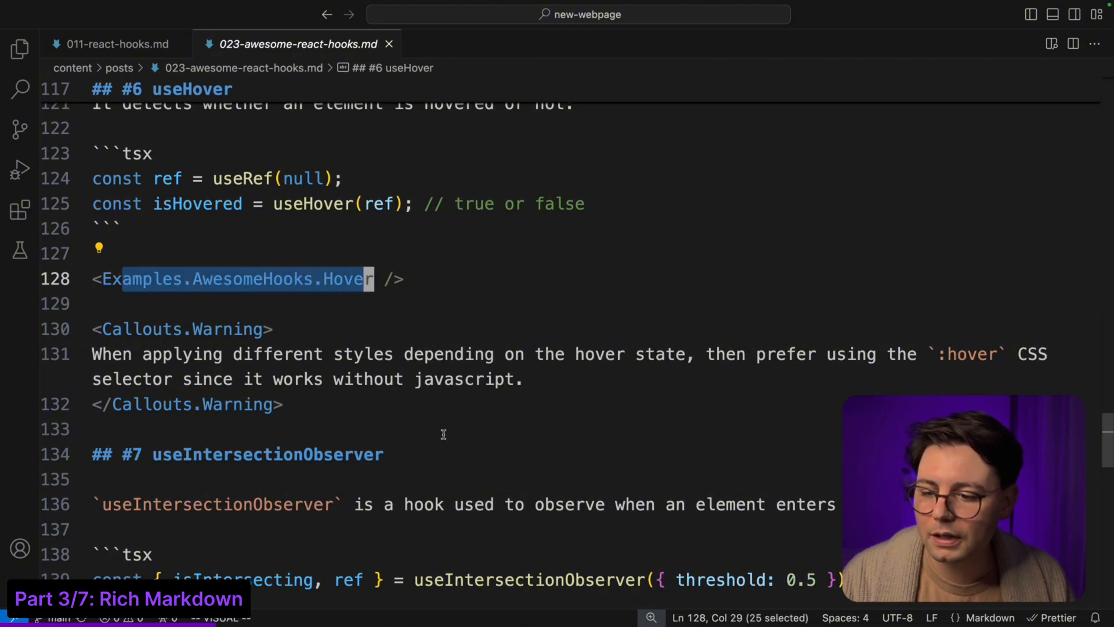
click(19, 49)
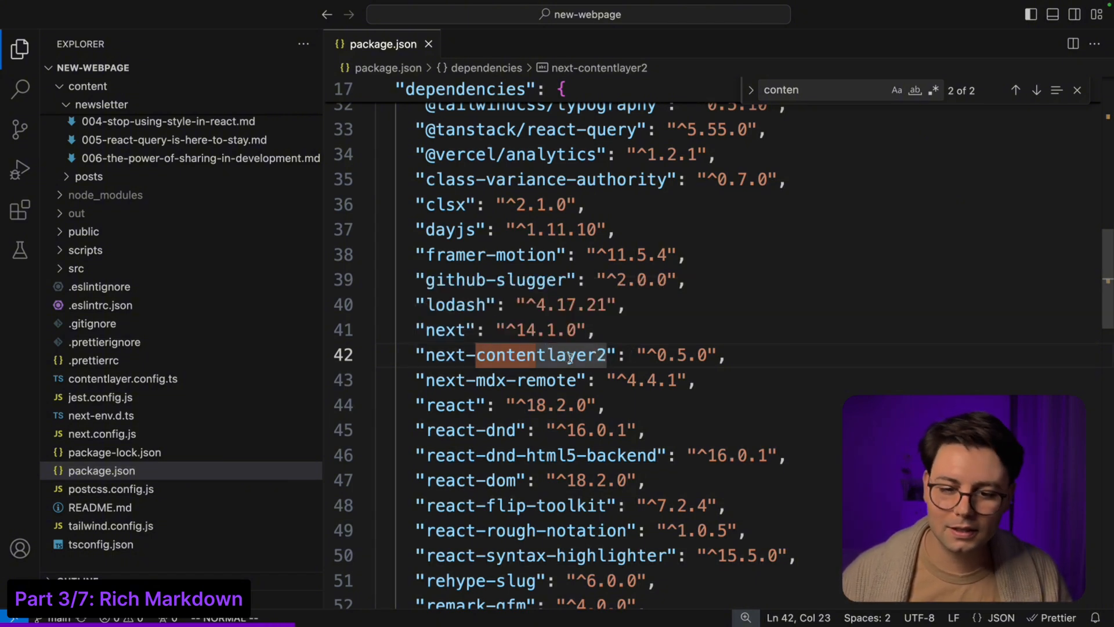
mouse_move(540, 355)
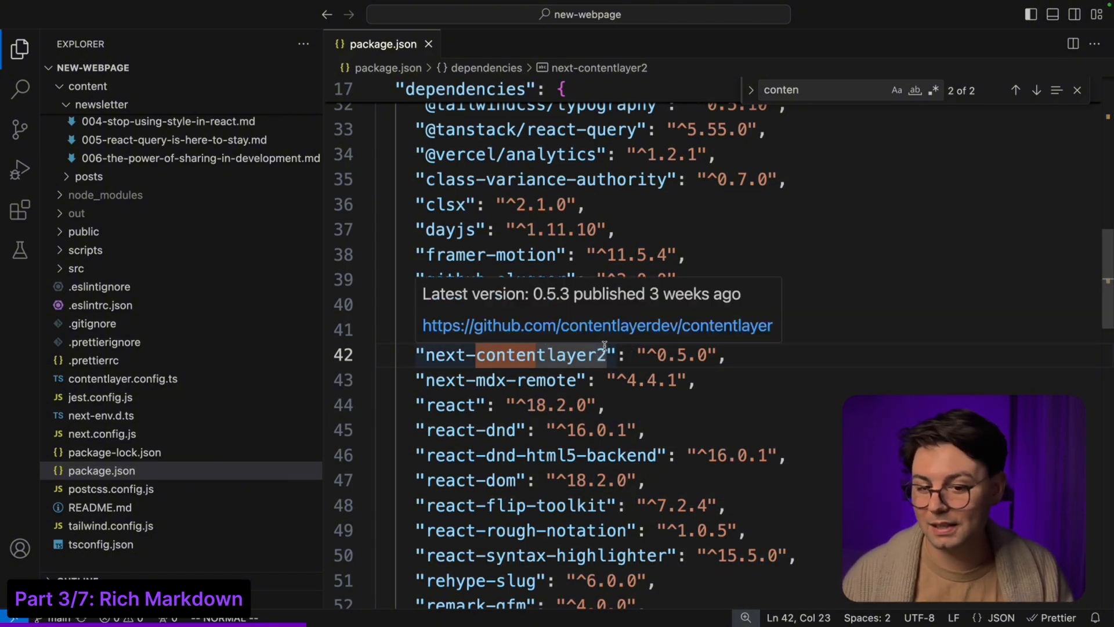
double_click(515, 355)
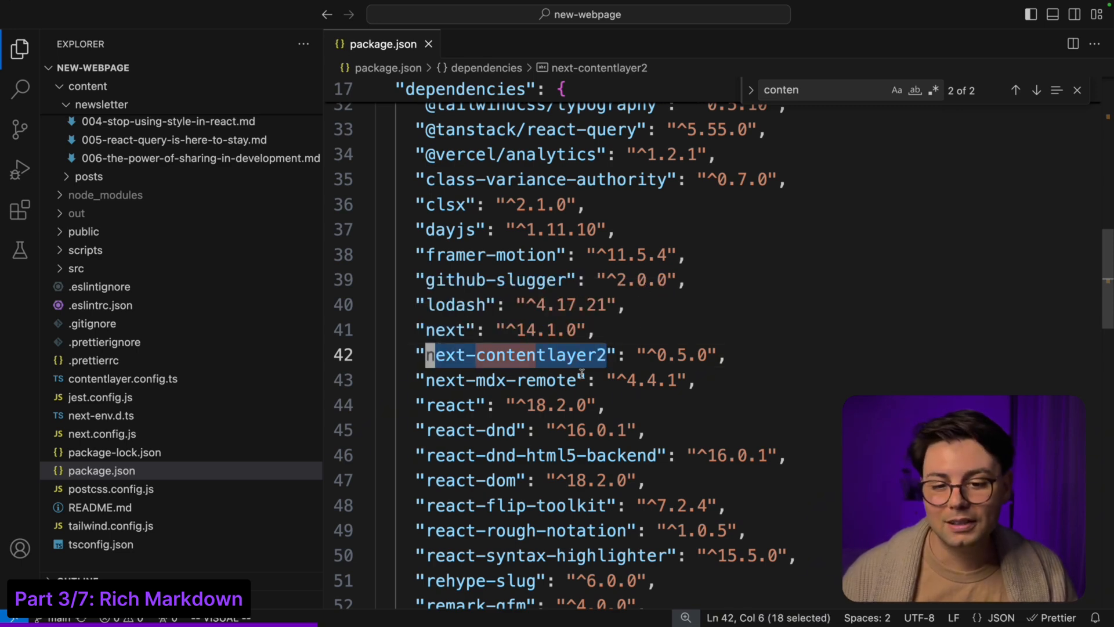
mouse_move(174, 505)
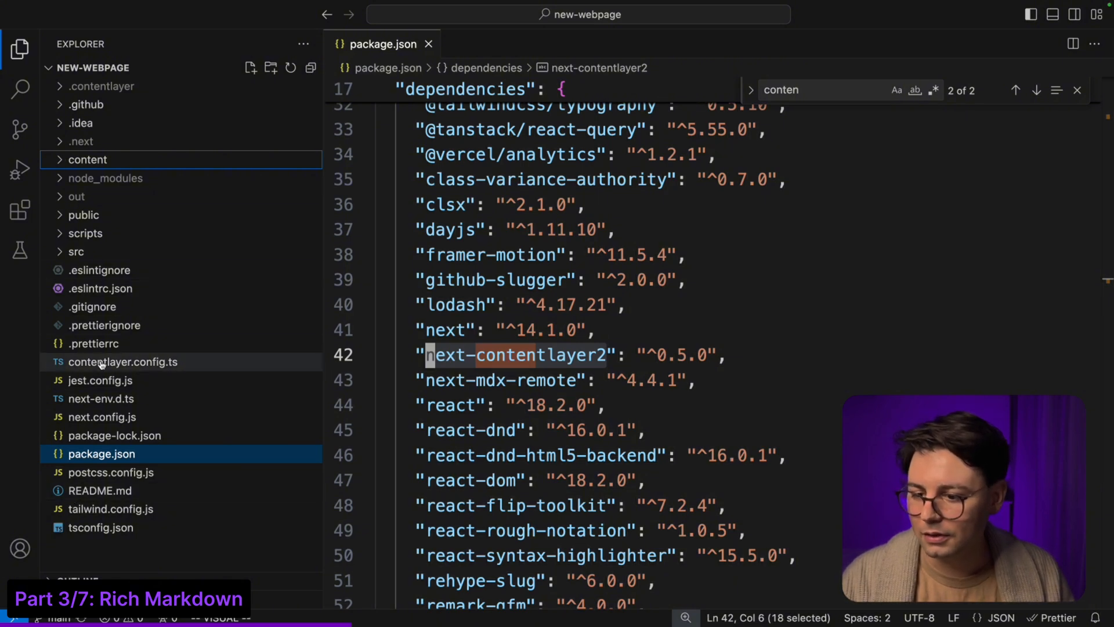
Step: Review the Newsletter and Post document types in contentlayer.config.ts against a newsletter's frontmatter
click(122, 362)
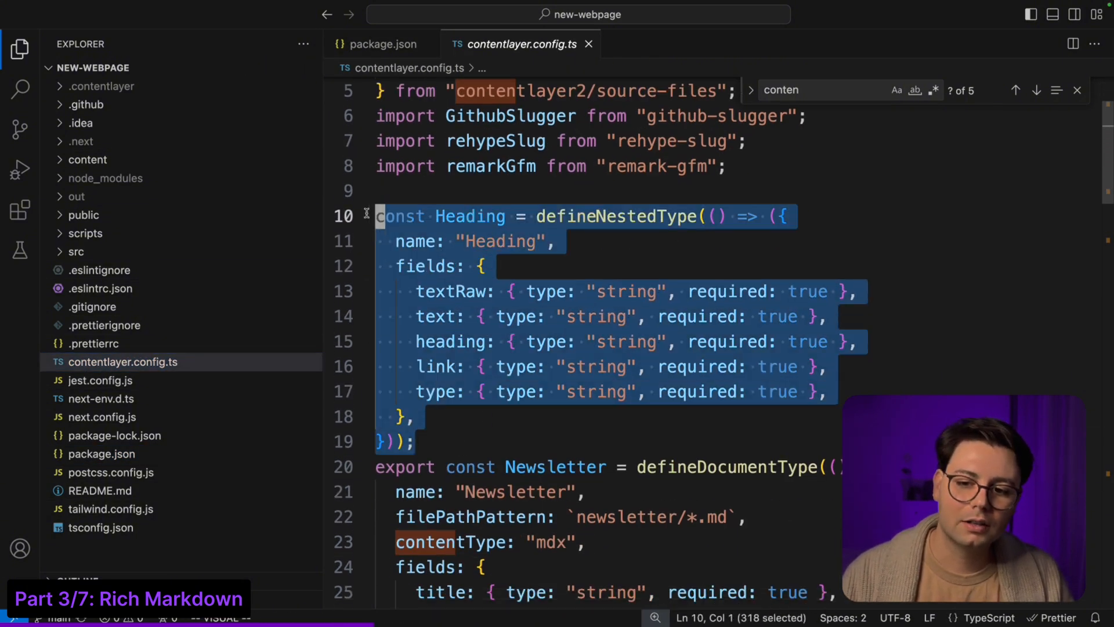
scroll(down, 3)
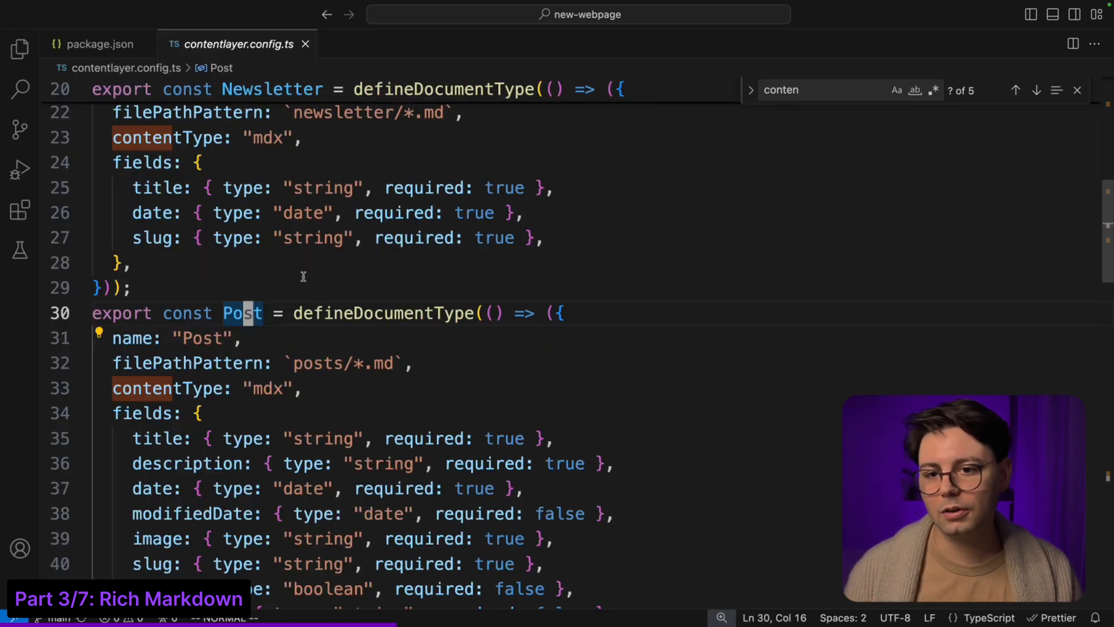
scroll(up, 3)
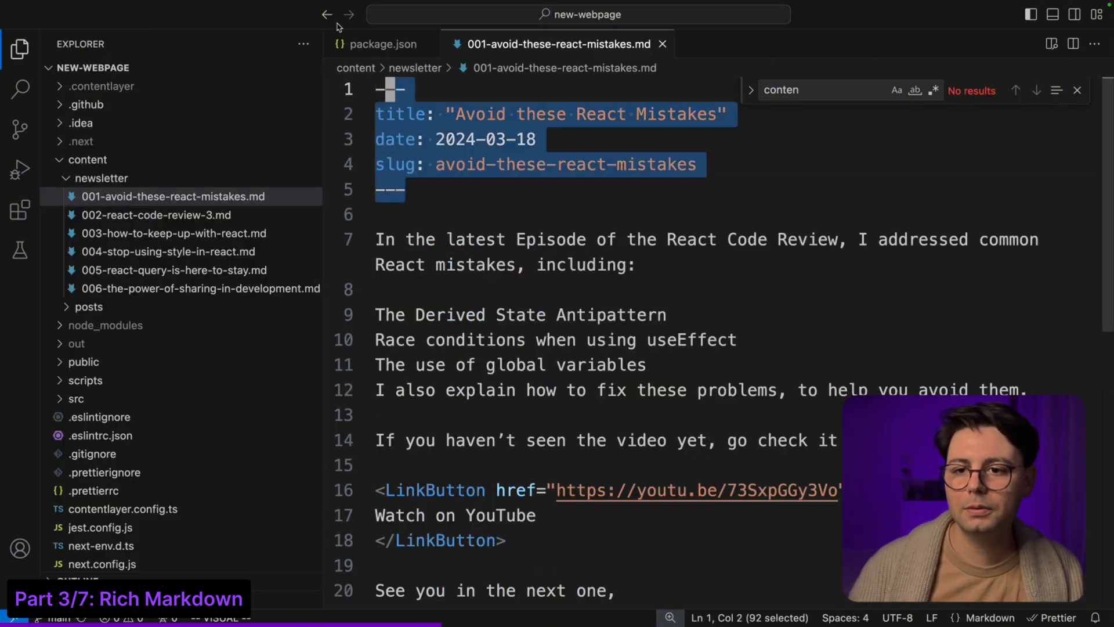
click(121, 509)
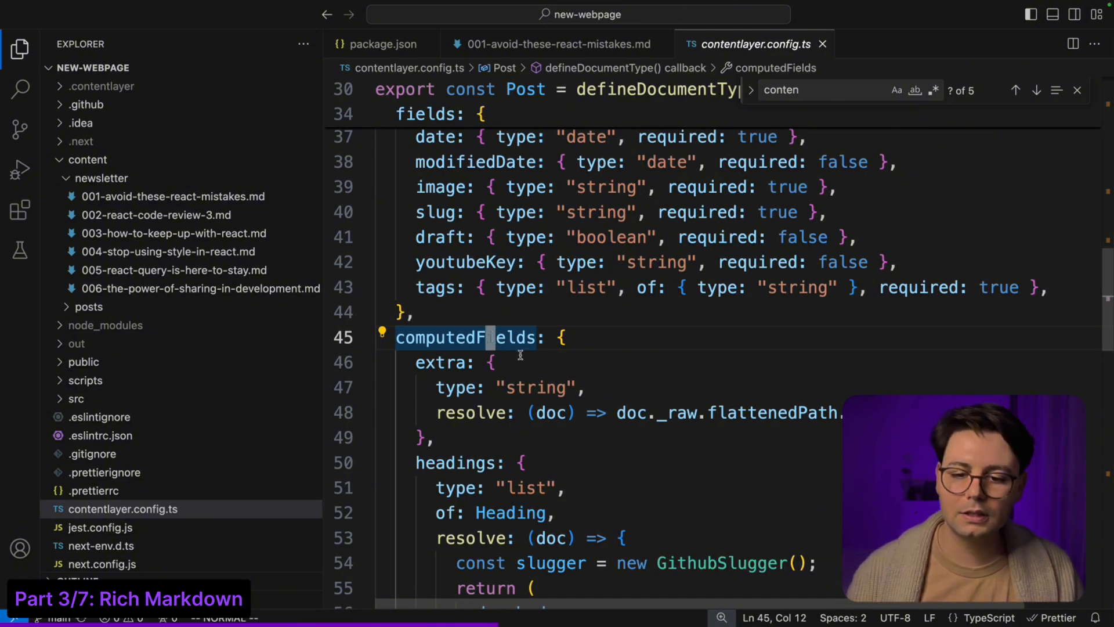
mouse_move(502, 371)
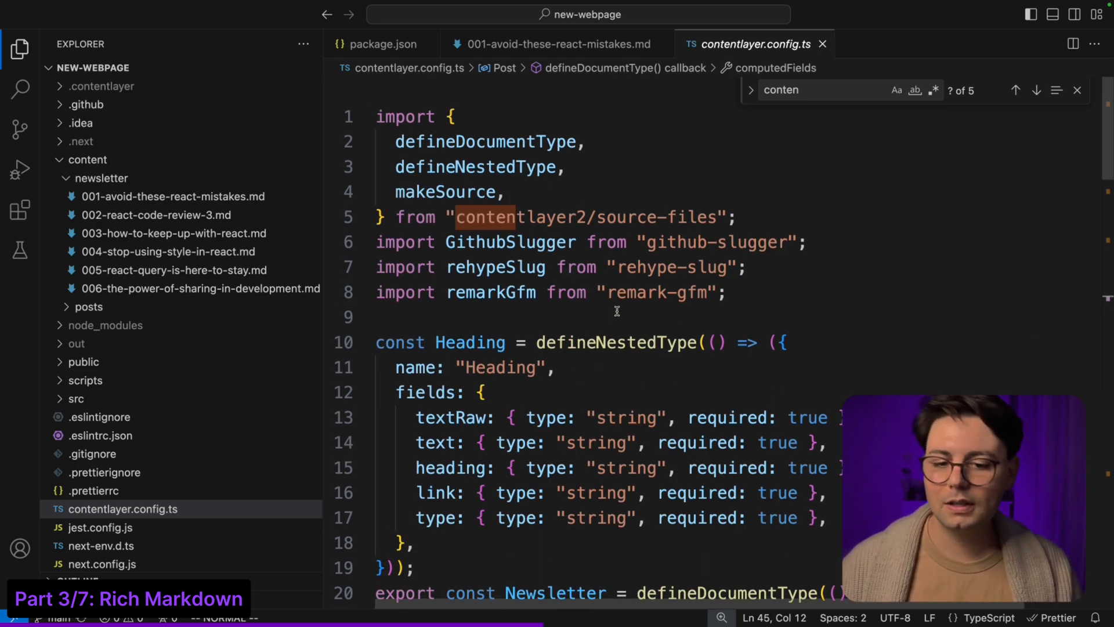
text(sl)
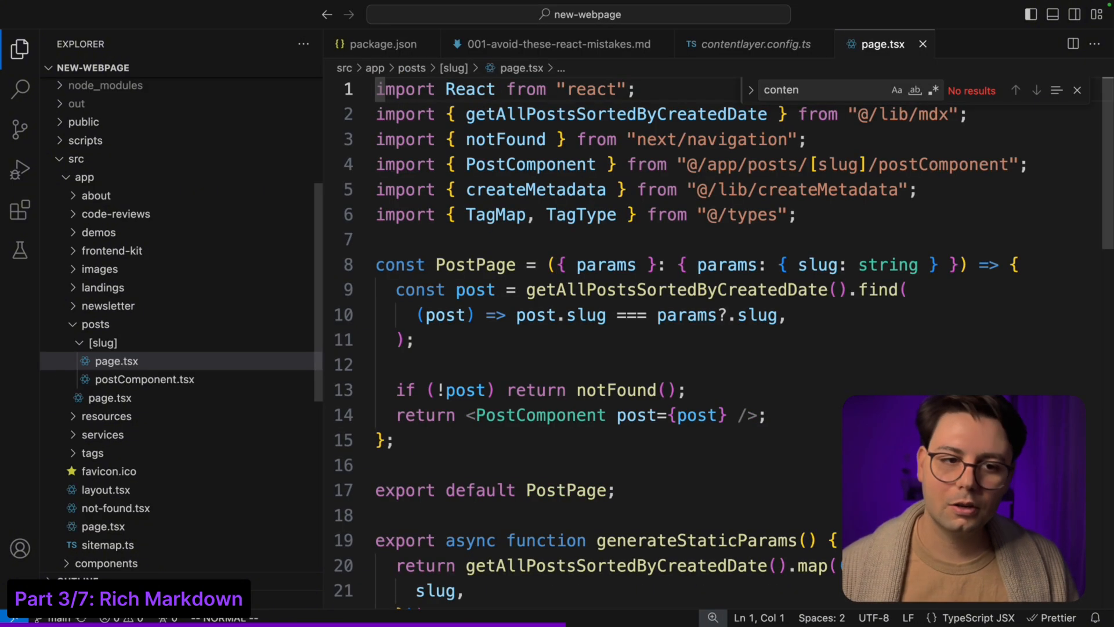
Step: Follow posts/[slug]/page.tsx data into lib/mdx.ts where allPosts comes from contentlayer2/generated
scroll(down, 3)
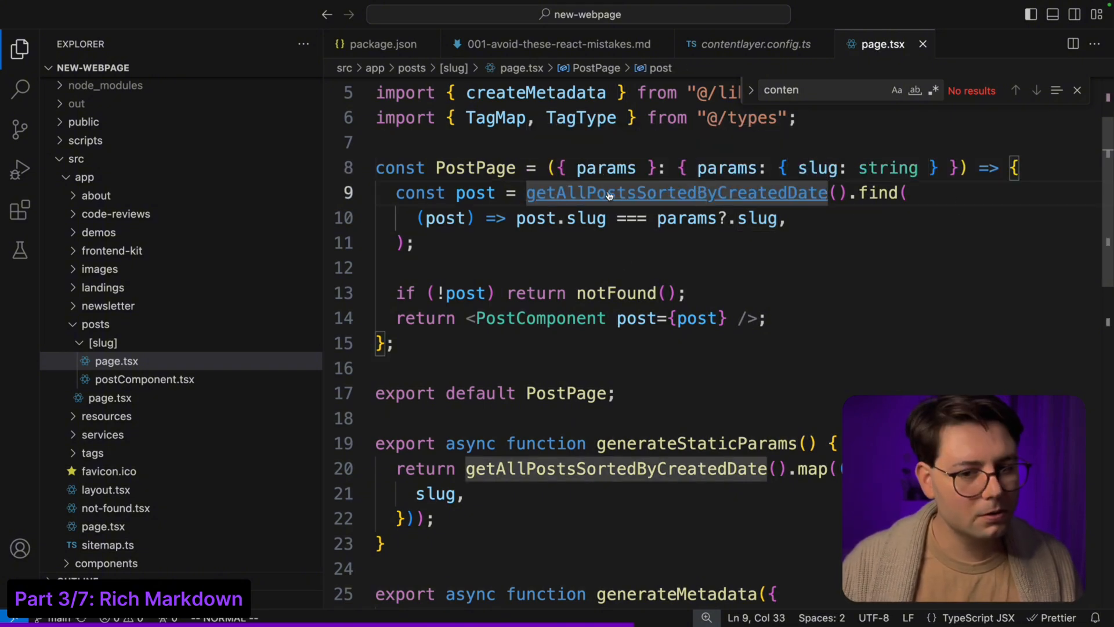
mouse_move(718, 194)
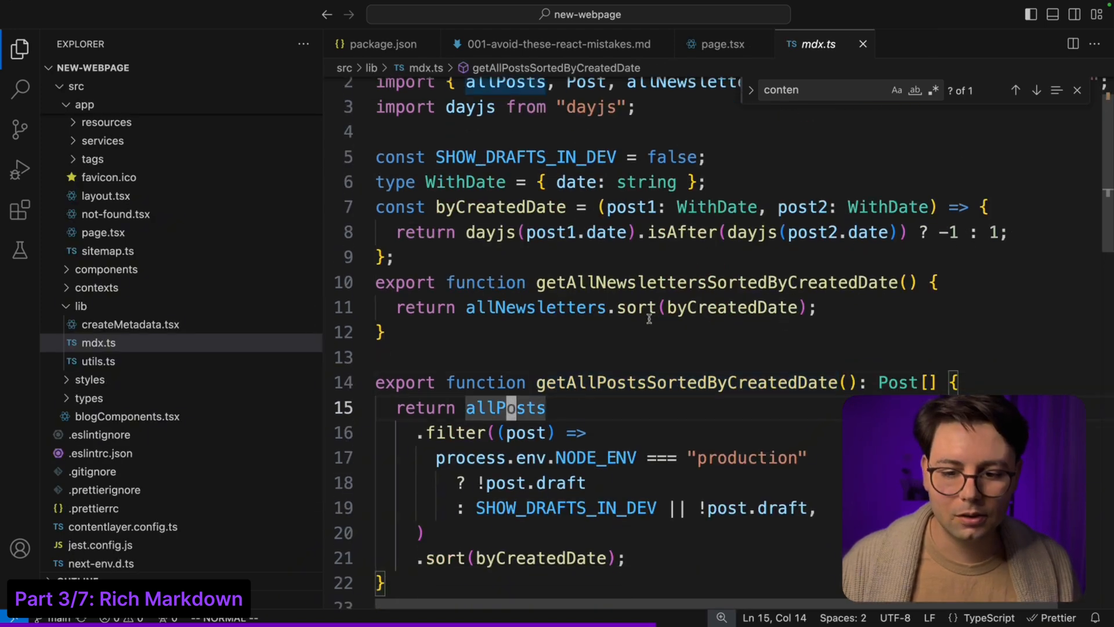
scroll(up, 3)
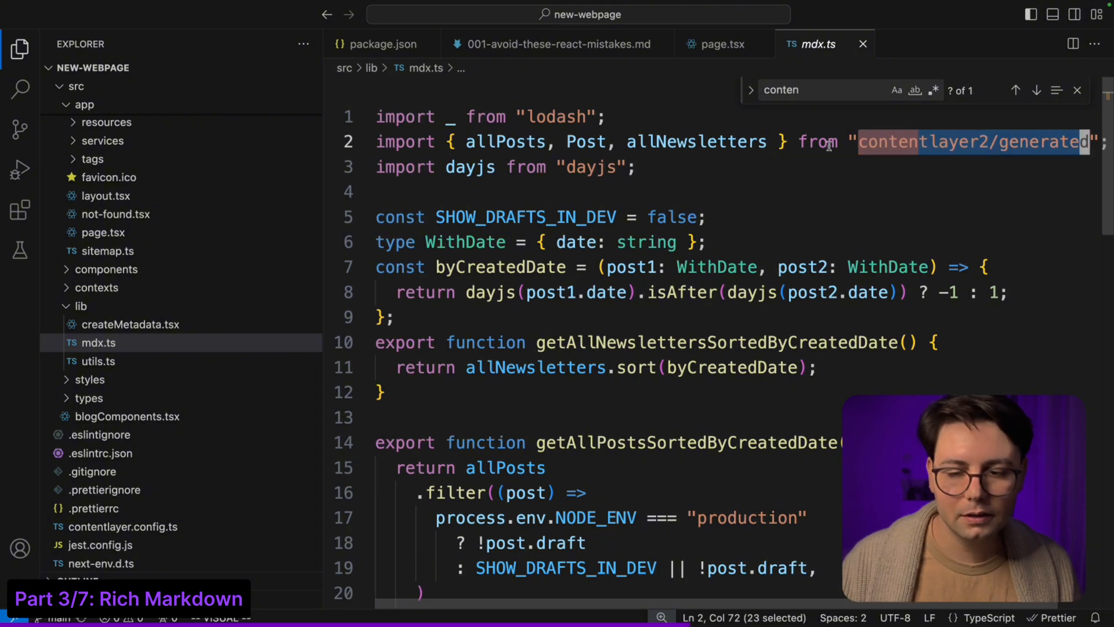
mouse_move(585, 142)
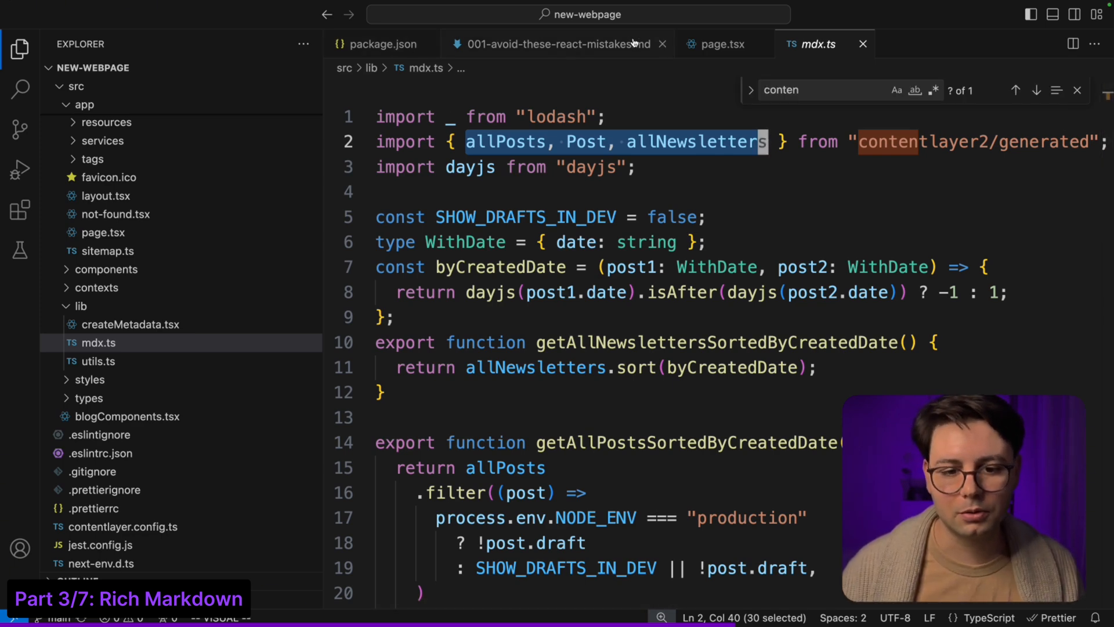
click(719, 45)
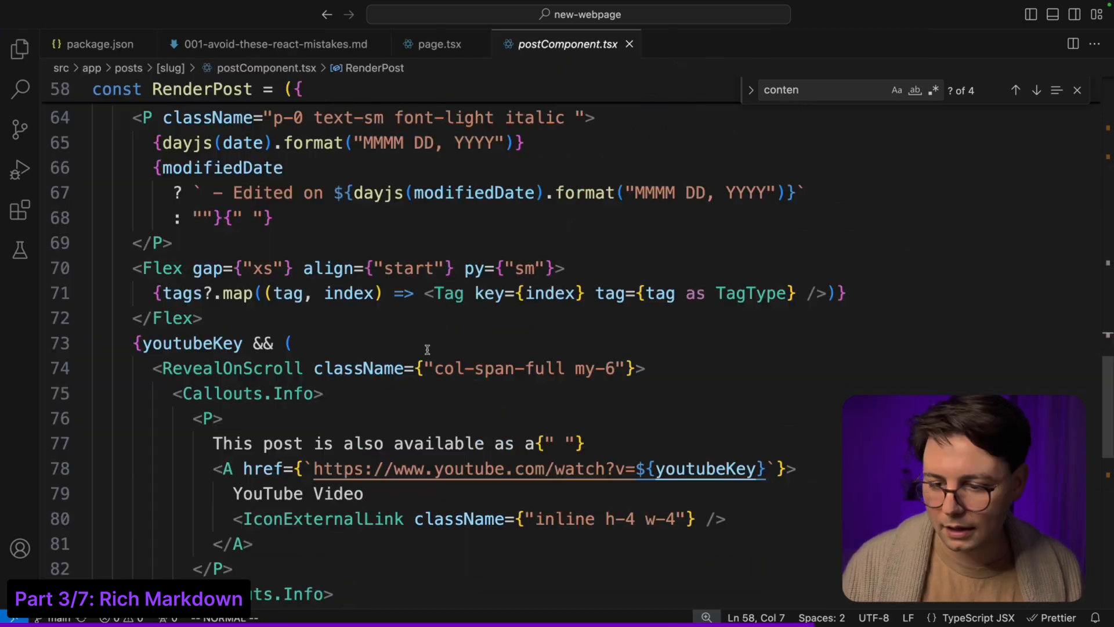
Step: Inspect the RenderMdx components map with HrefAnchorWrapper around h1 and other heading wrappers
scroll(down, 3)
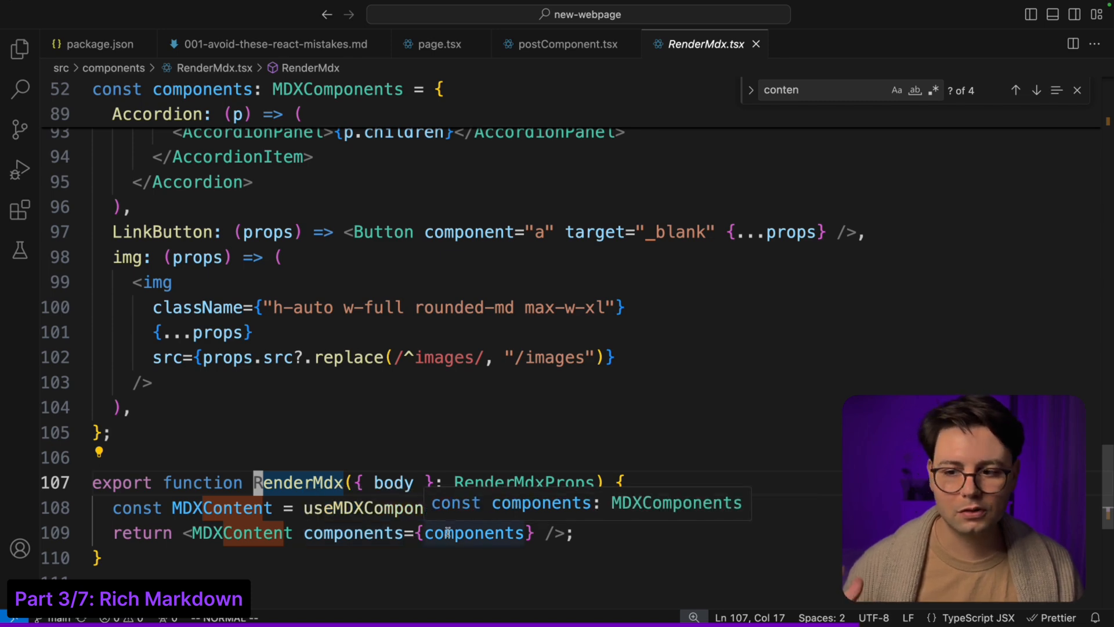
scroll(up, 3)
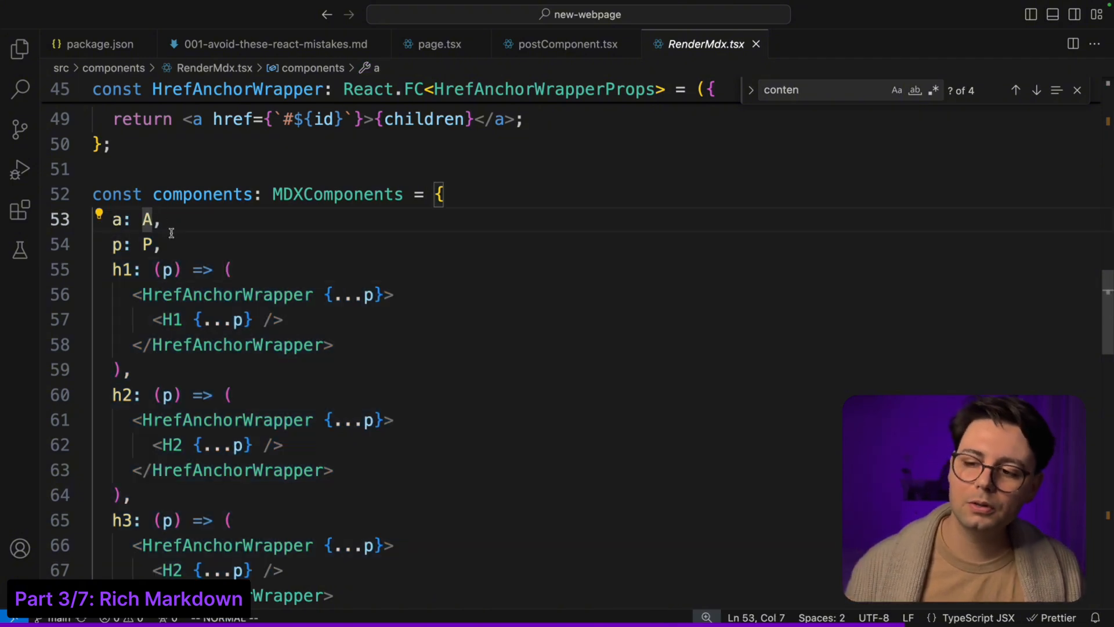
mouse_move(147, 220)
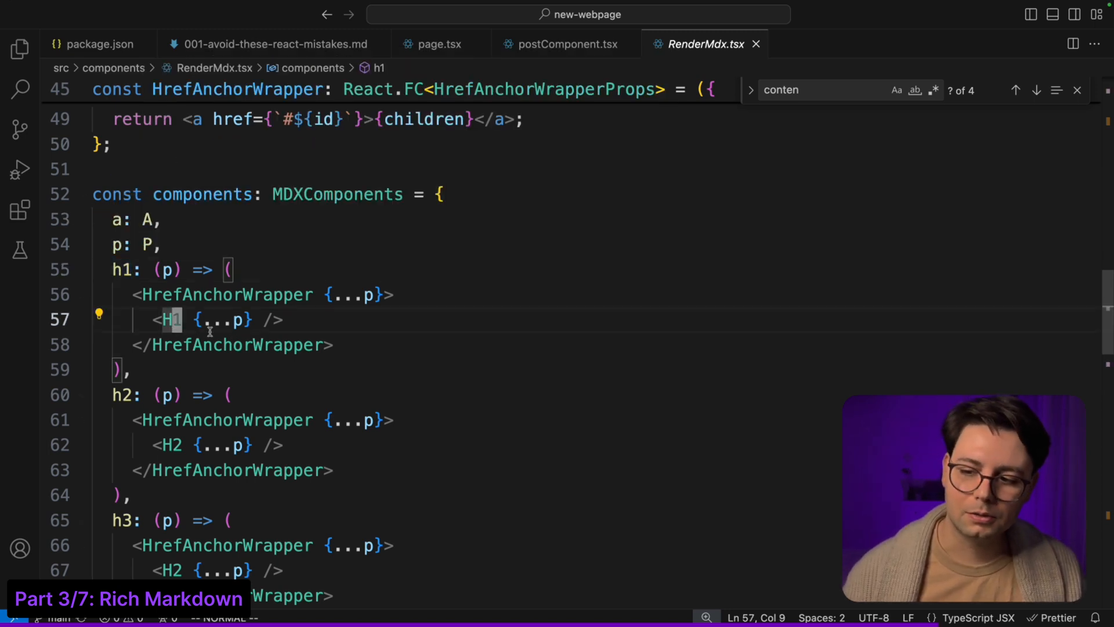
click(227, 294)
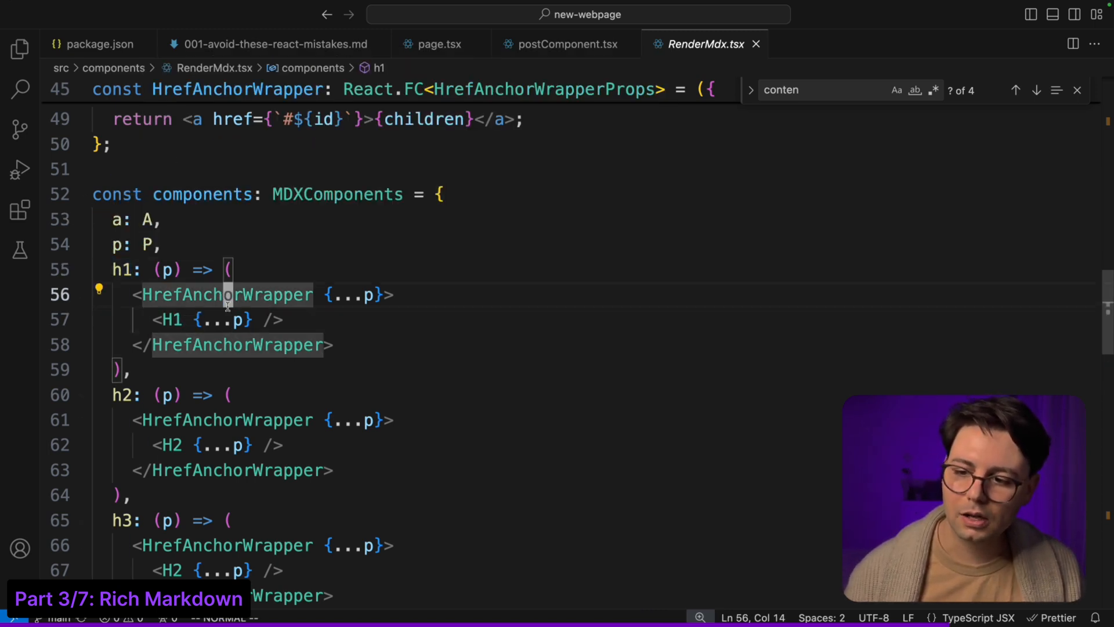
mouse_move(284, 329)
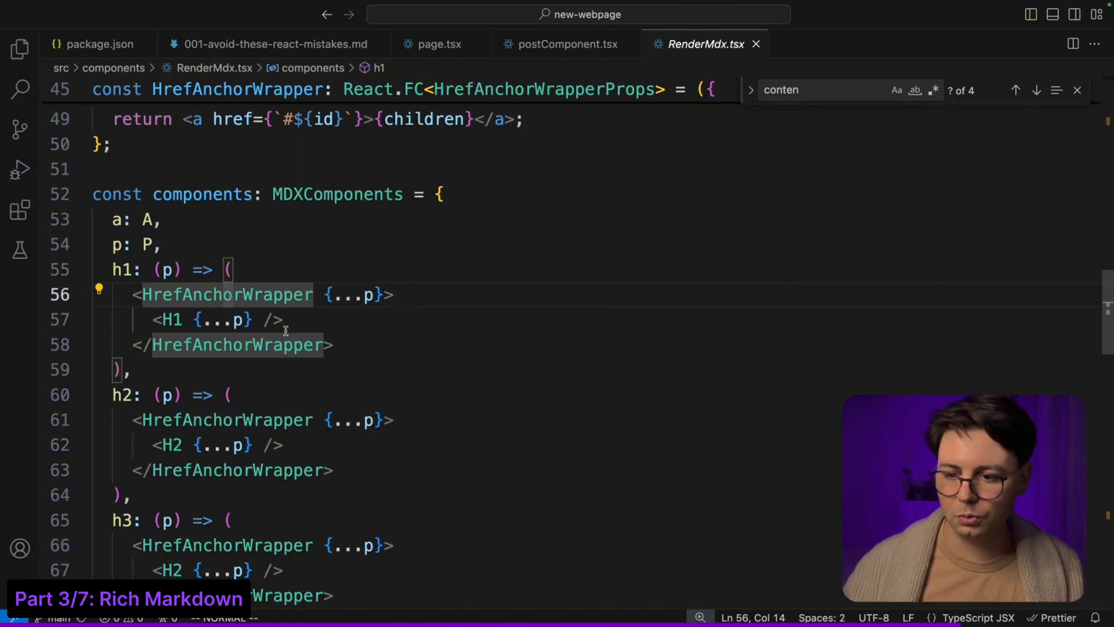
scroll(up, 3)
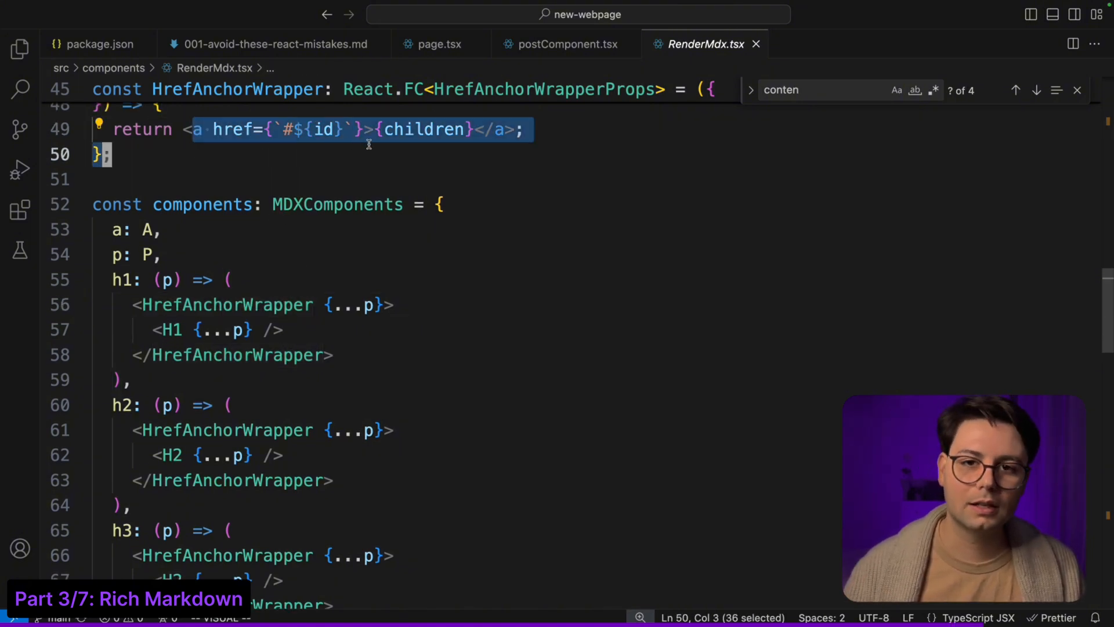
scroll(down, 3)
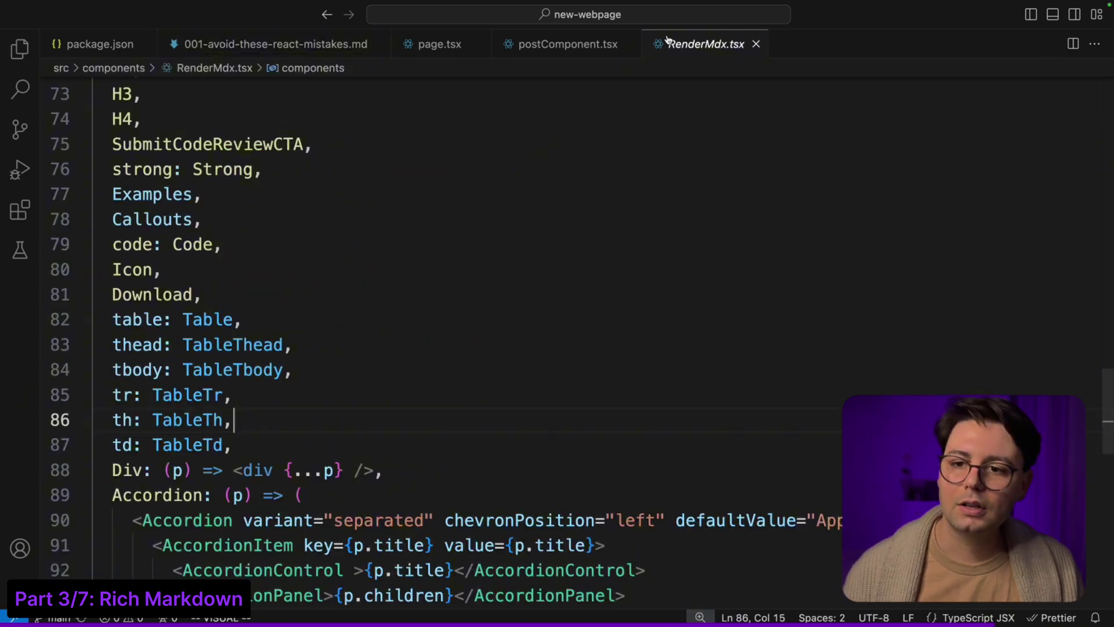
Step: Compare the first newsletter markdown with RenderMdx.tsx and review its imports
click(276, 44)
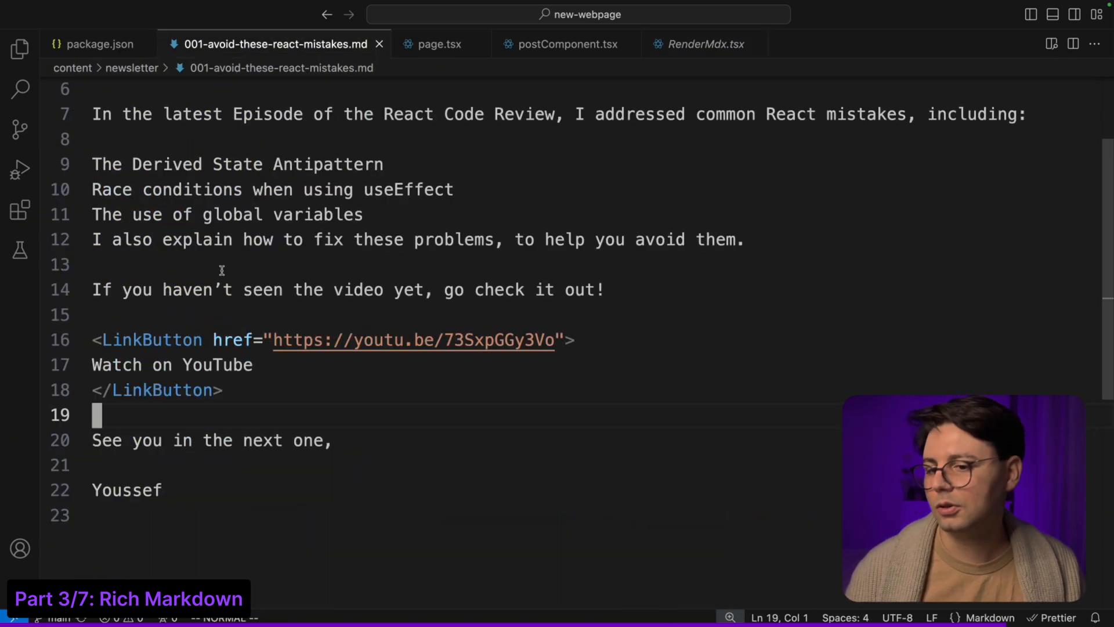
click(704, 44)
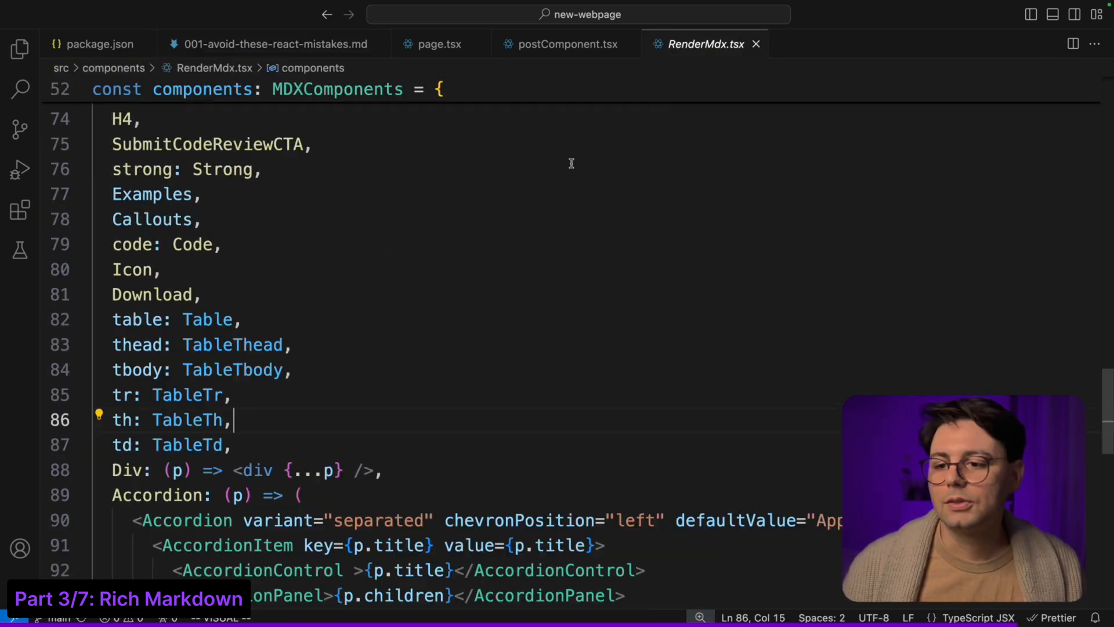
scroll(up, 3)
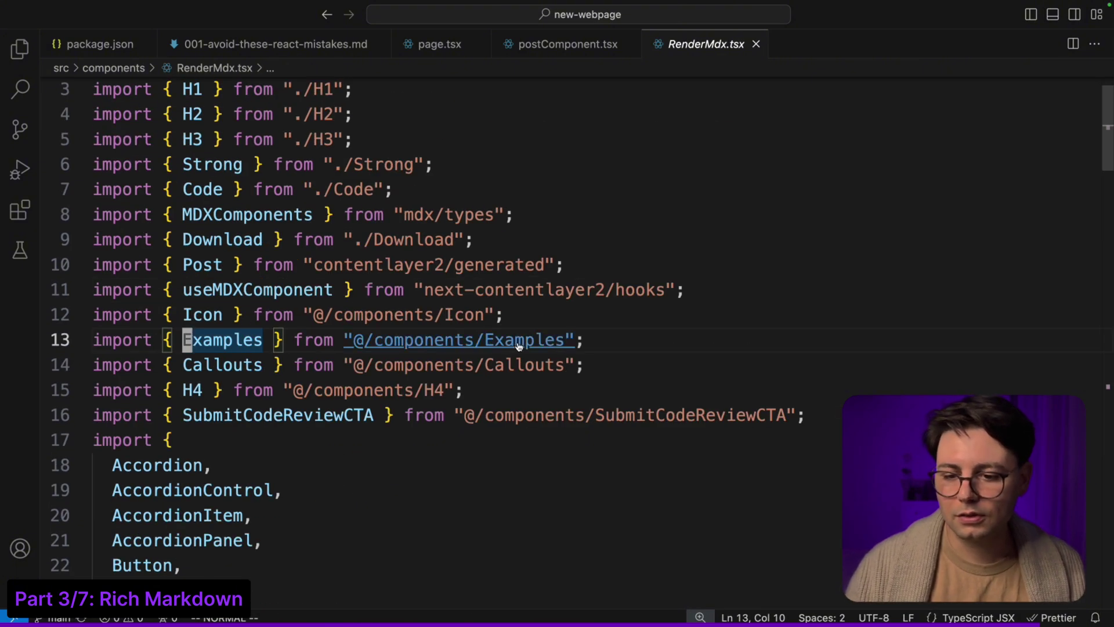
Step: Navigate the '@/components/Examples' import to components/Examples/index.tsx
click(459, 340)
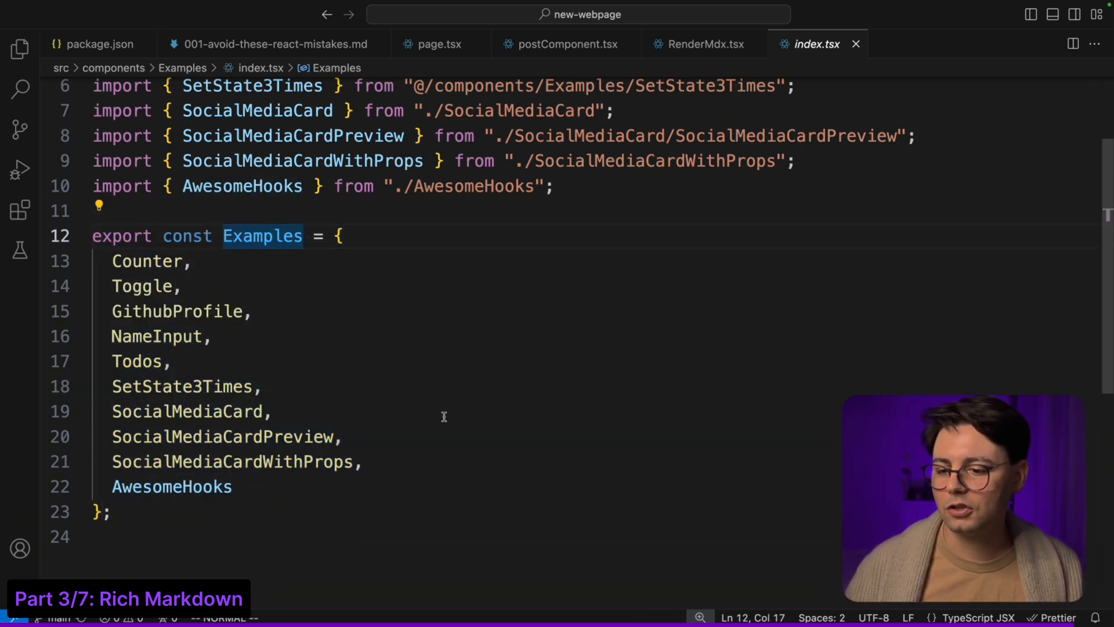
mouse_move(385, 465)
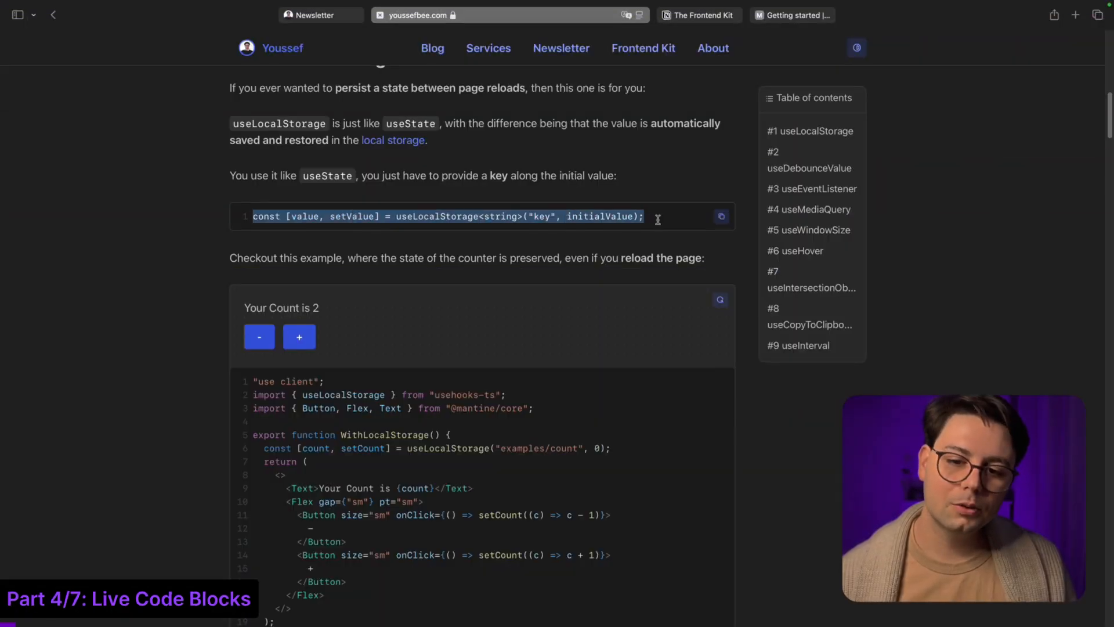
Step: Review CodeBlockClient.tsx's useLayoutEffect logic that trims long code and highlights per language and theme
click(657, 217)
text(code)
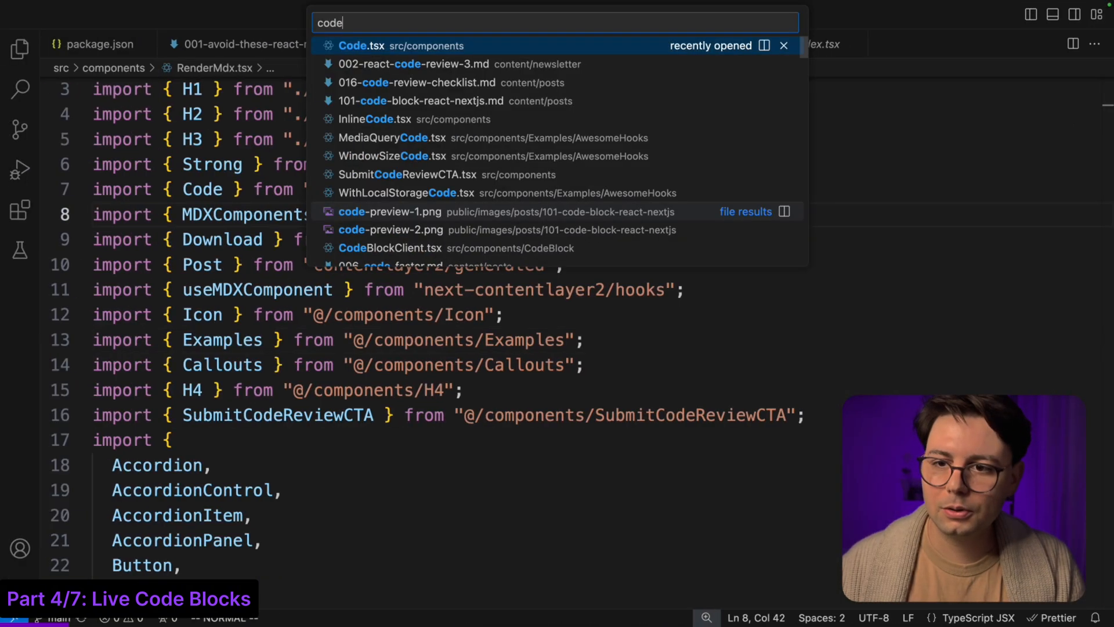
click(390, 248)
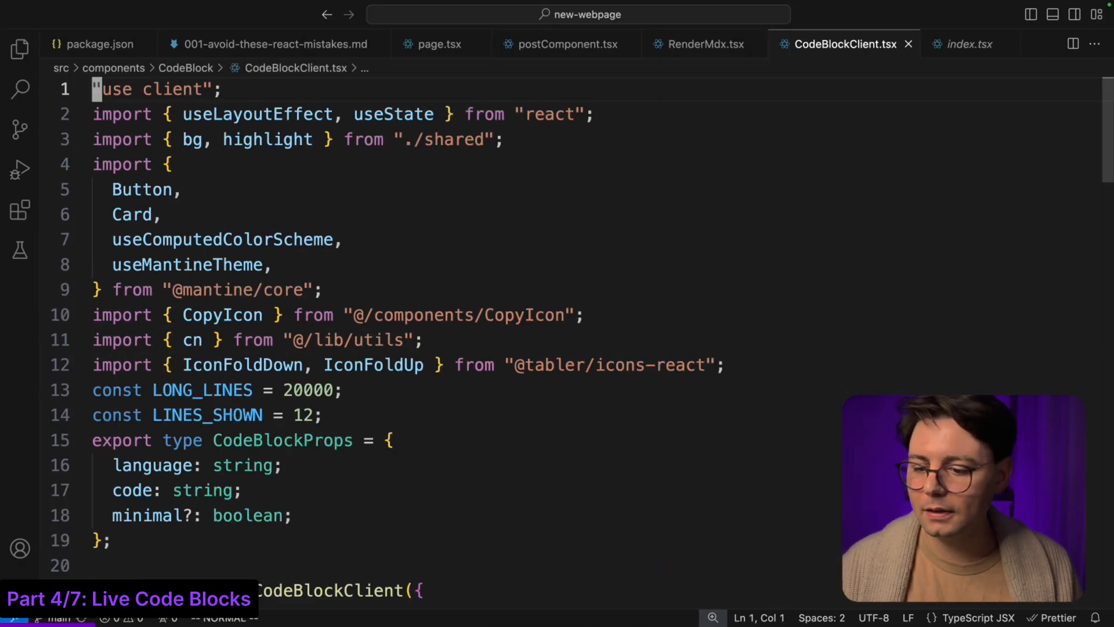
scroll(down, 3)
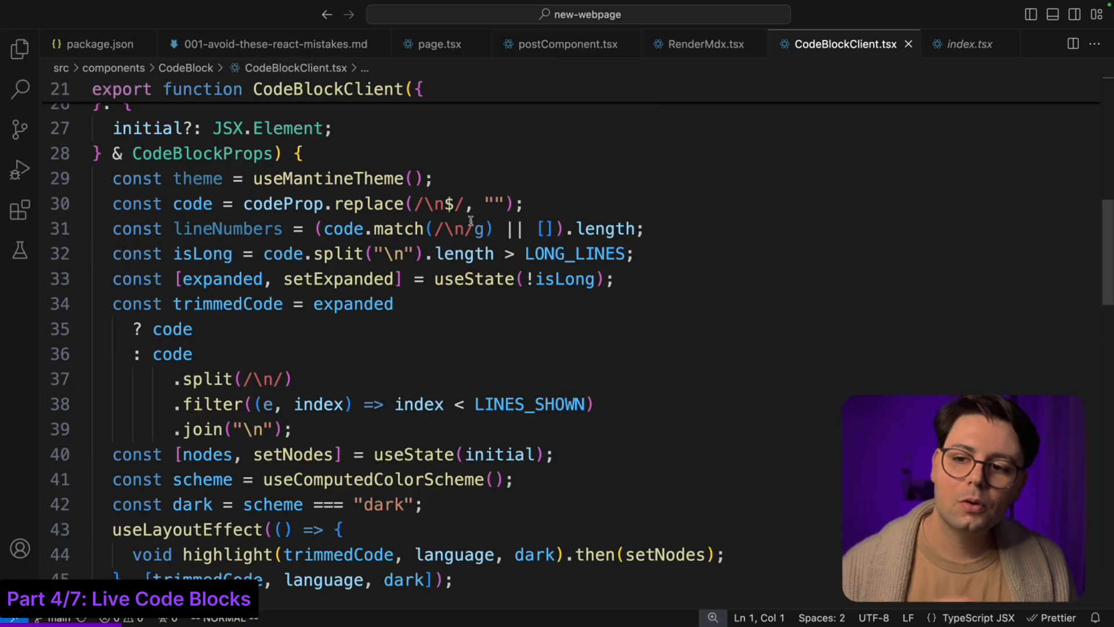
mouse_move(455, 254)
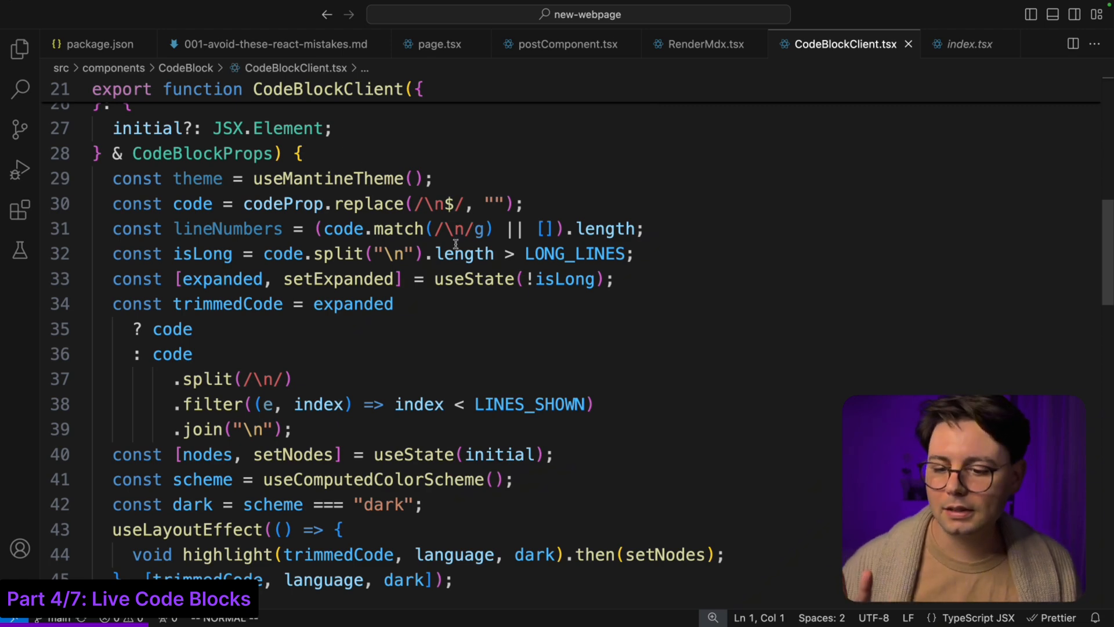
scroll(down, 3)
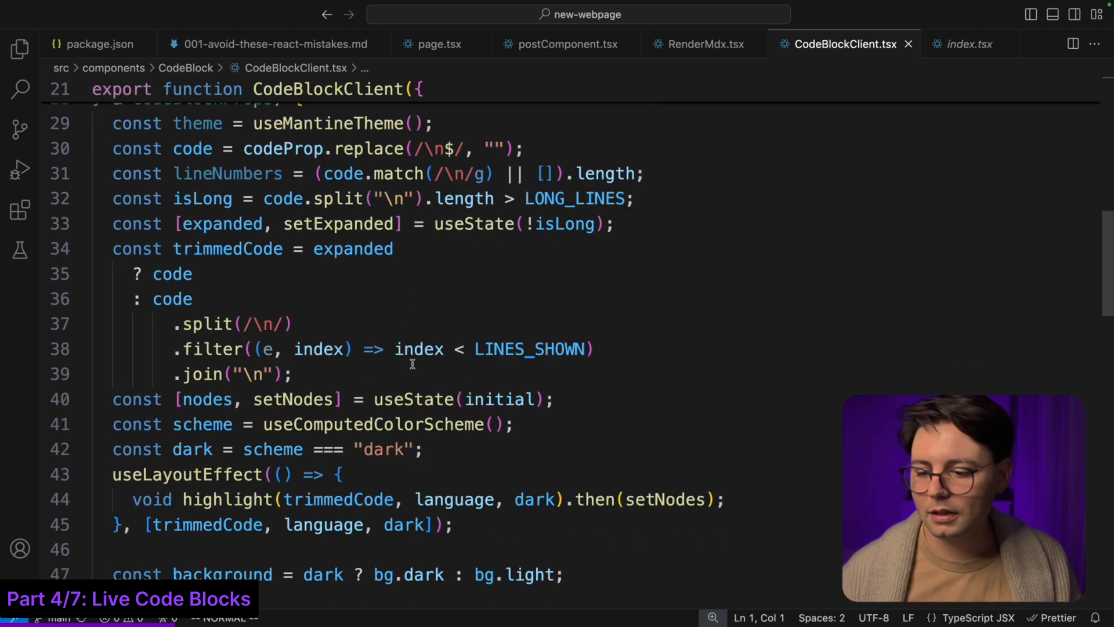
scroll(up, 3)
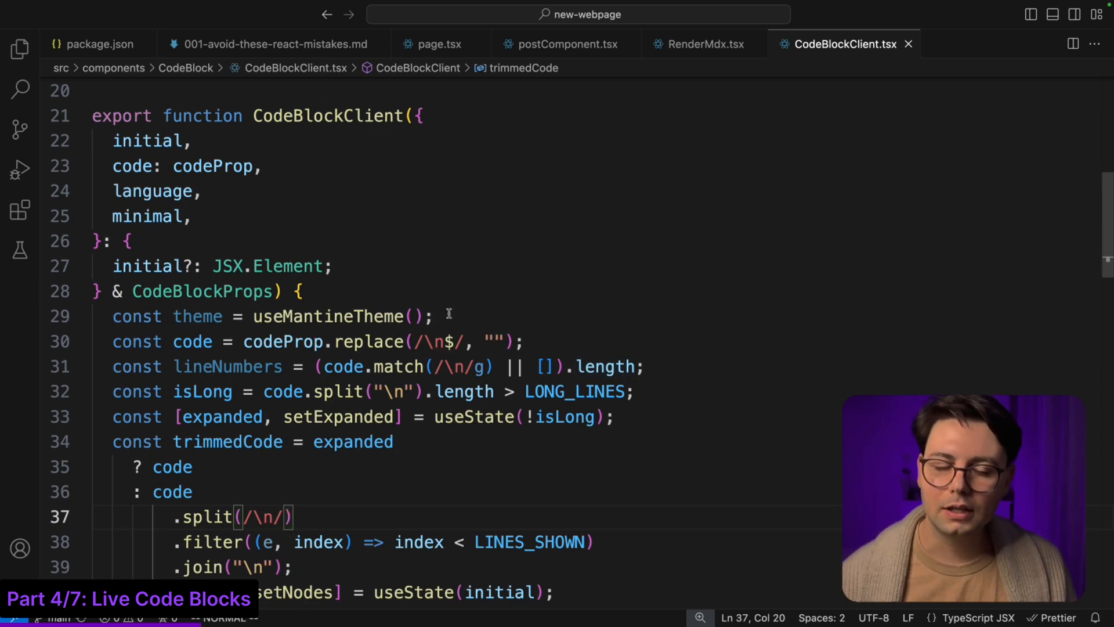
mouse_move(469, 271)
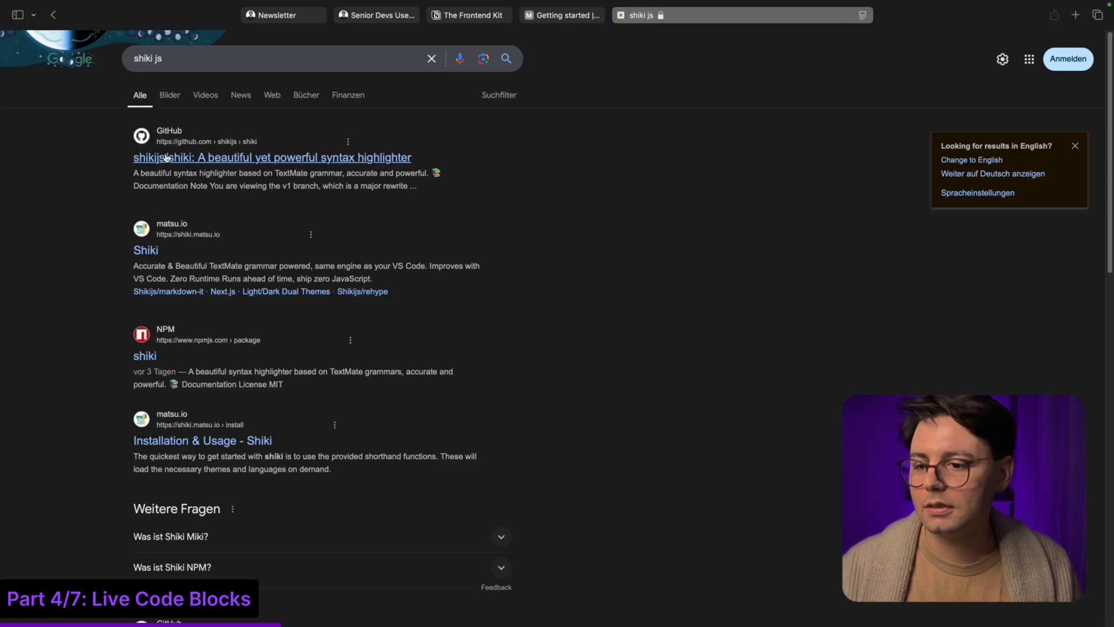
Step: Reach shiki.style via its GitHub repo and preview Vue HTML in the Plastic theme
click(272, 157)
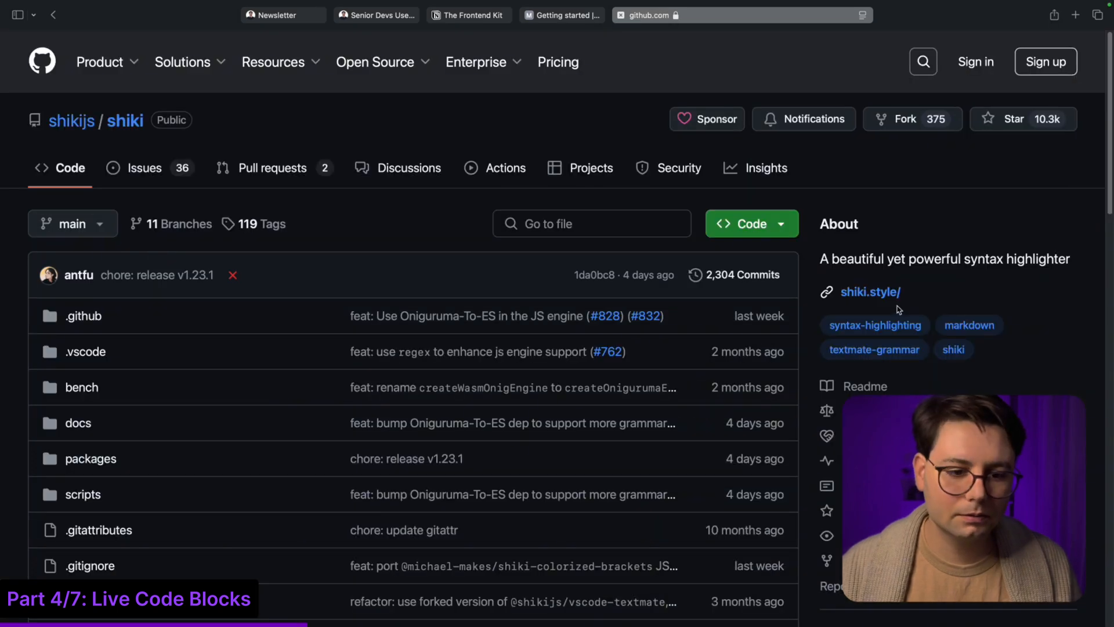
click(869, 292)
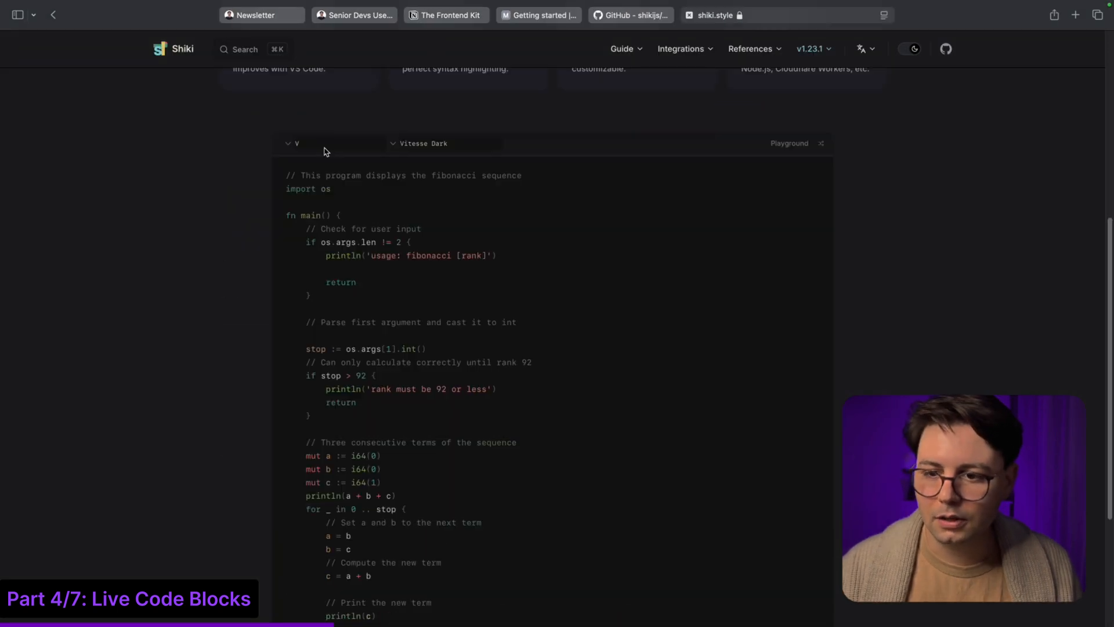
click(292, 143)
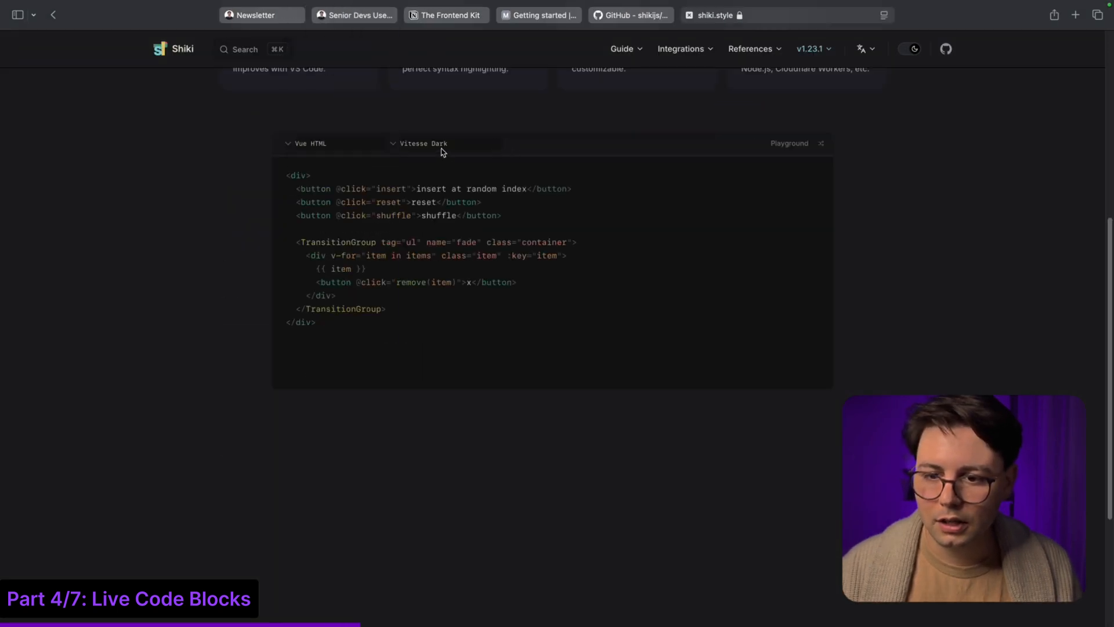
click(423, 143)
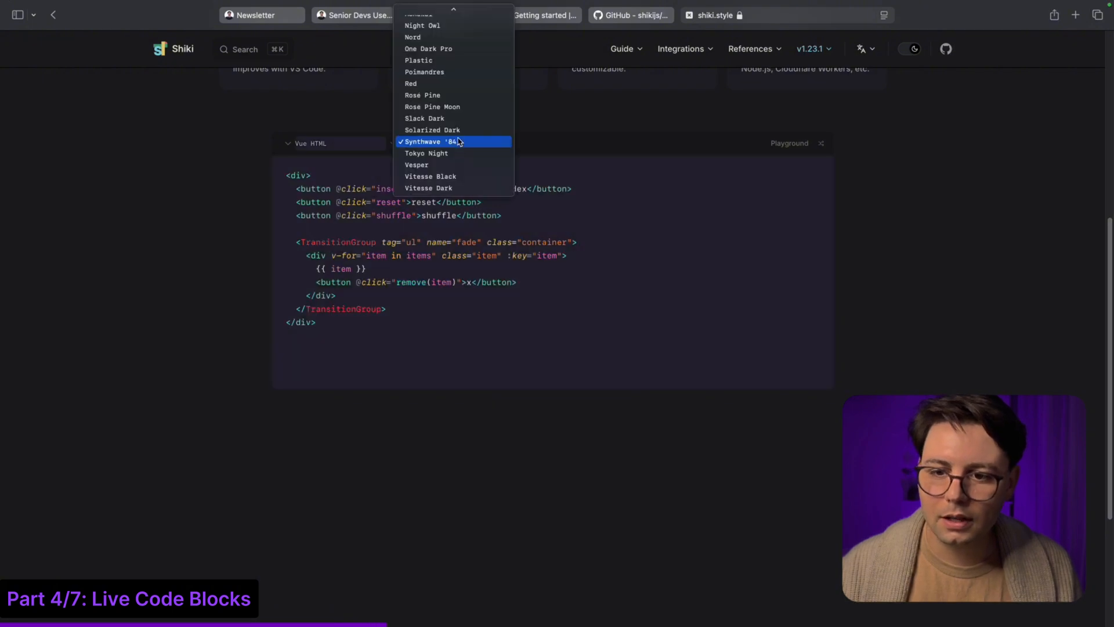
click(418, 59)
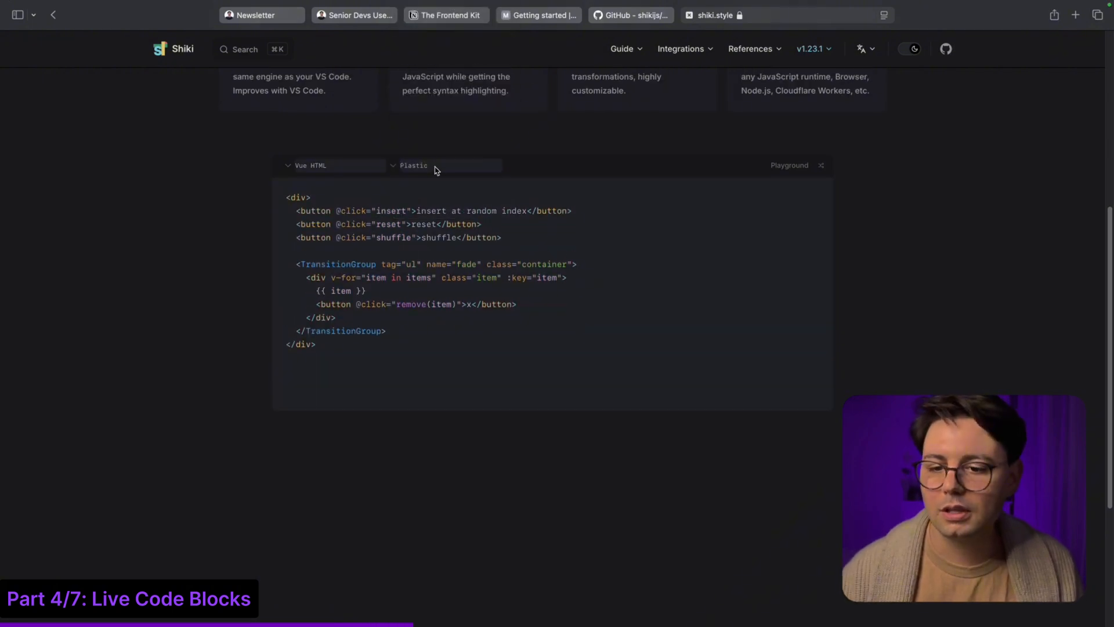
mouse_move(427, 190)
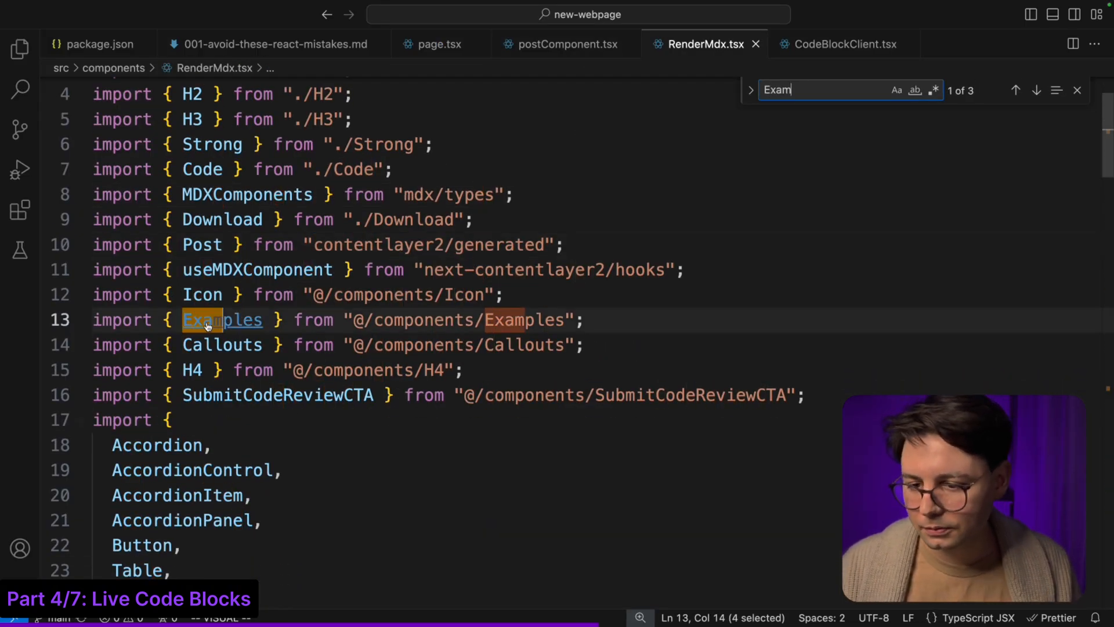
Step: Go to the Examples definition to reach the Counter example using ExampleTemplate
click(221, 320)
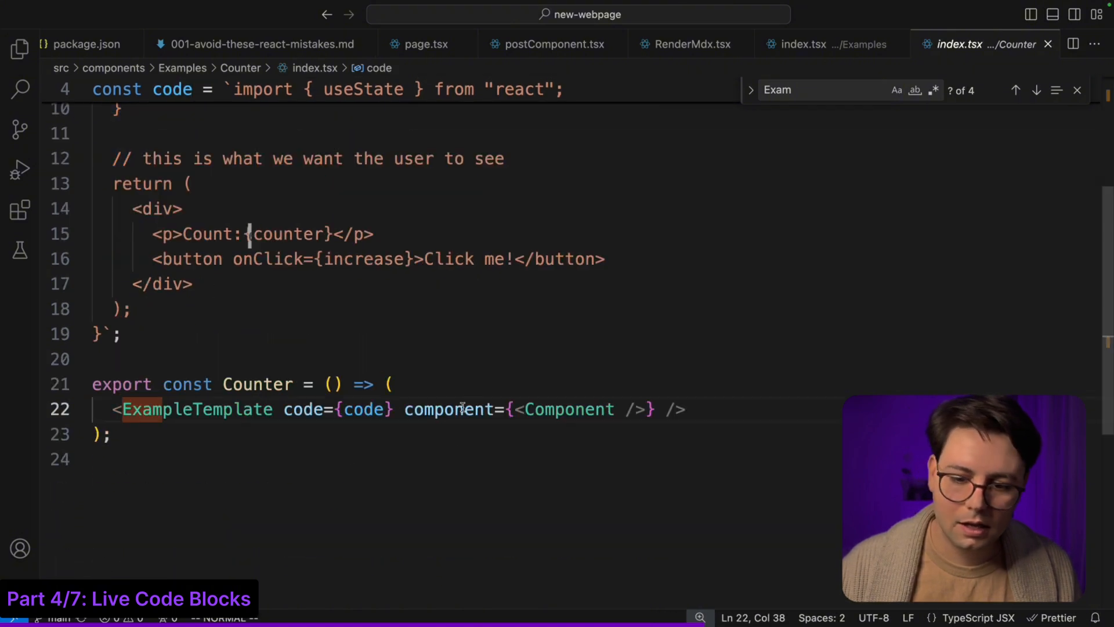
mouse_move(568, 409)
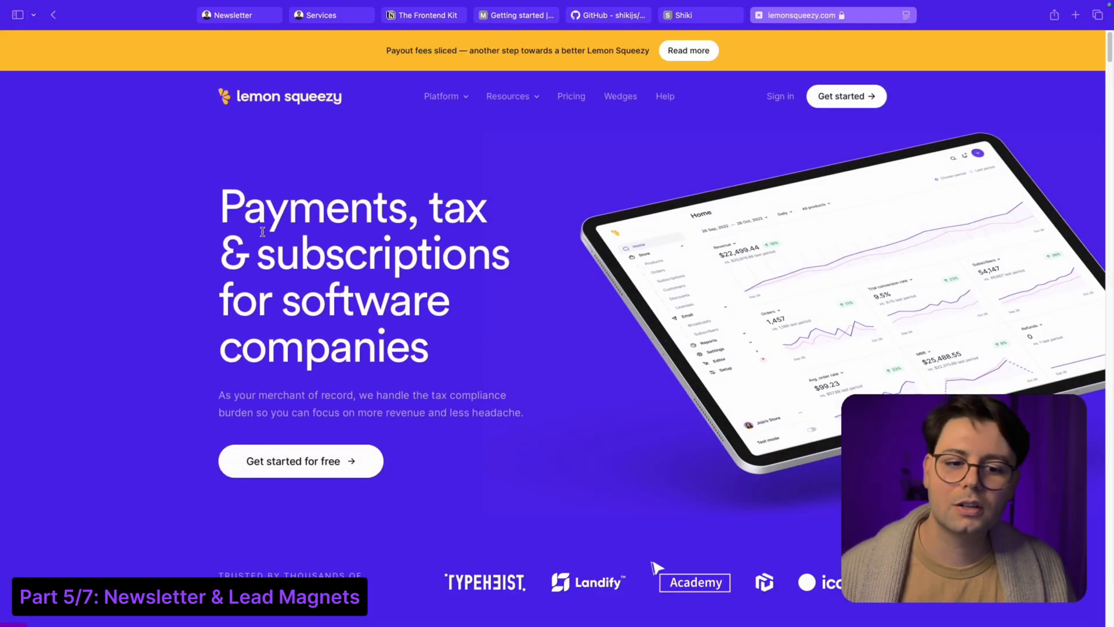
Step: Scroll the lemonsqueezy.com homepage down to the Merchant of Record section
scroll(down, 3)
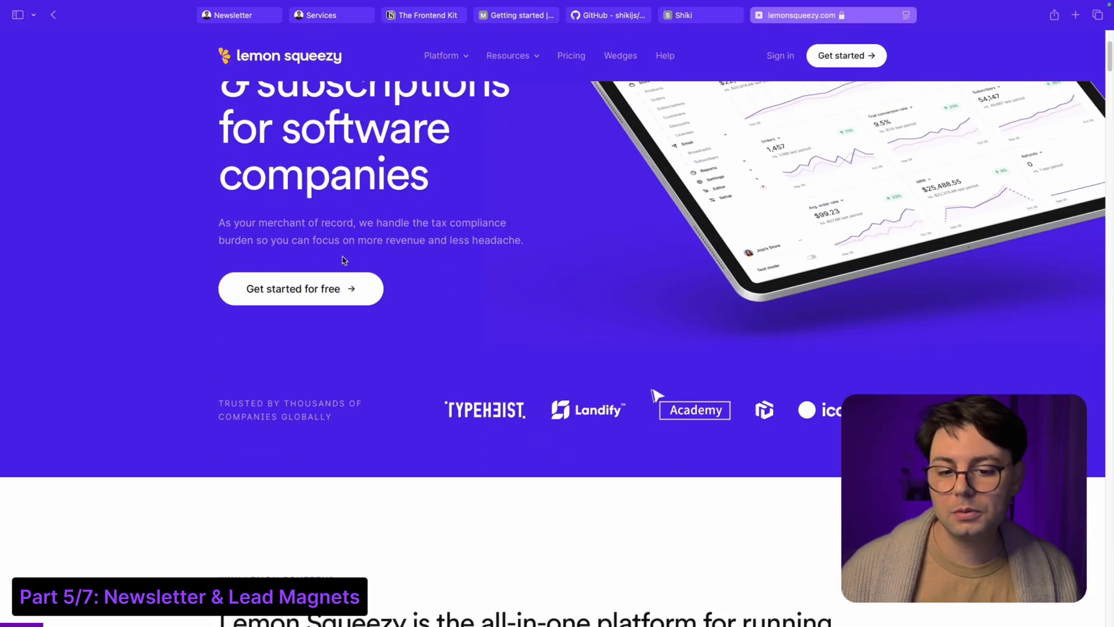
scroll(down, 3)
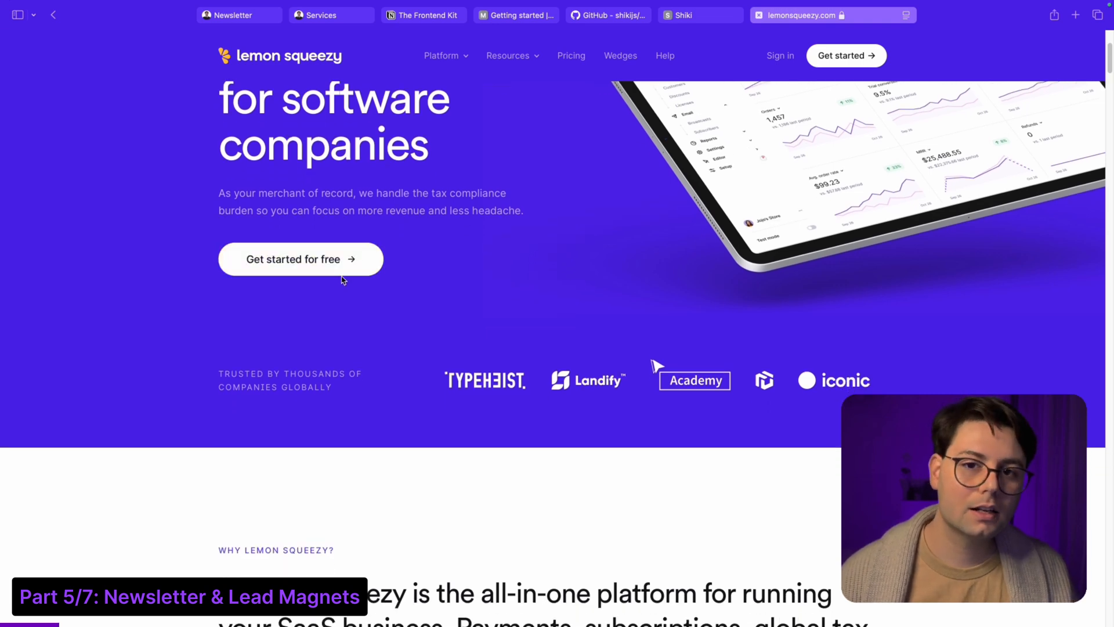
mouse_move(402, 273)
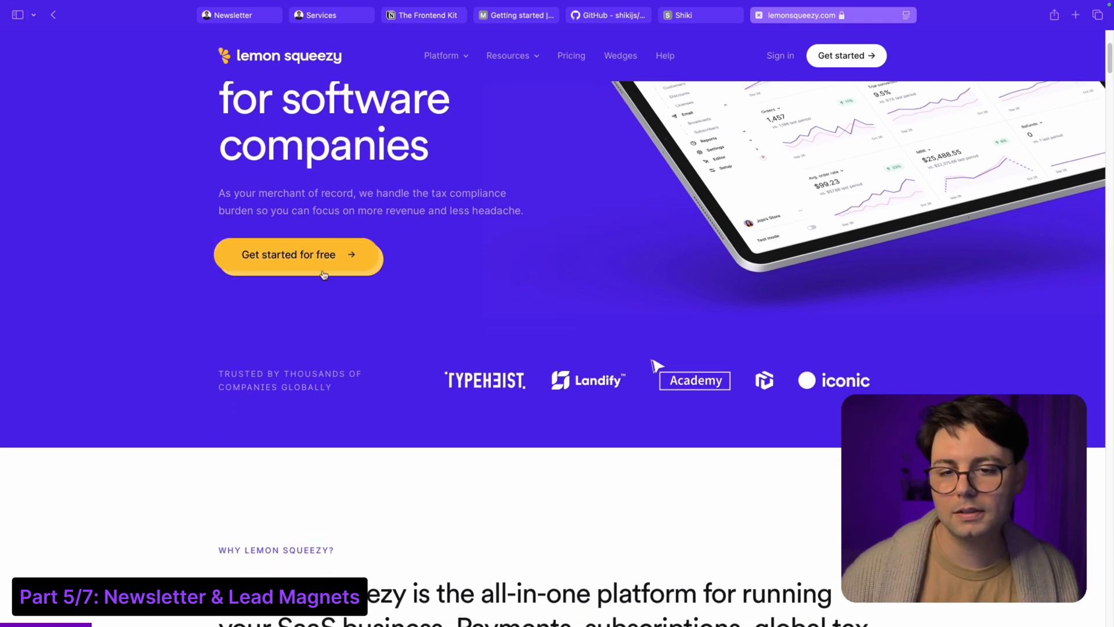
scroll(down, 3)
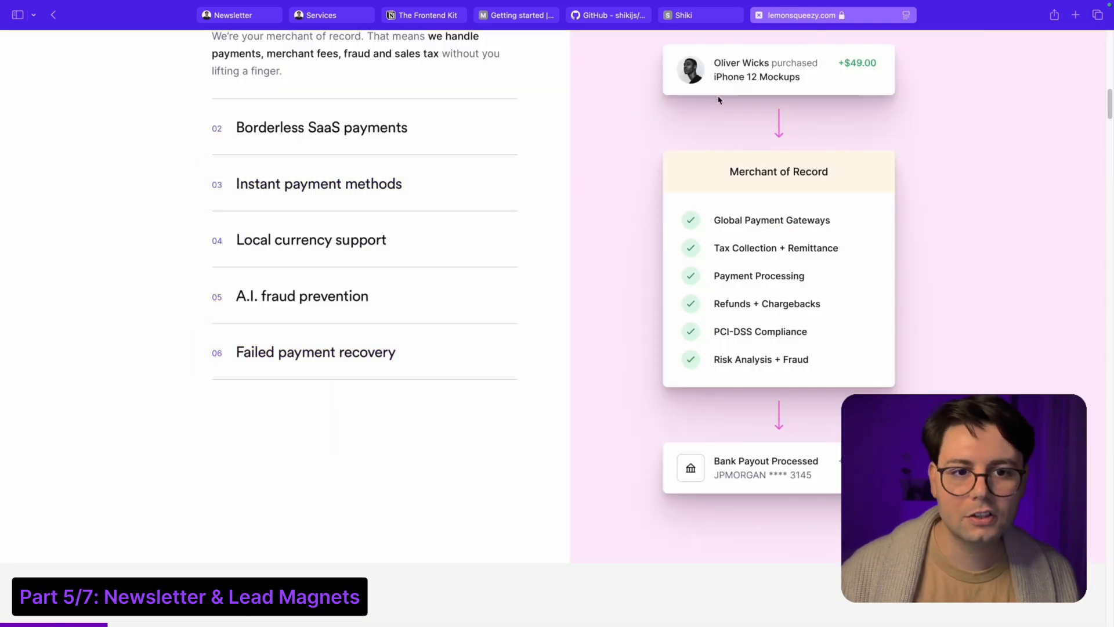
mouse_move(786, 20)
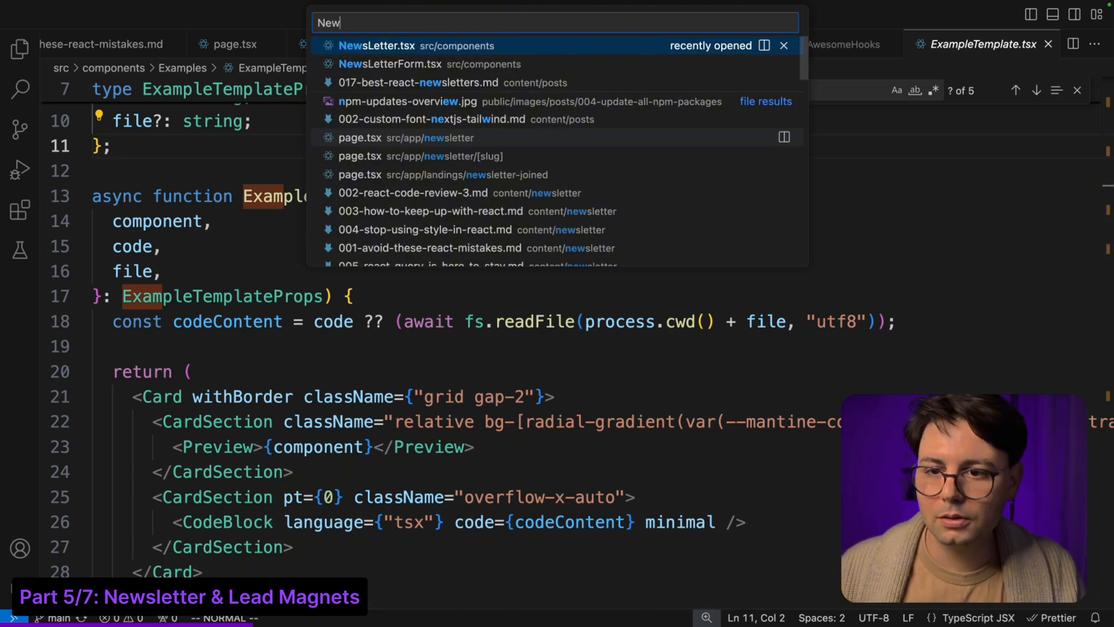
Step: Review NewsLetterForm.tsx's useForm validation and hidden privacy checkbox
click(390, 64)
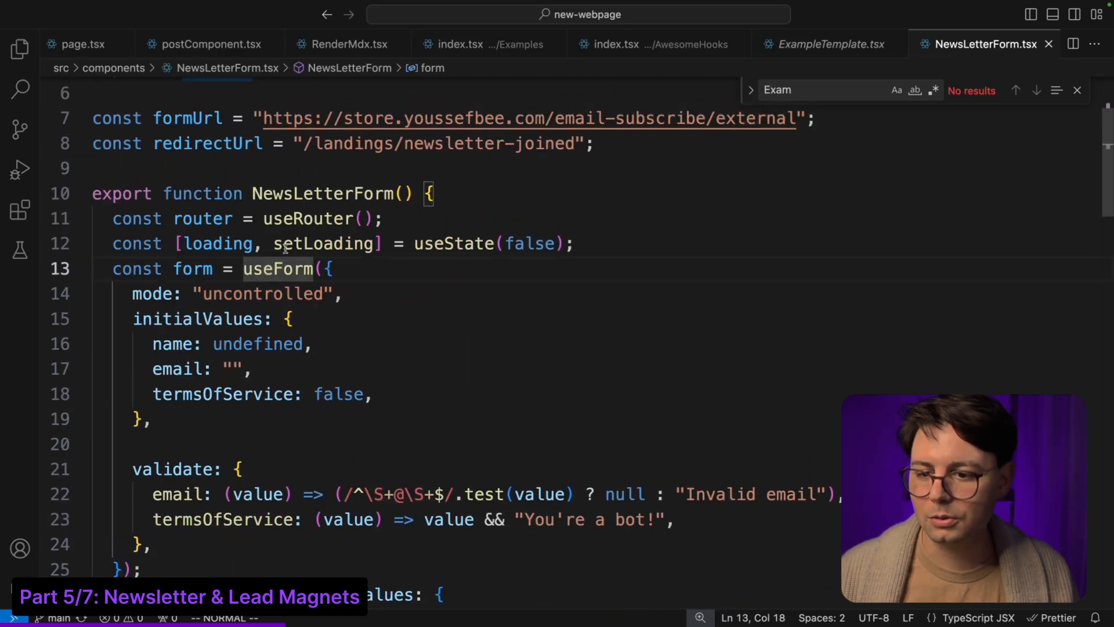
scroll(up, 3)
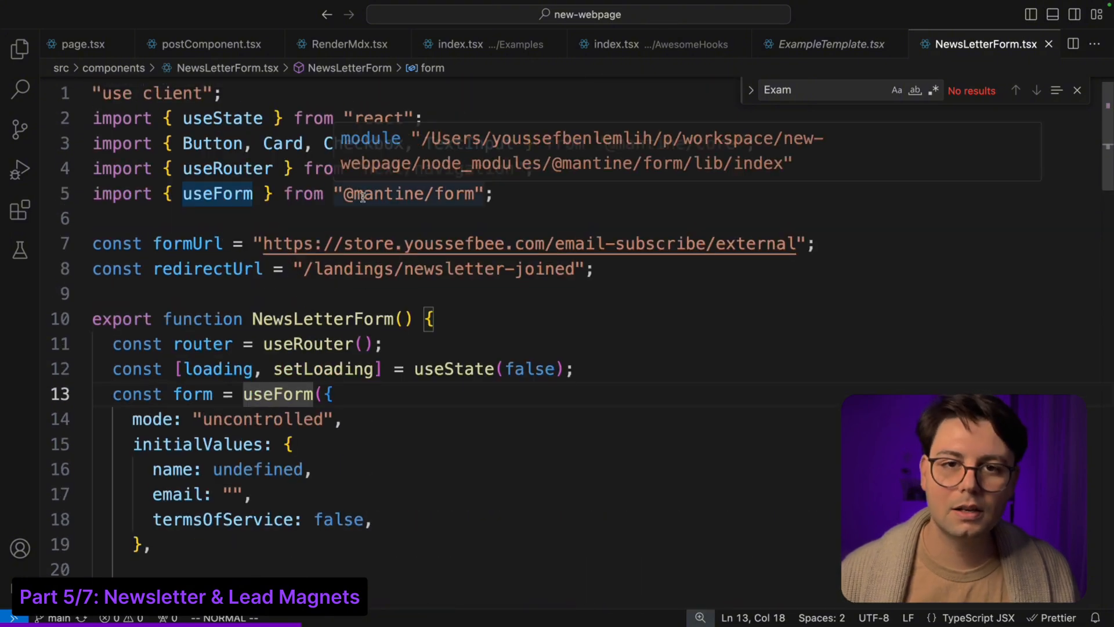
scroll(down, 3)
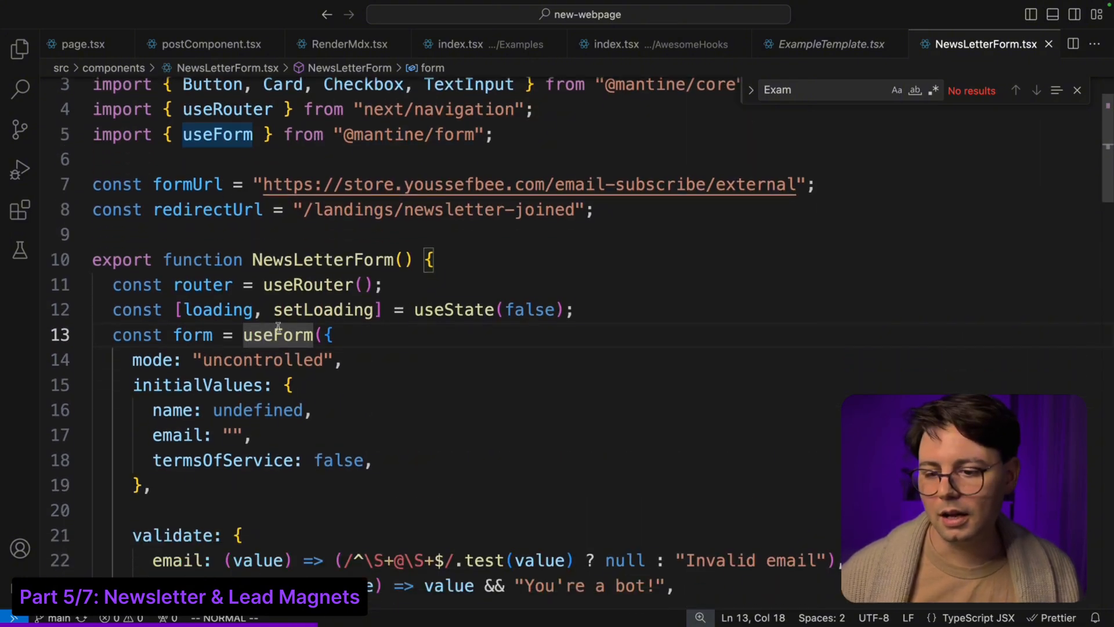
mouse_move(279, 335)
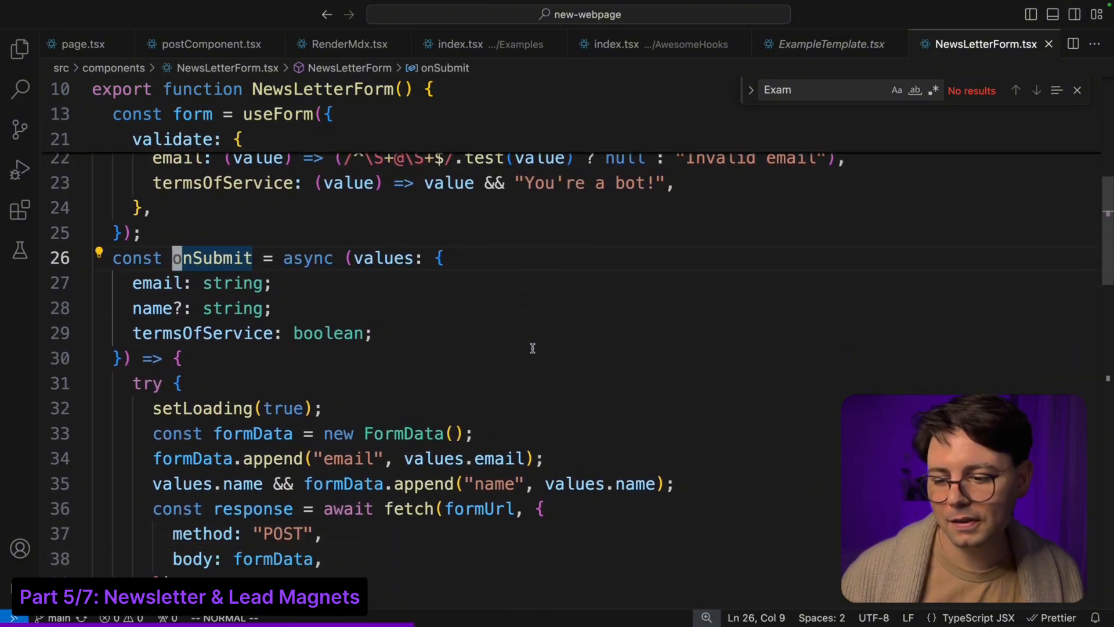
scroll(down, 3)
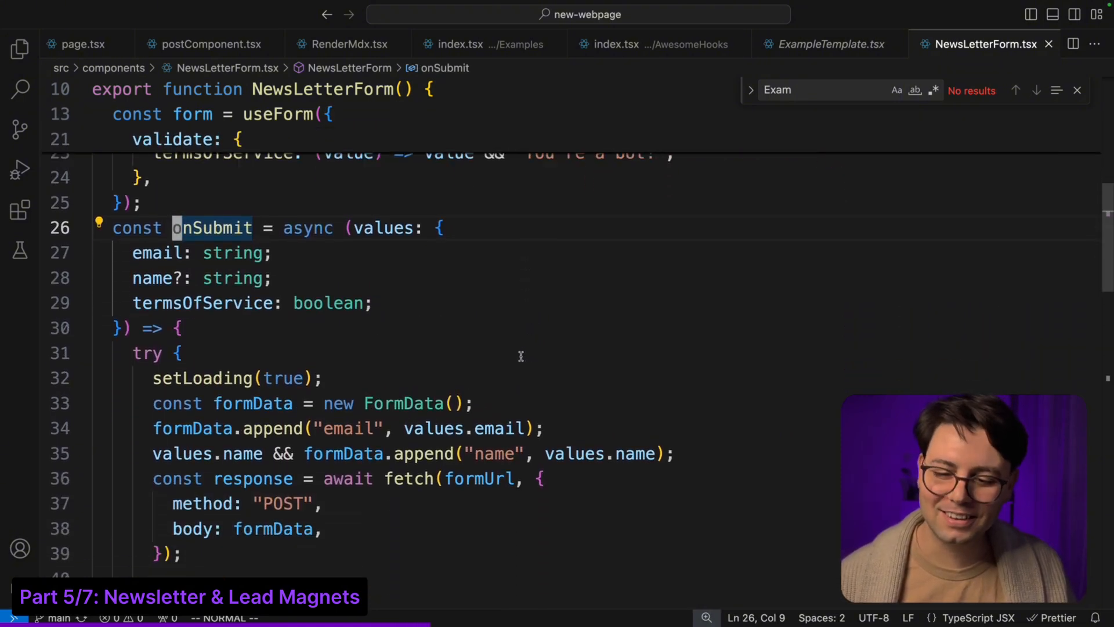
scroll(down, 3)
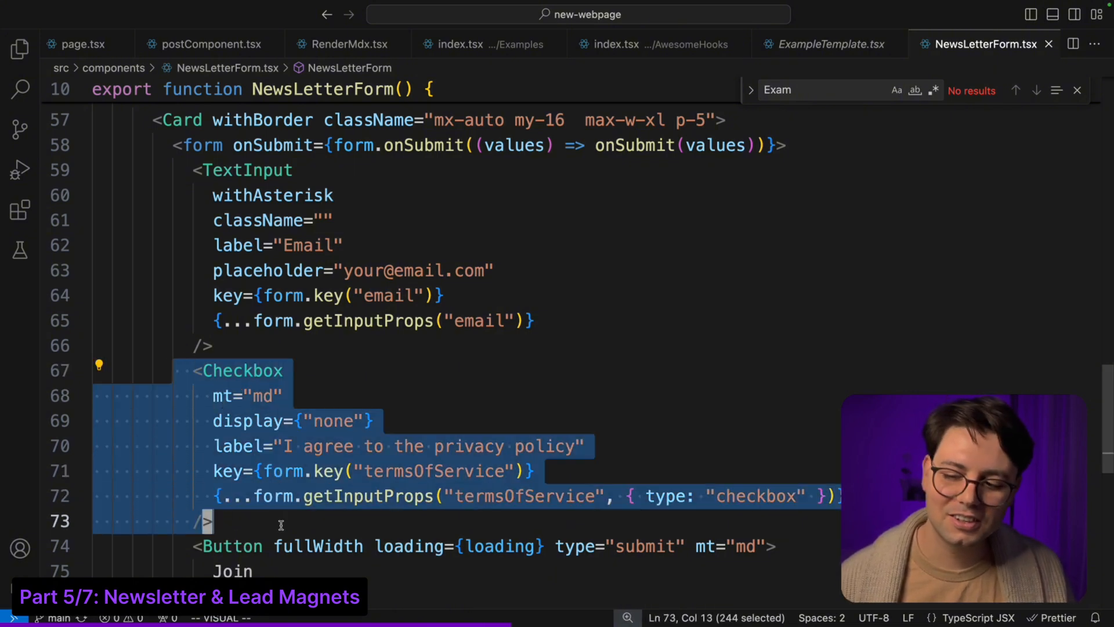
mouse_move(402, 416)
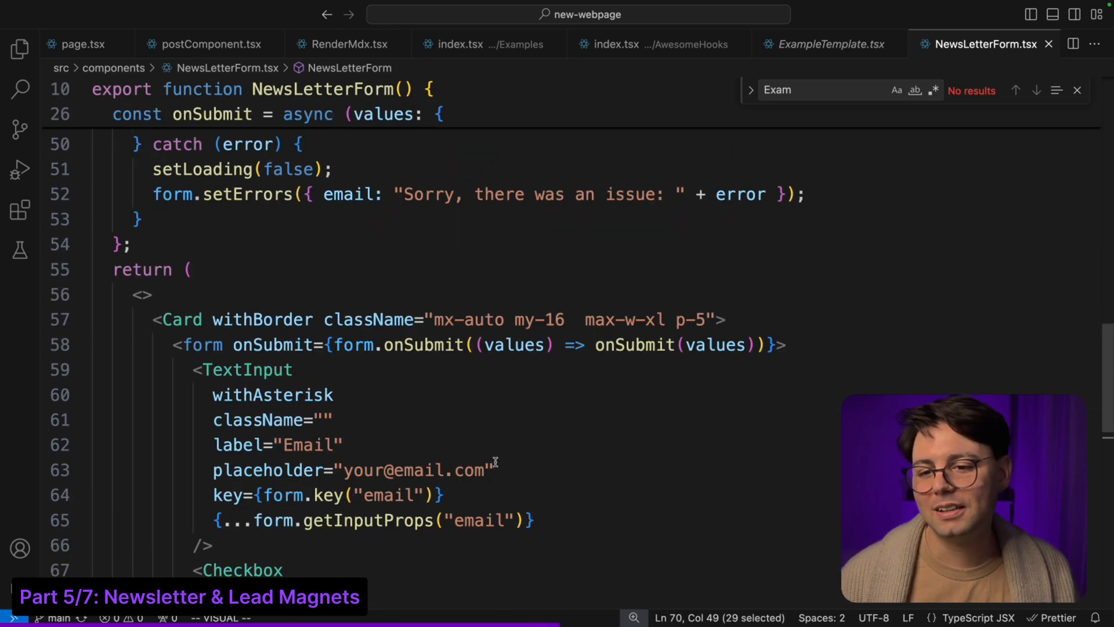
Step: Review the onSubmit subscribe request and form JSX in NewsLetterForm.tsx
scroll(up, 3)
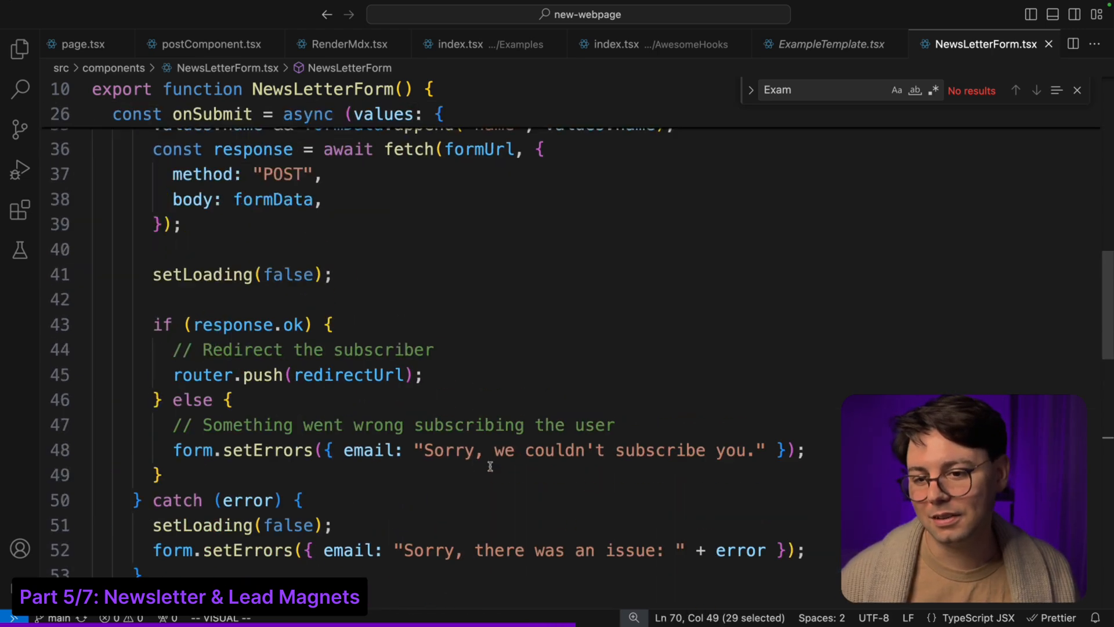
scroll(up, 3)
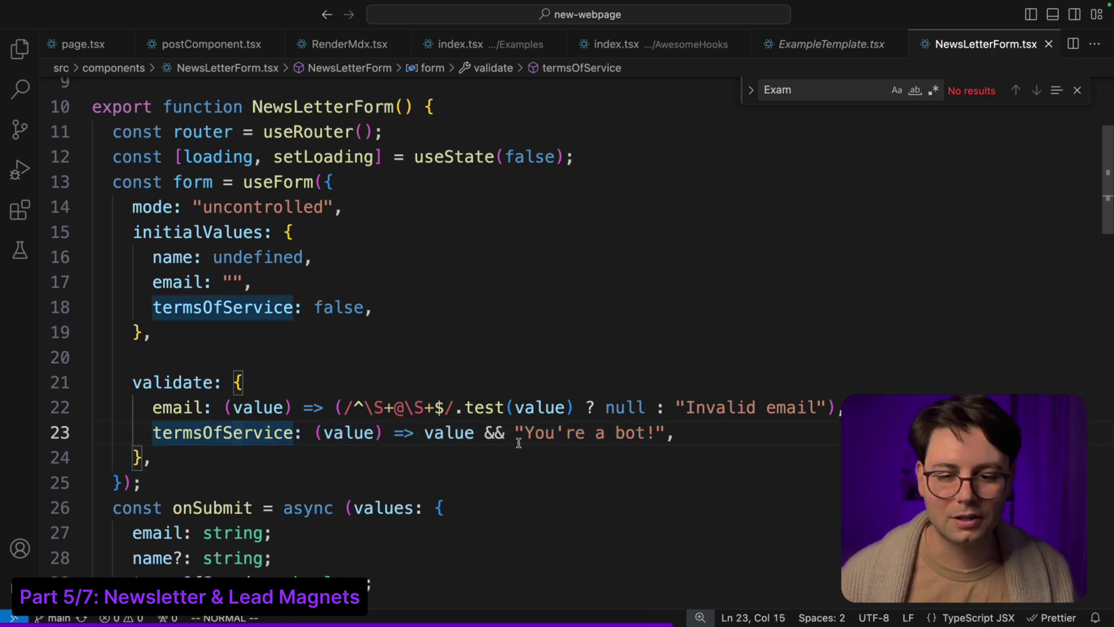
scroll(down, 3)
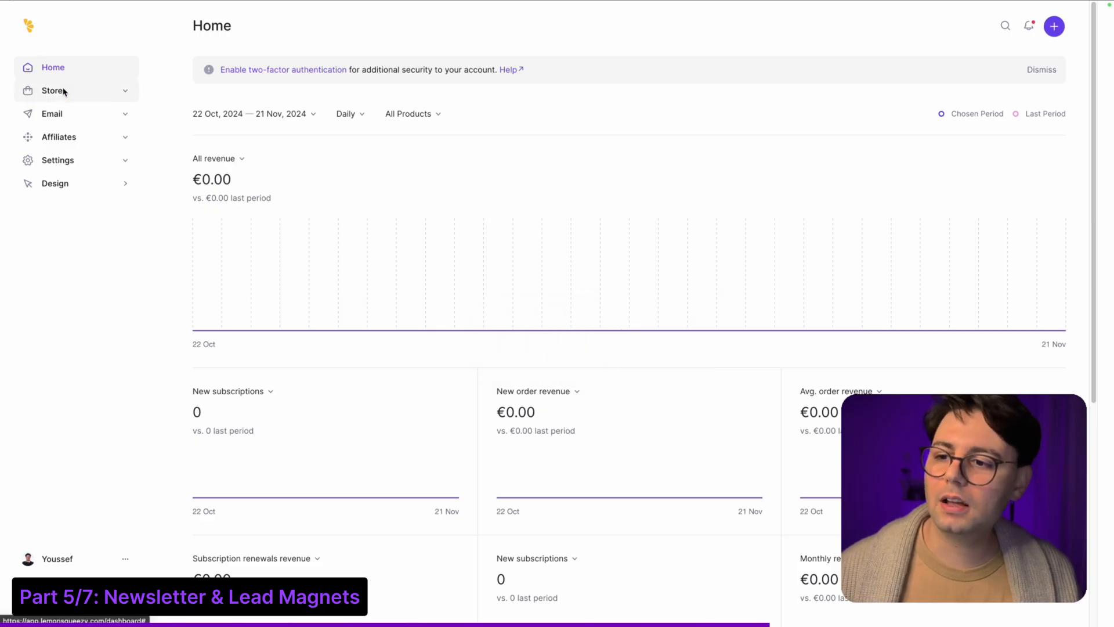
Step: Review The Frontend Kit product's pricing and confirmation settings in the products list
click(52, 91)
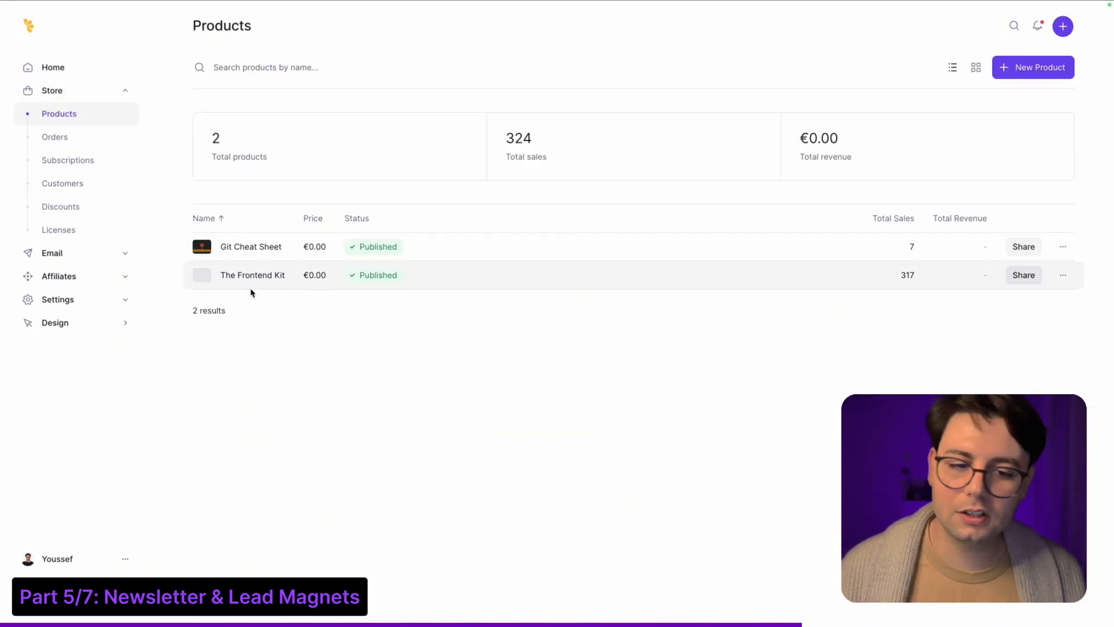
click(252, 275)
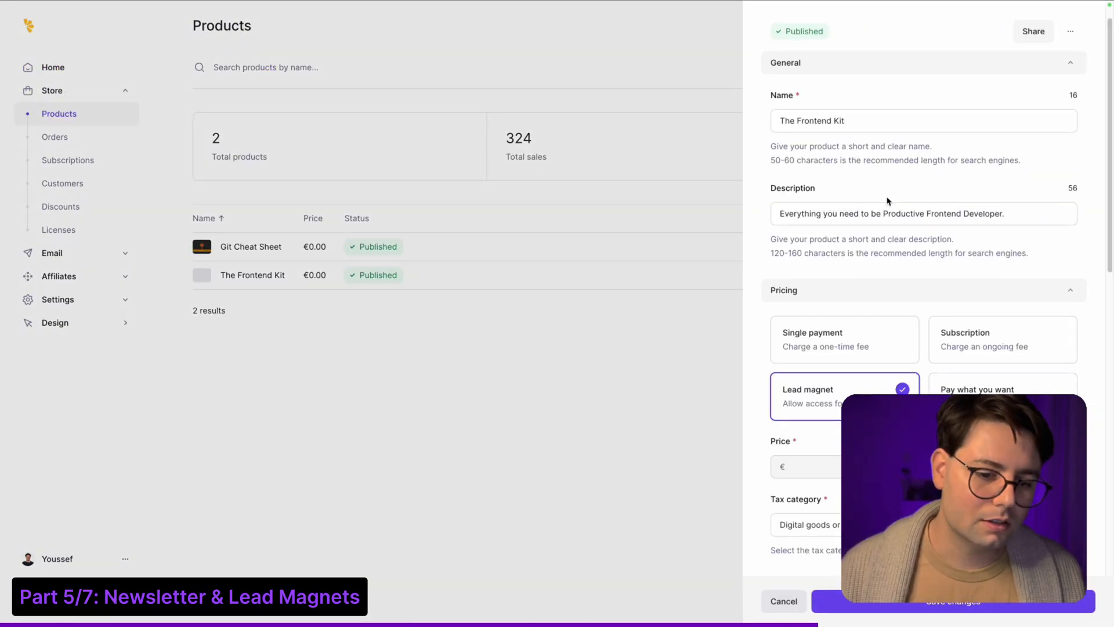
scroll(down, 3)
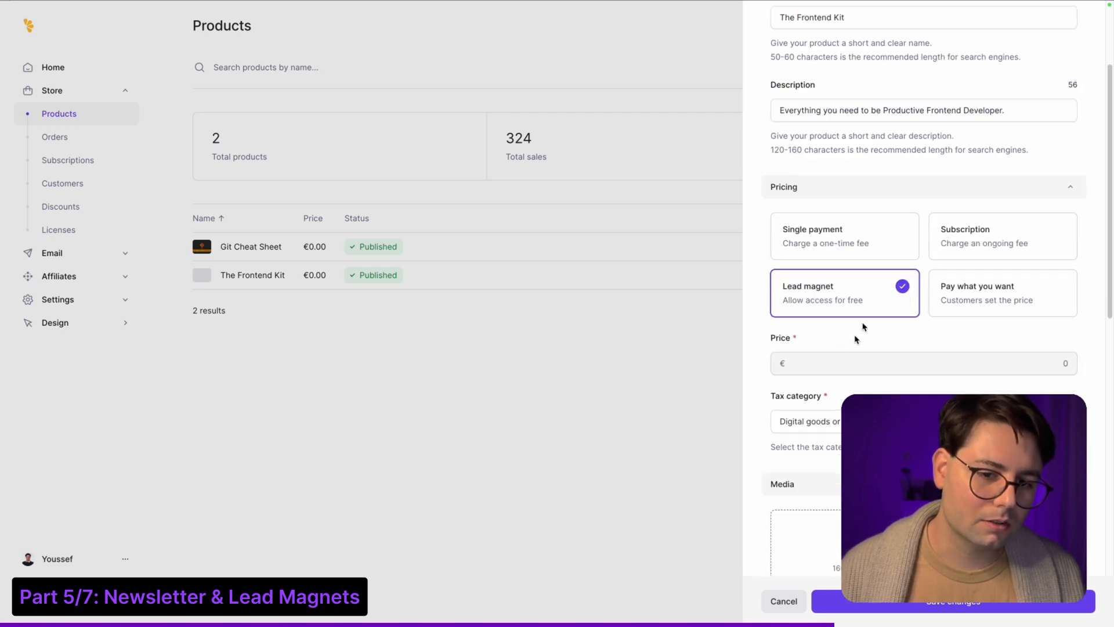
scroll(down, 3)
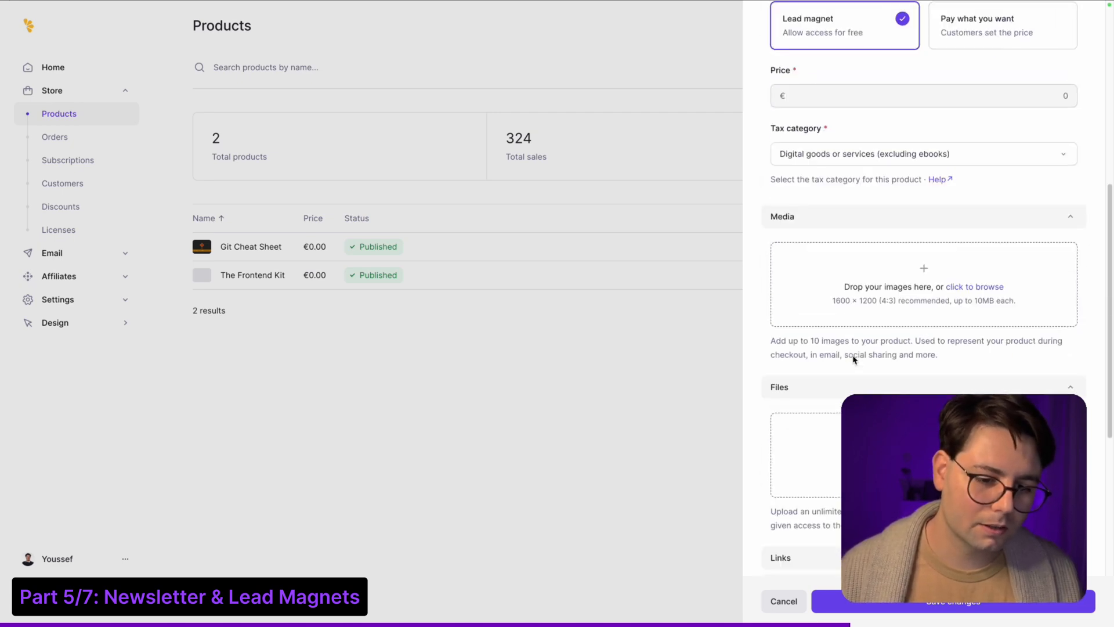
scroll(down, 3)
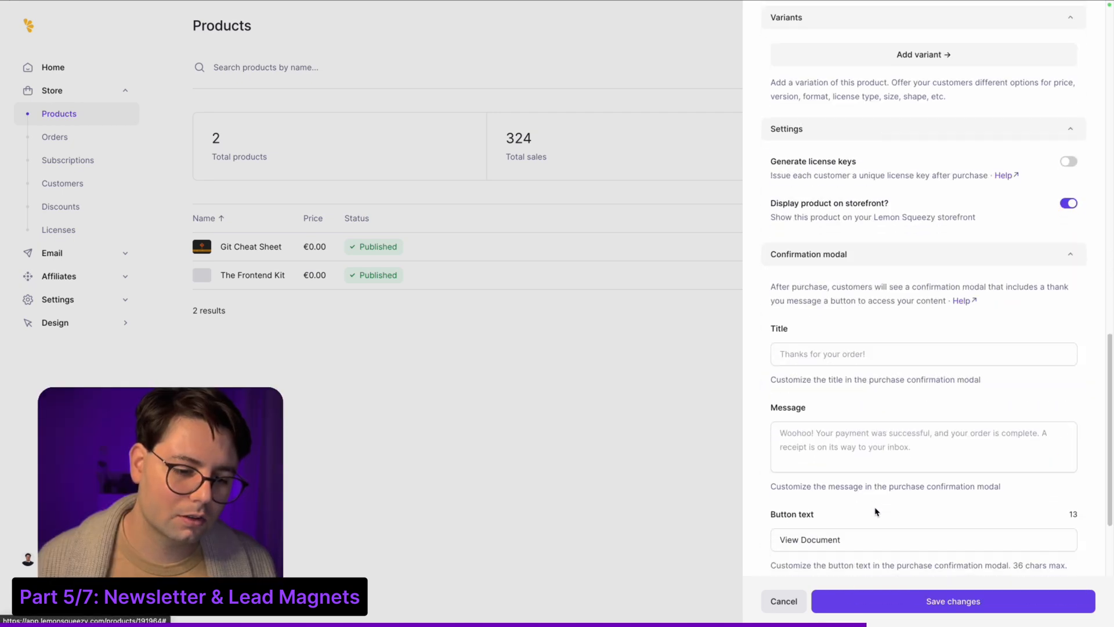
scroll(down, 3)
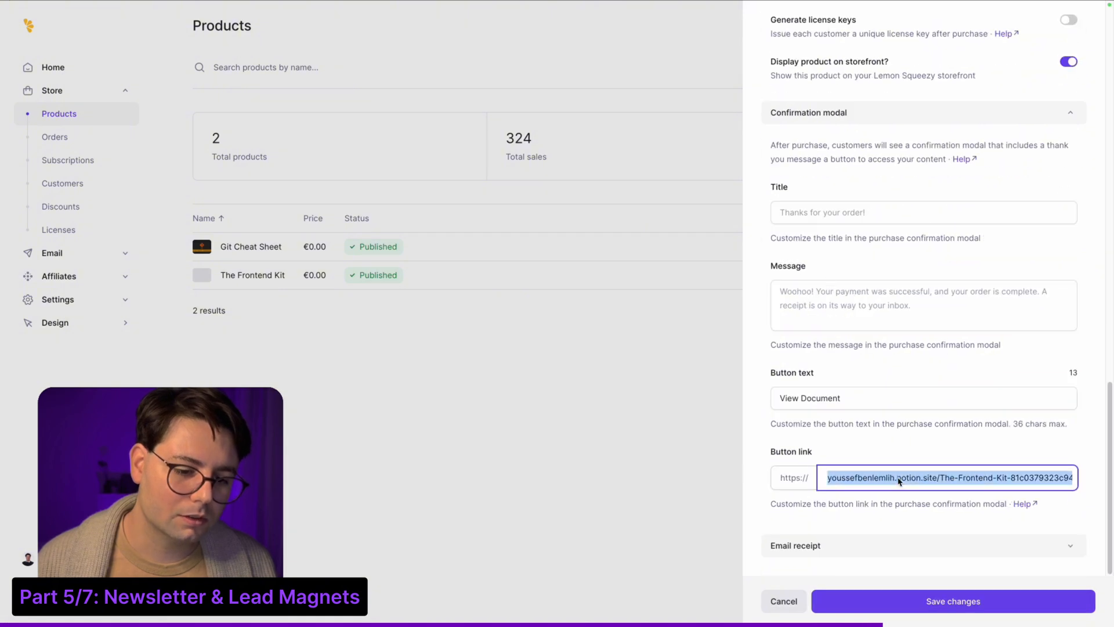
scroll(down, 3)
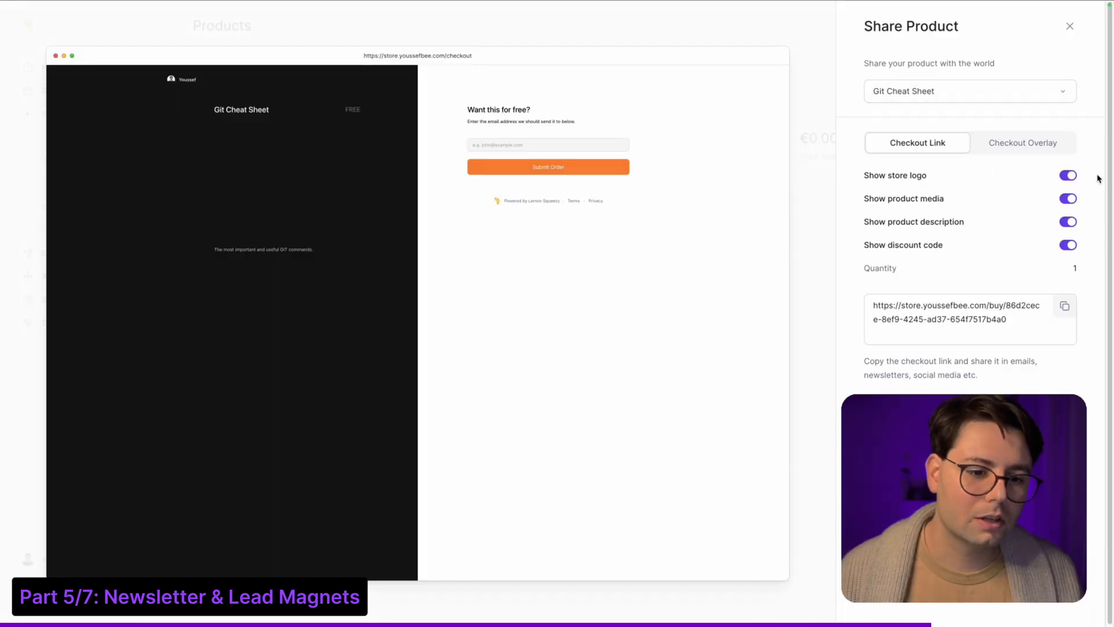
Step: Bring up the shareable checkout link for the Git Cheat Sheet product
click(956, 312)
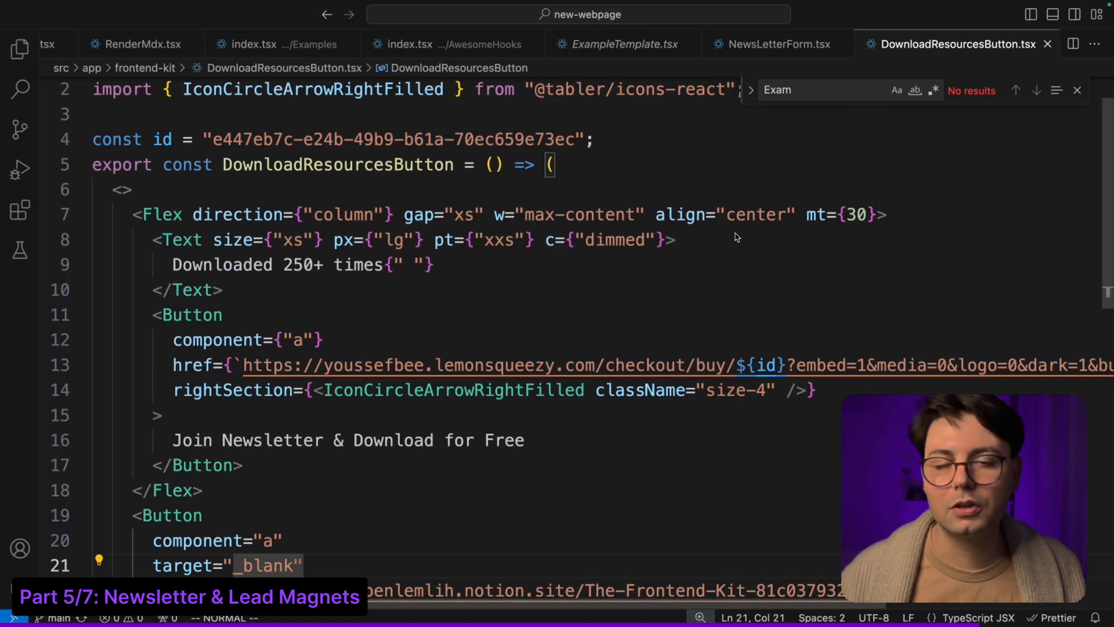
mouse_move(487, 253)
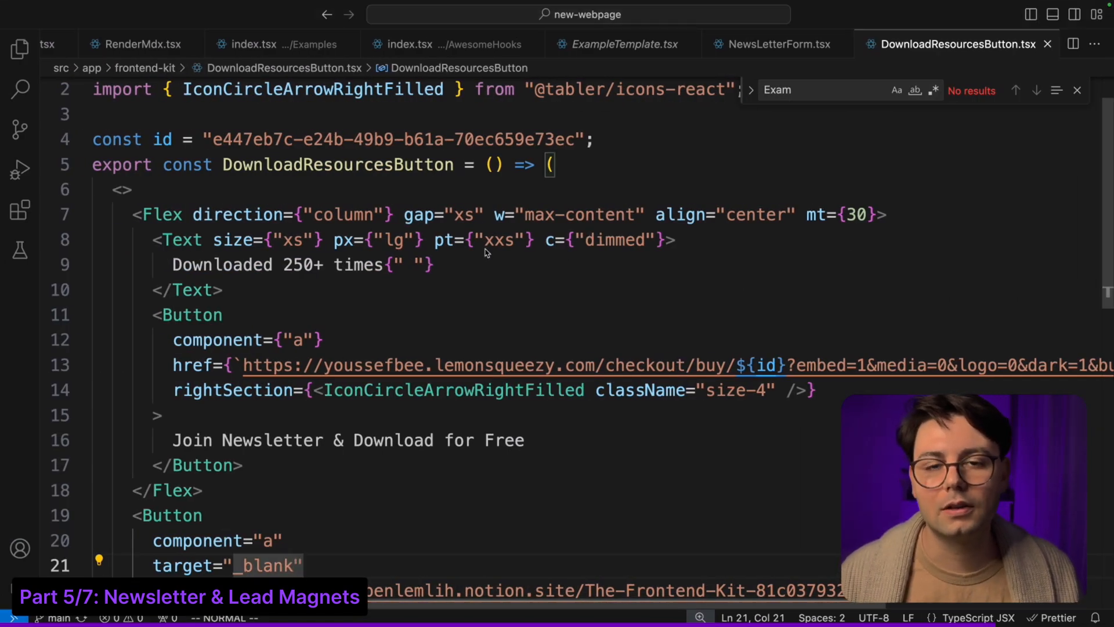
Step: Scroll through DownloadResourcesButton.tsx to show its Lemon Squeezy checkout link
scroll(down, 3)
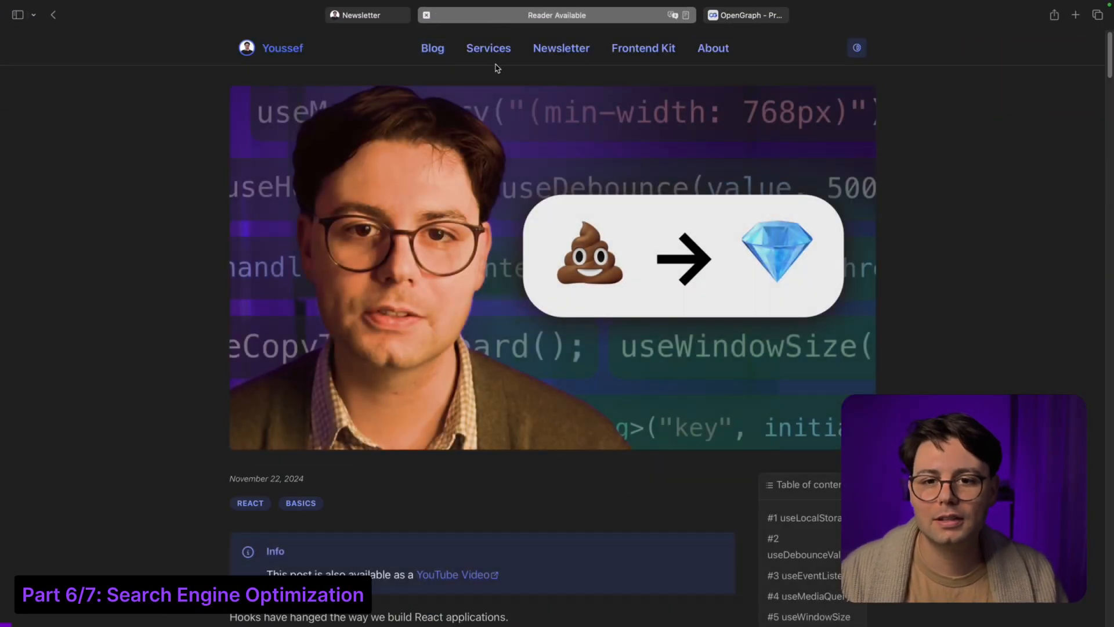
click(556, 15)
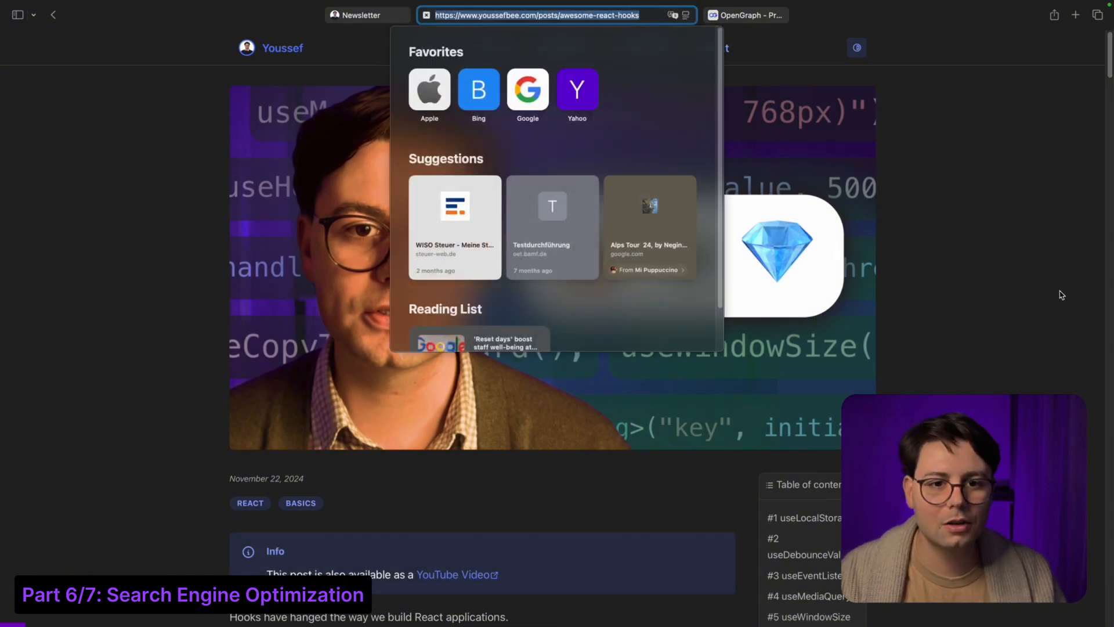
click(745, 15)
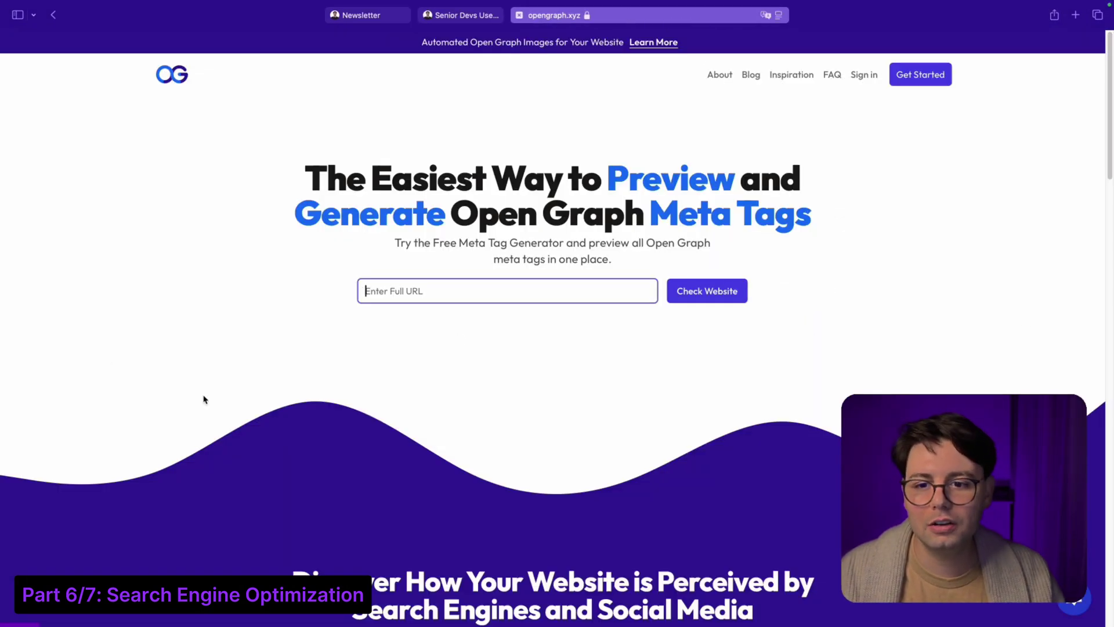
text(https://www.youssefbee.com/posts/awesome-react-hooks)
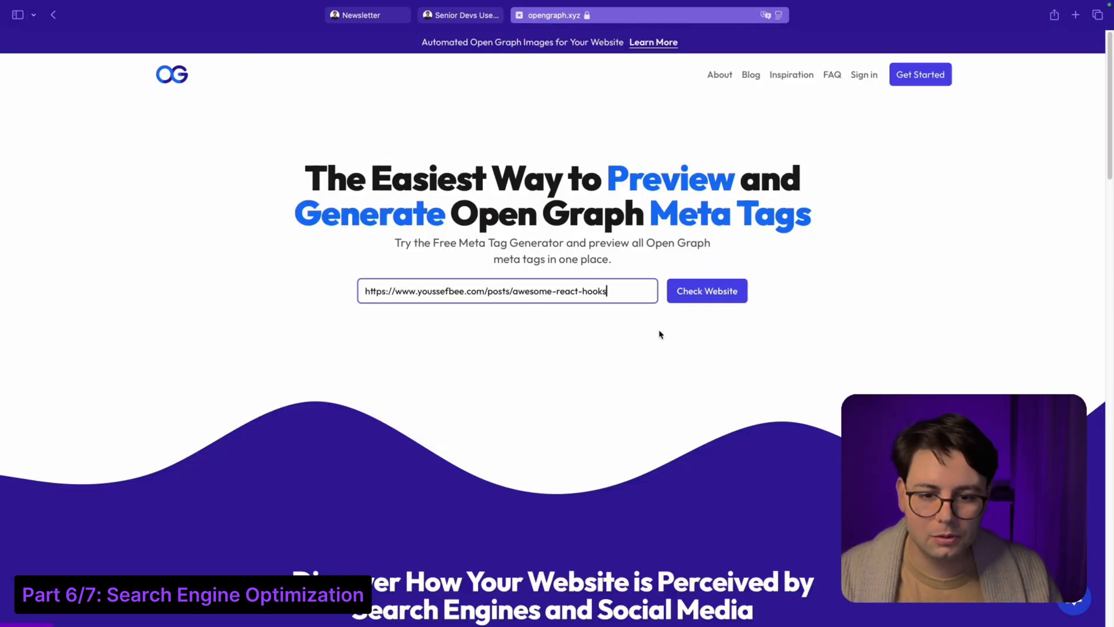
click(707, 290)
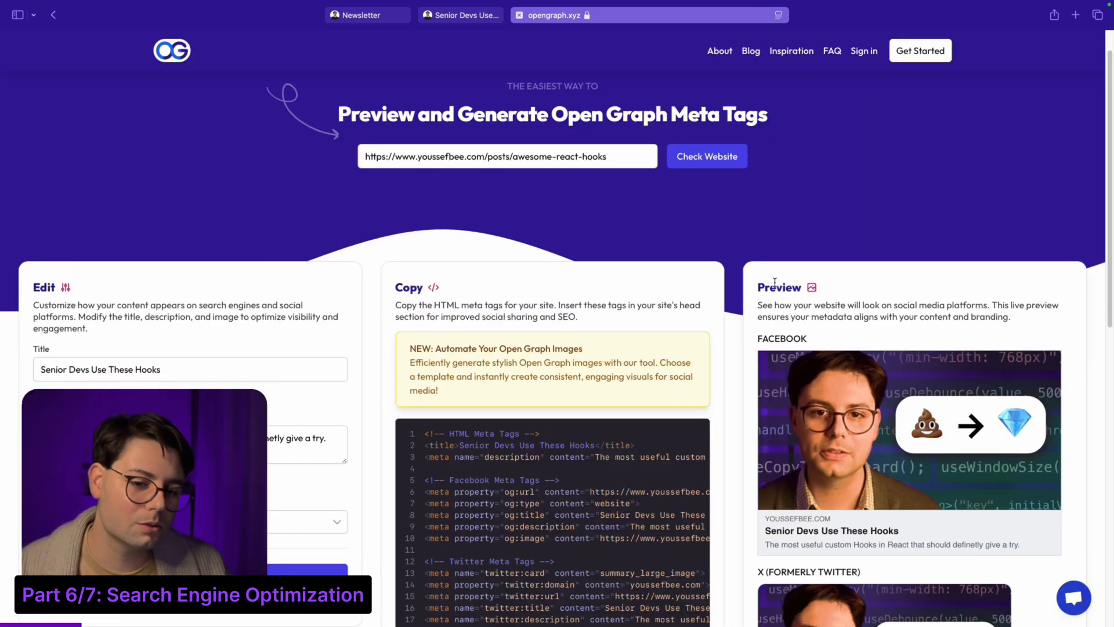
scroll(down, 3)
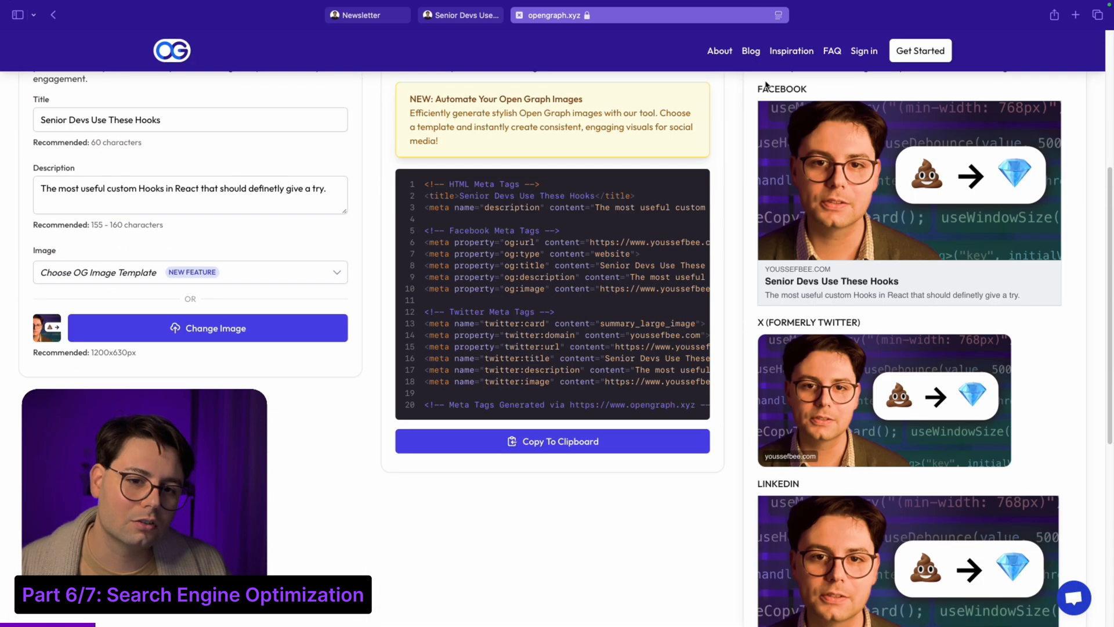
mouse_move(812, 439)
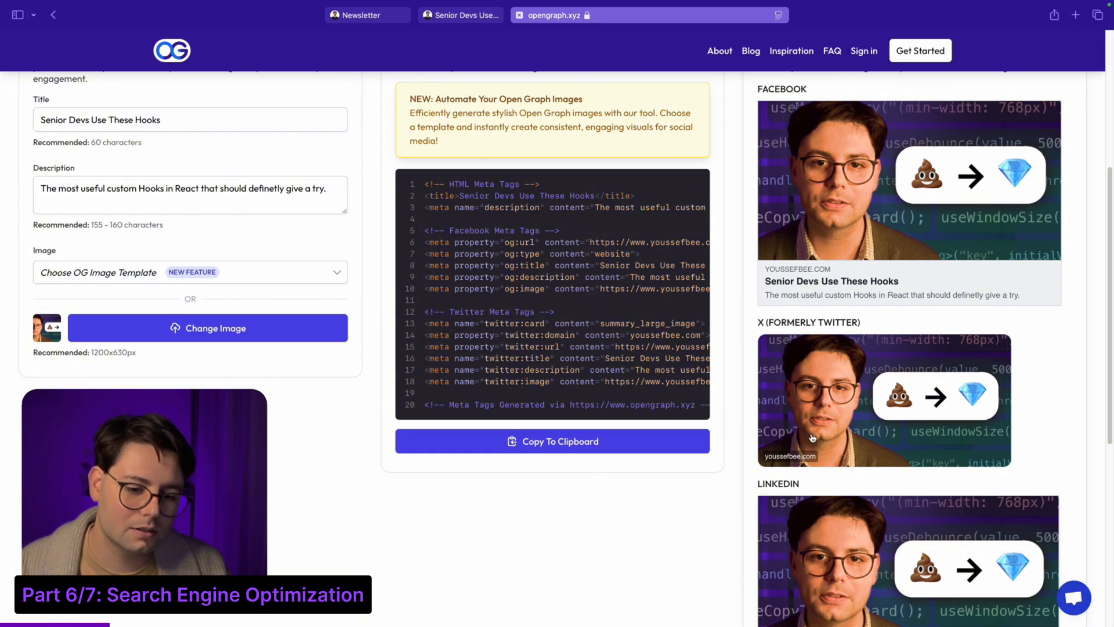
scroll(down, 3)
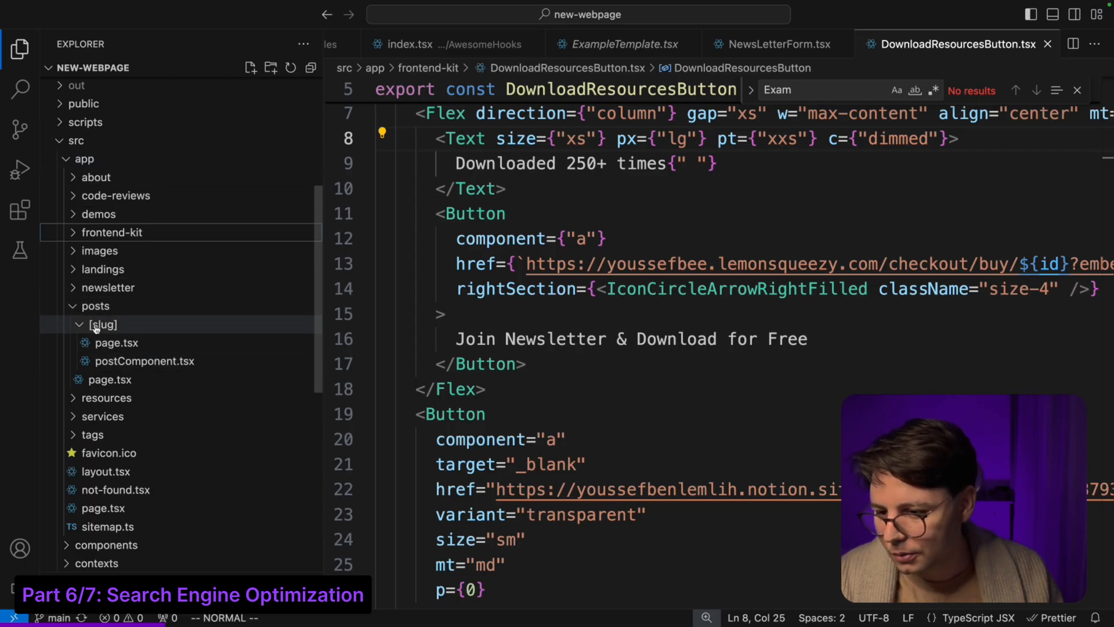
Step: From the post page's generateMetadata, jump into createMetadata.tsx building canonical URL and openGraph fields
click(116, 342)
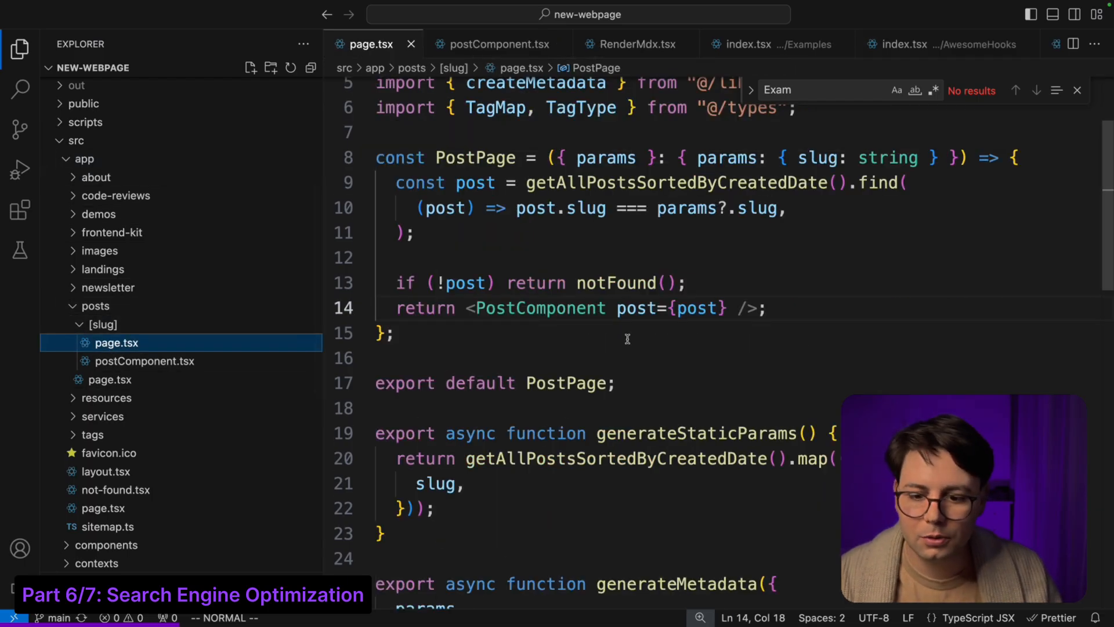
scroll(down, 3)
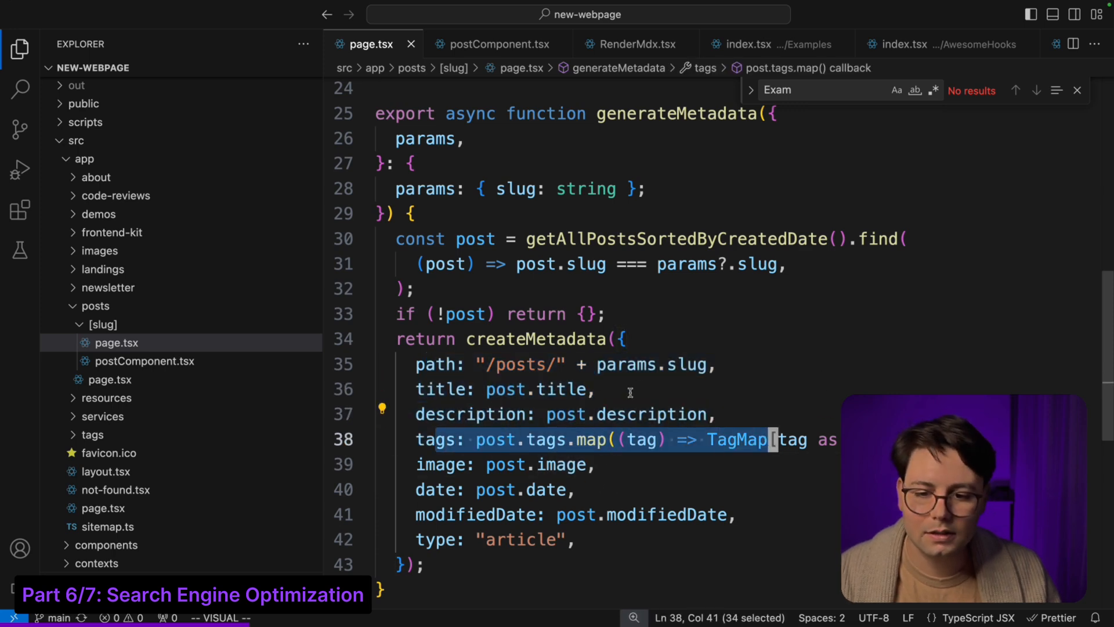
click(536, 339)
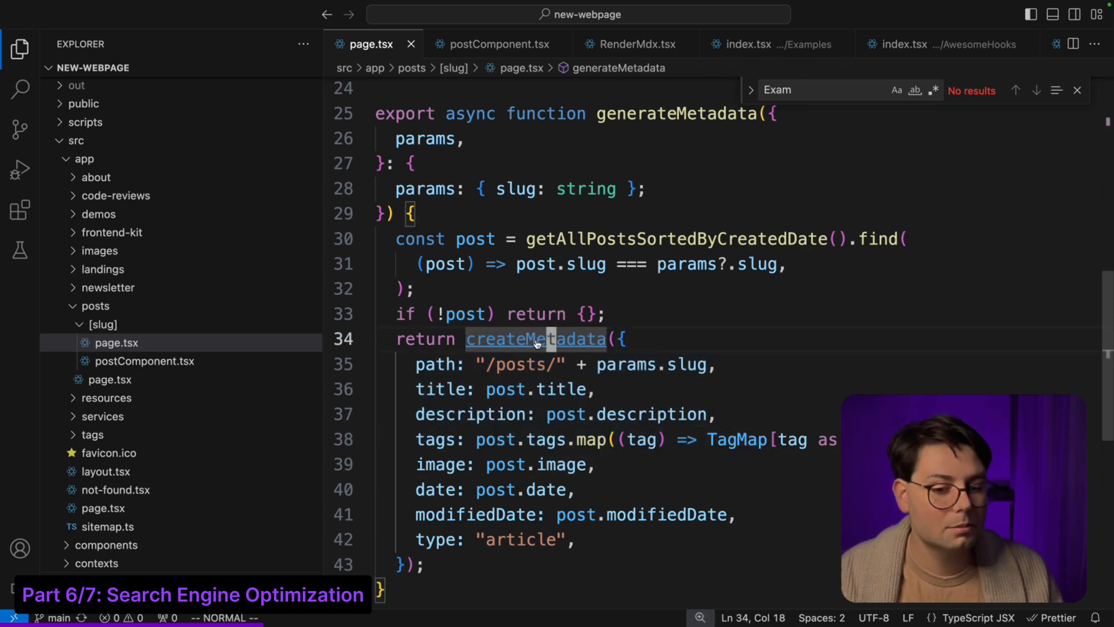
click(535, 339)
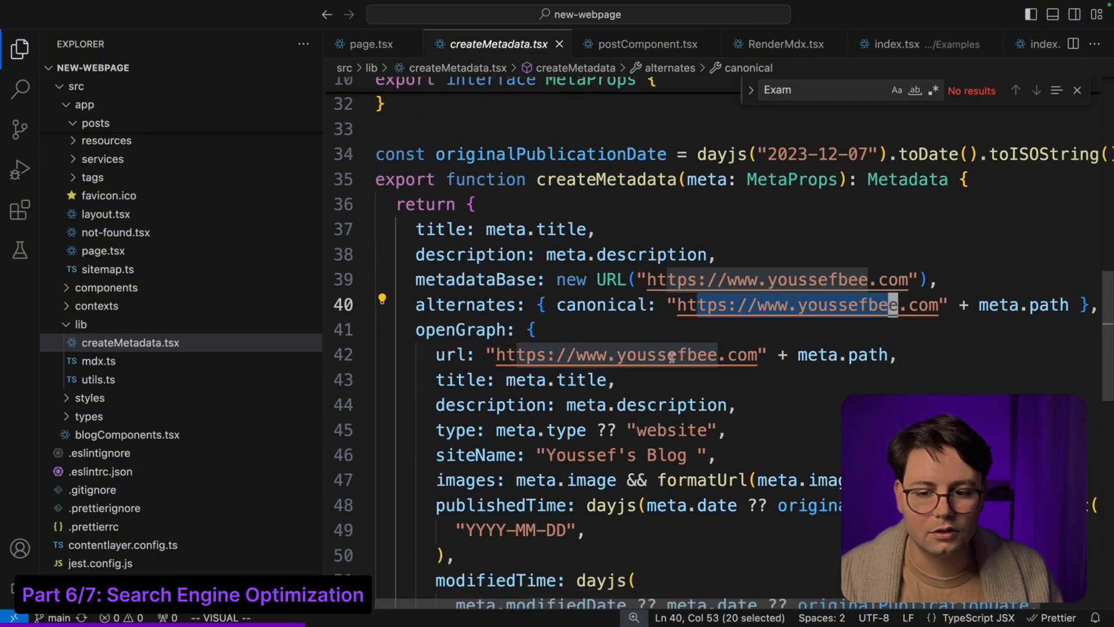
scroll(down, 3)
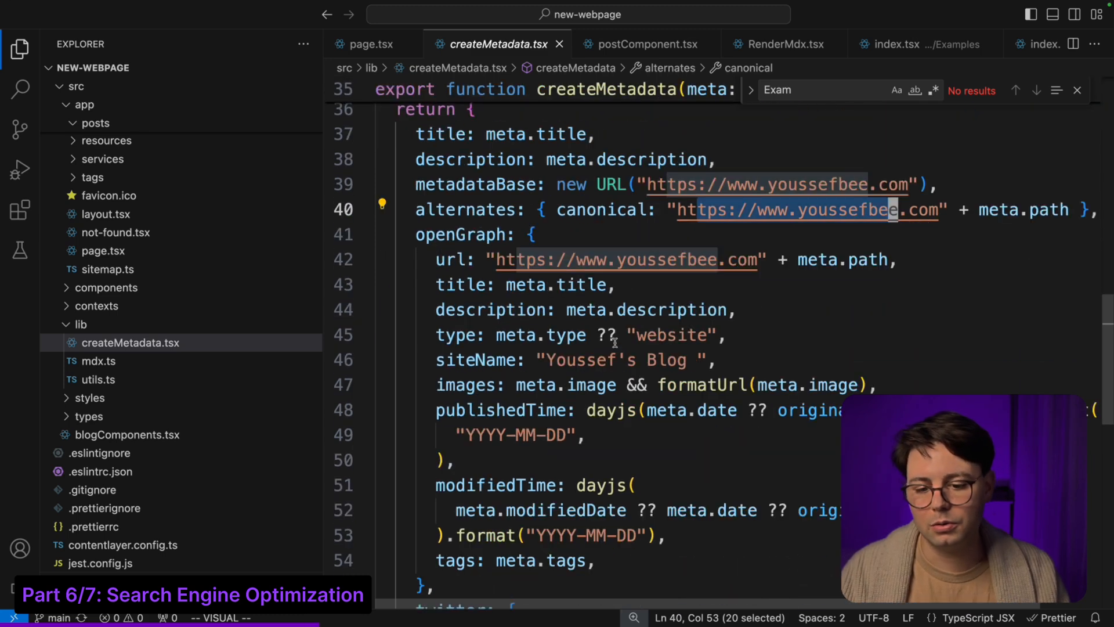
mouse_move(441, 135)
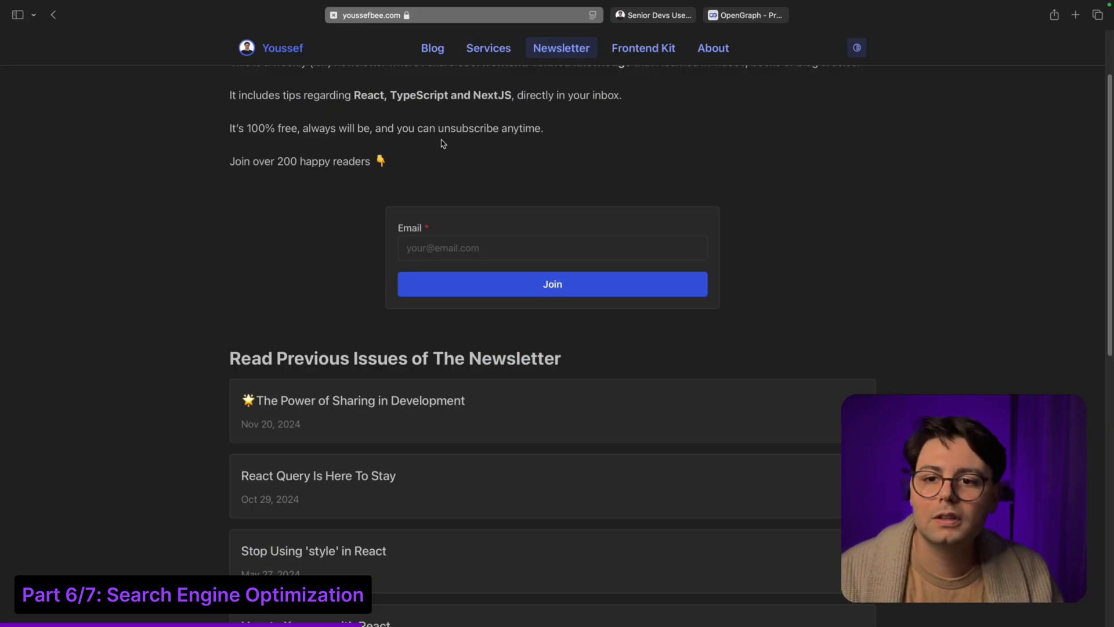
Step: Review sitemap.ts staticPaths and sitemap entries with the file tree hidden, then leave the overview
click(455, 15)
text(sitem)
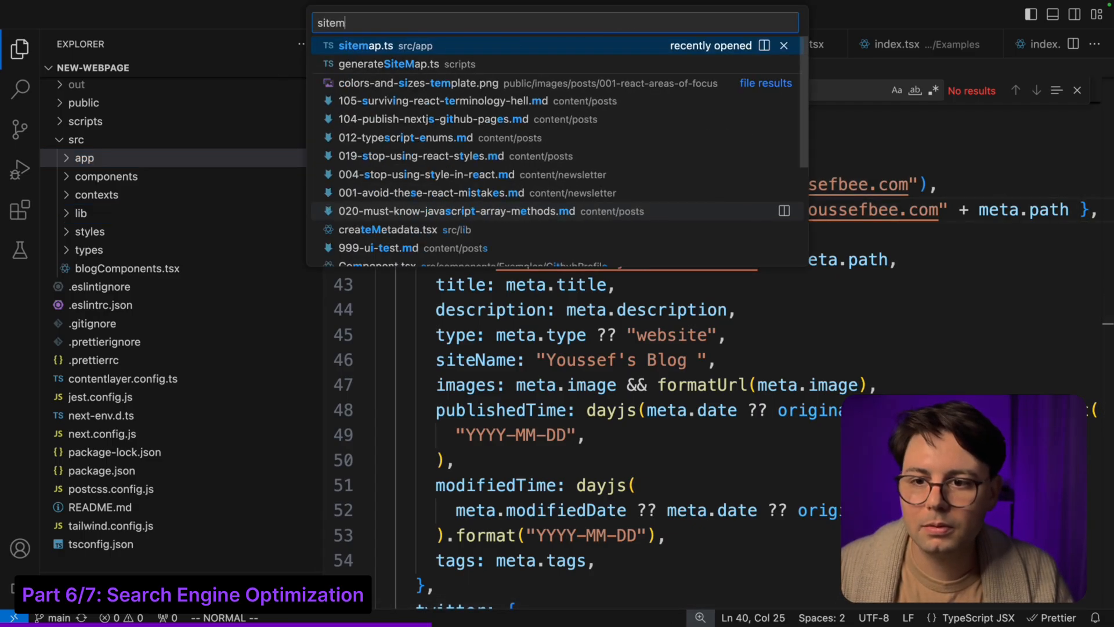
click(365, 45)
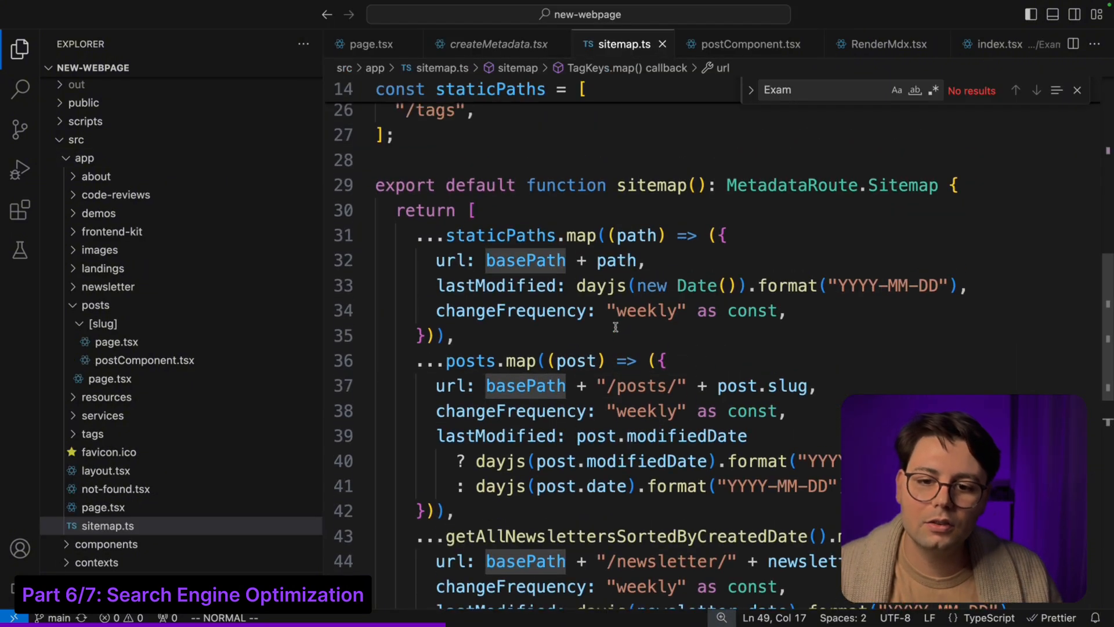
click(20, 49)
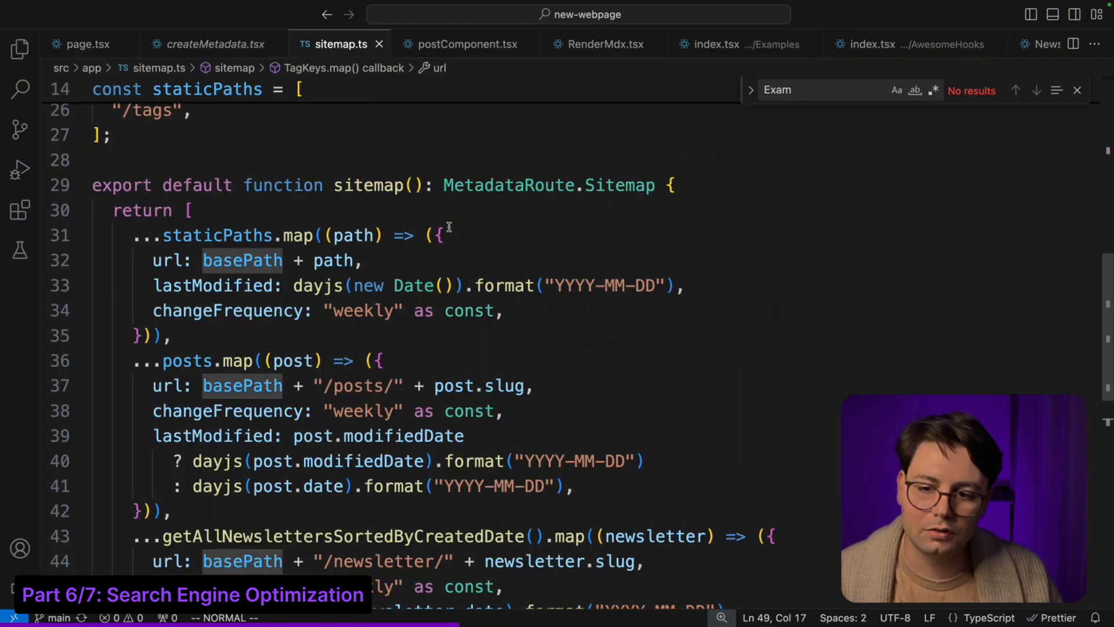
click(188, 360)
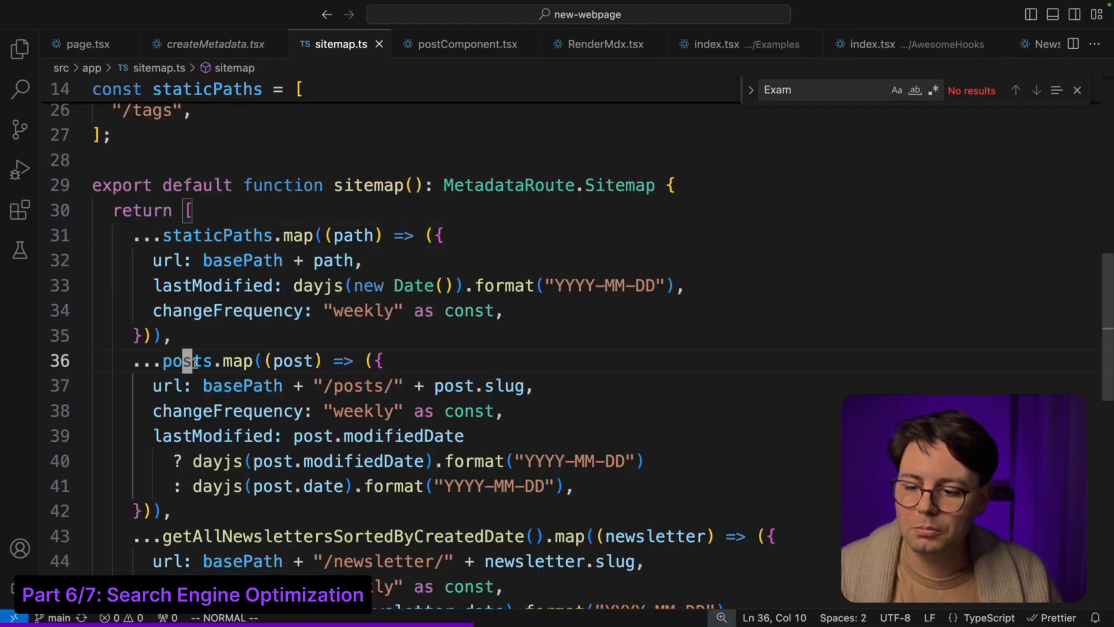
scroll(down, 3)
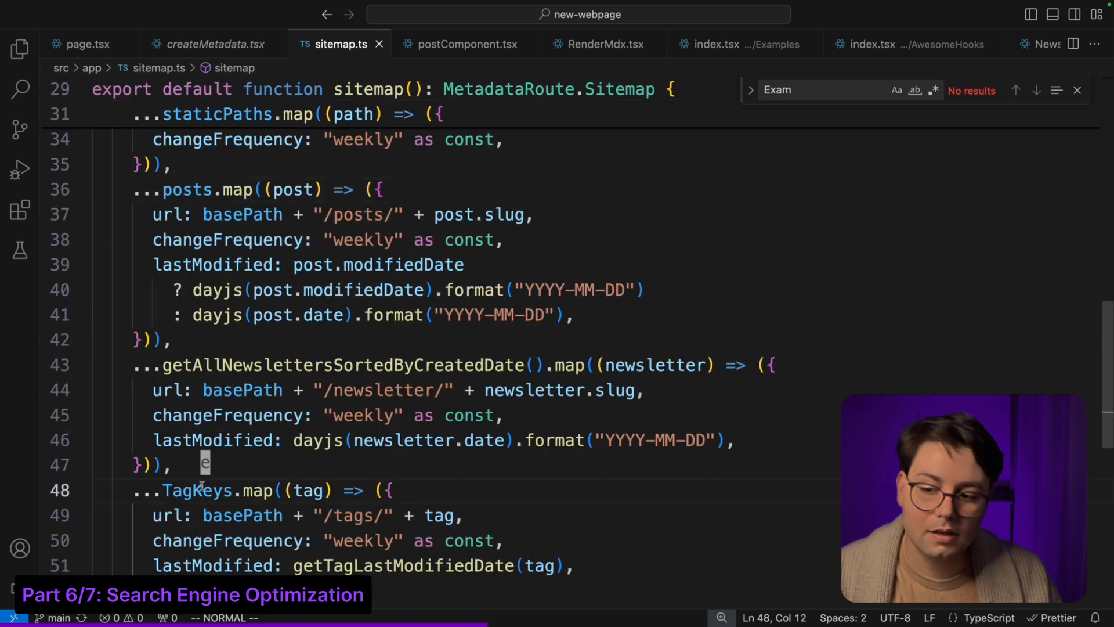
scroll(up, 3)
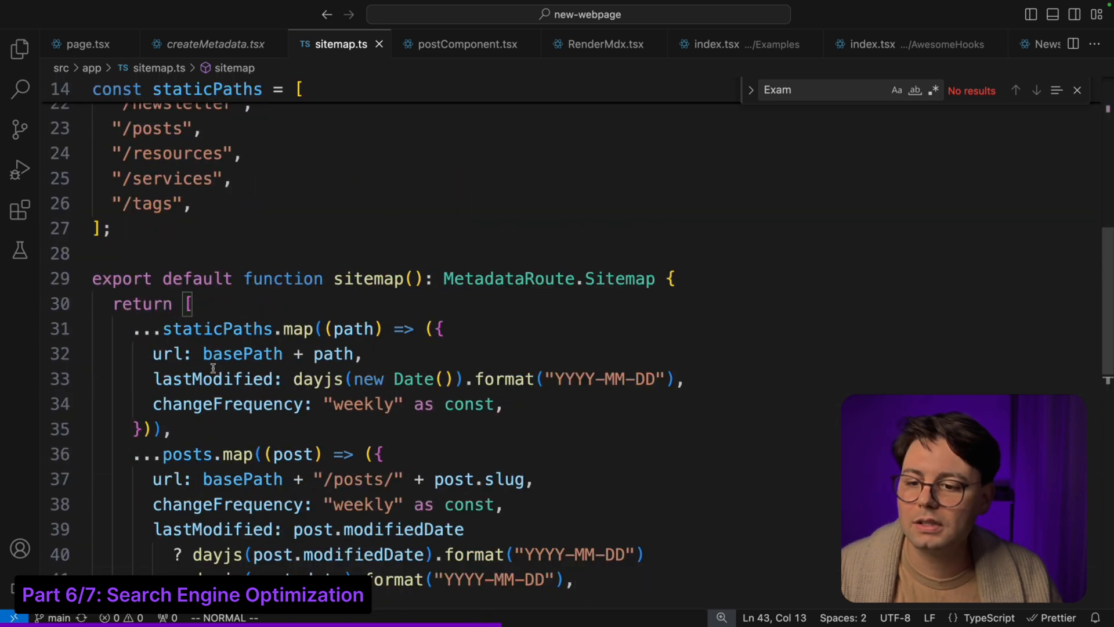
scroll(up, 3)
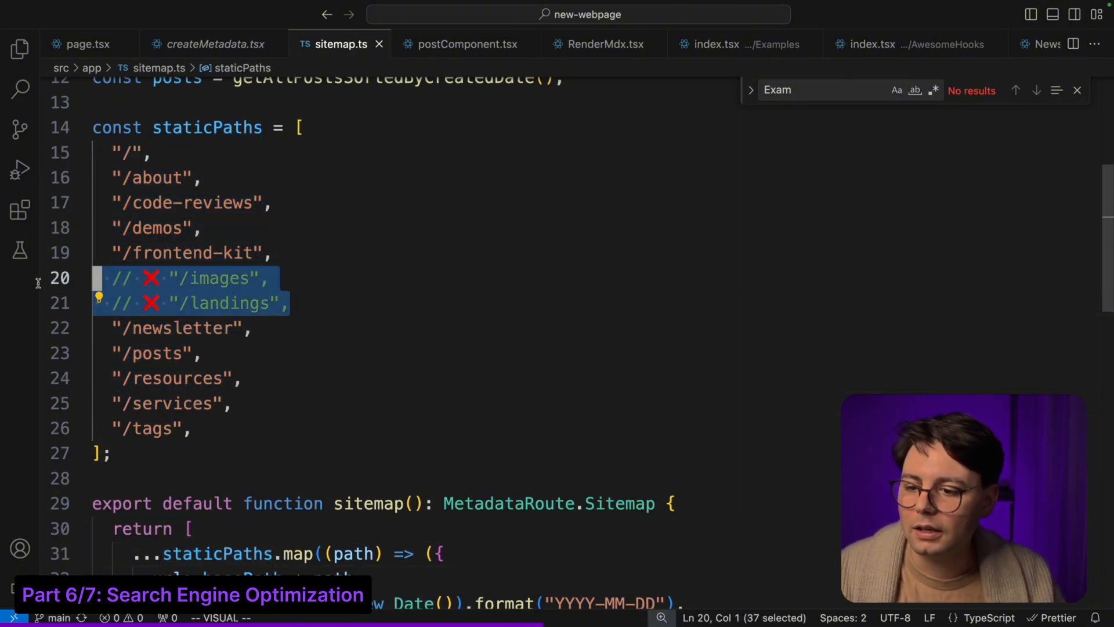
key(Escape)
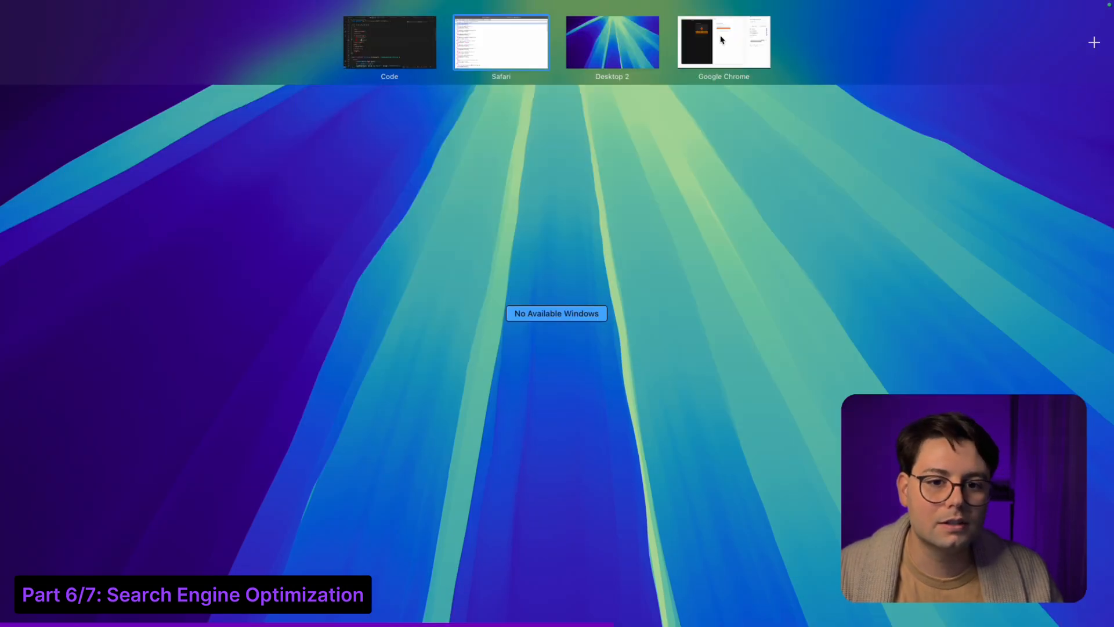
Step: View the Request Google Indexing run log for the add newsletter workflow run on GitHub Actions
click(723, 42)
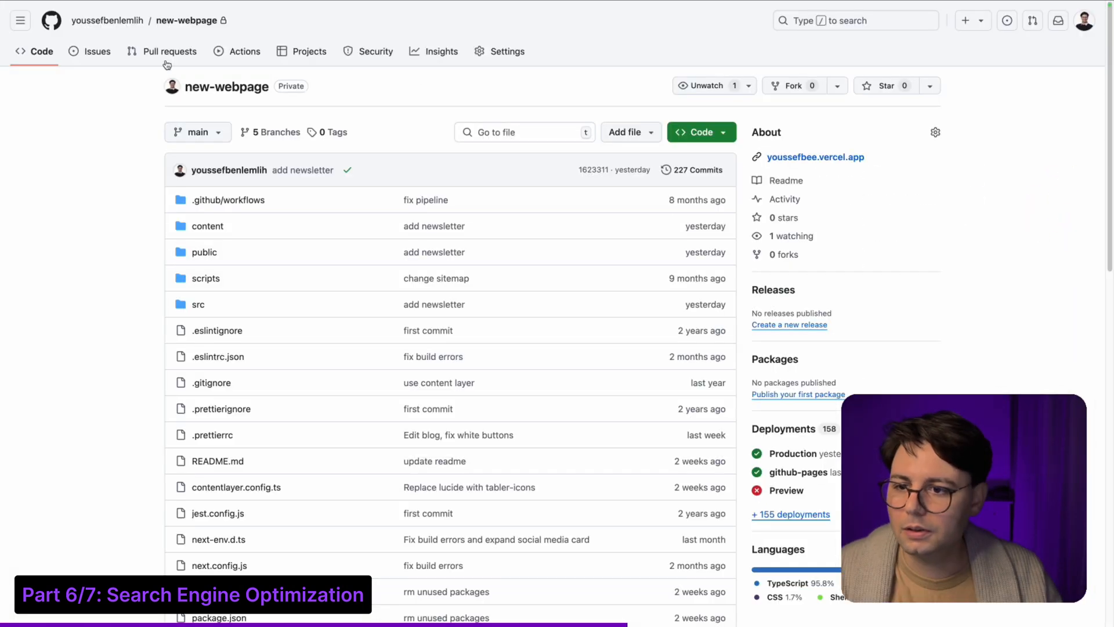
mouse_move(509, 126)
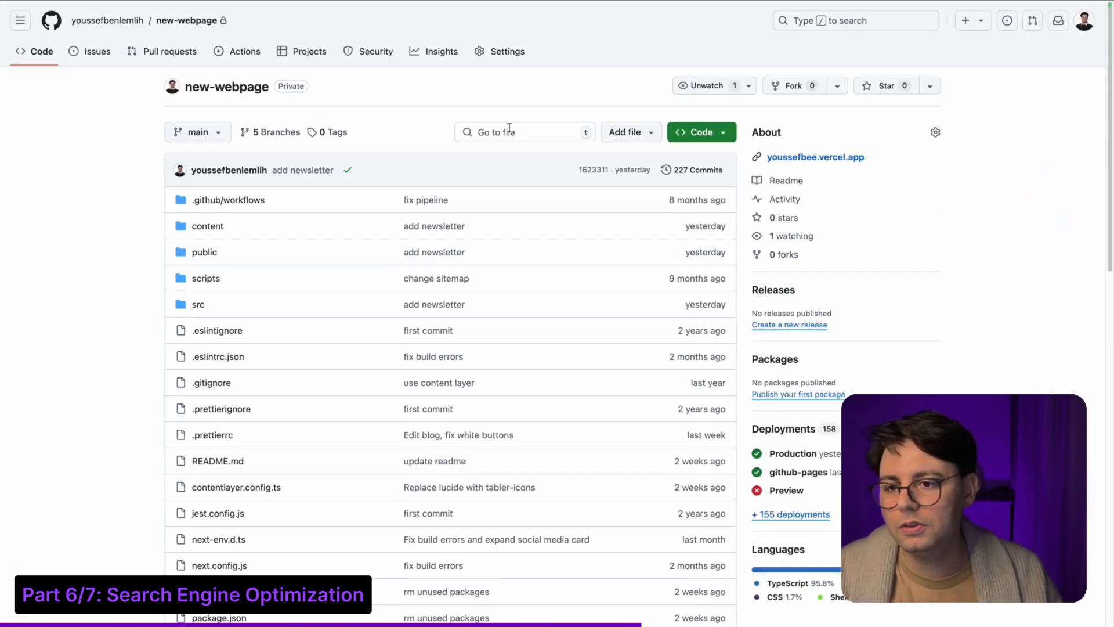
click(245, 51)
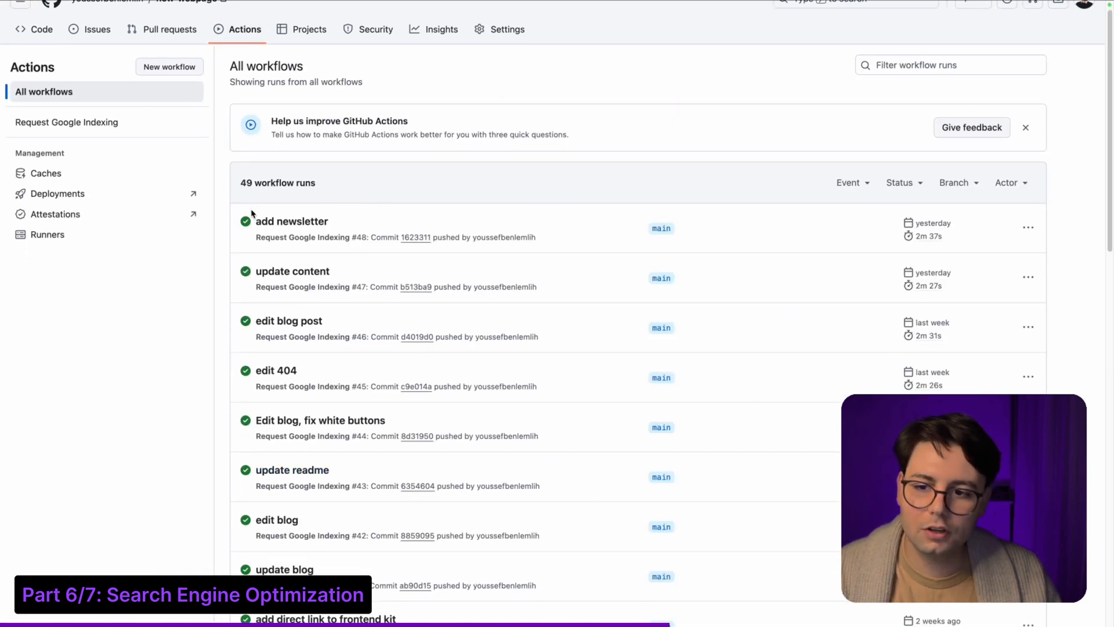
click(292, 221)
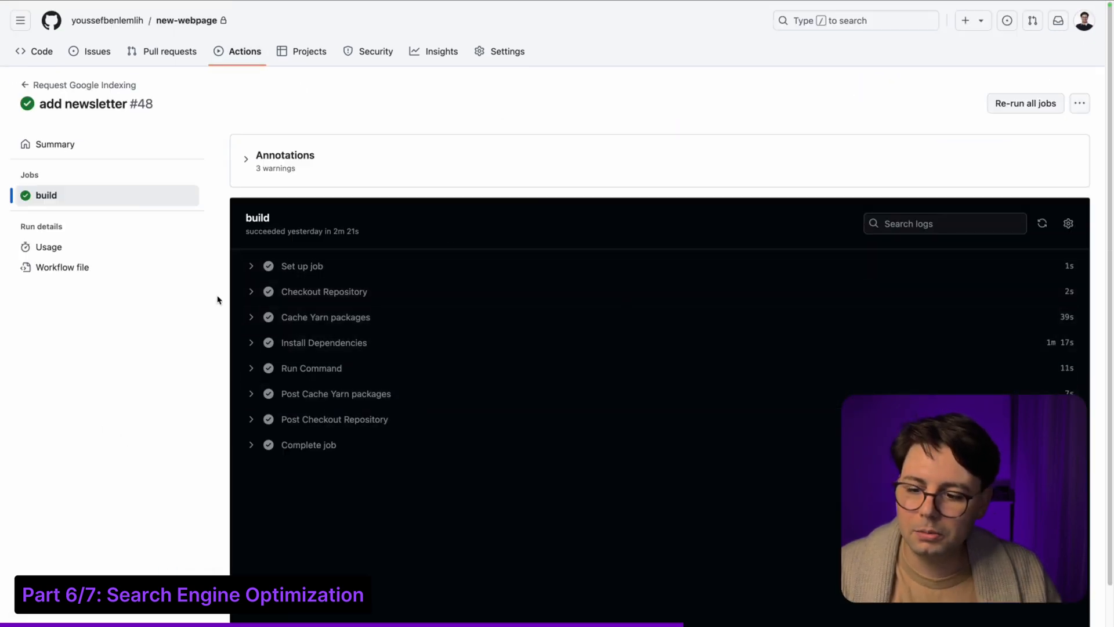
click(311, 368)
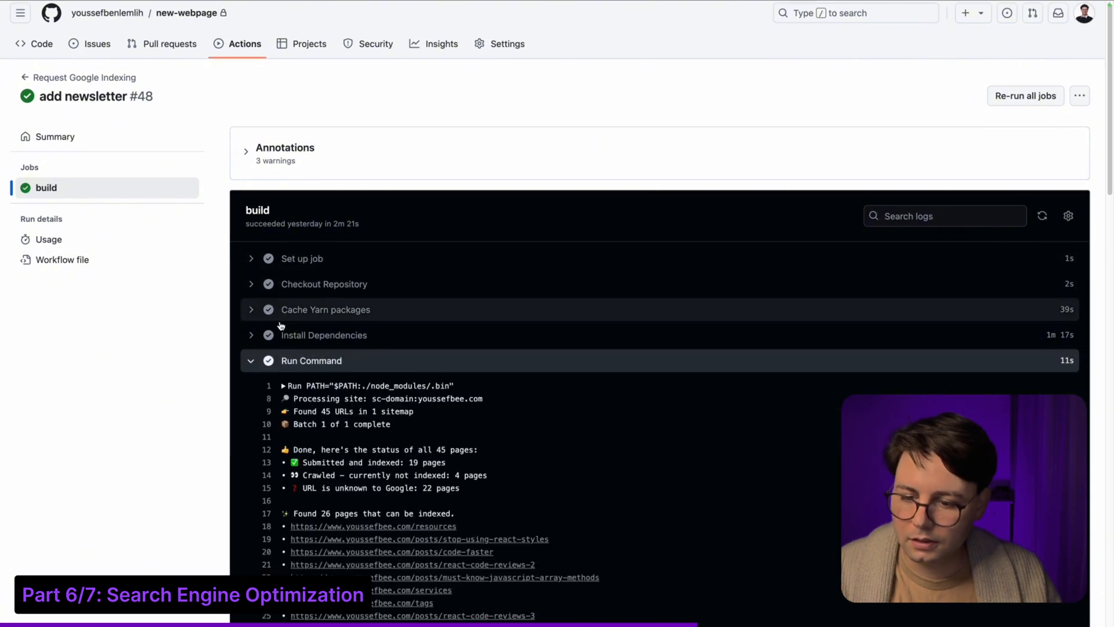
Step: Read through the google-indexing-script README's setup instructions
scroll(down, 3)
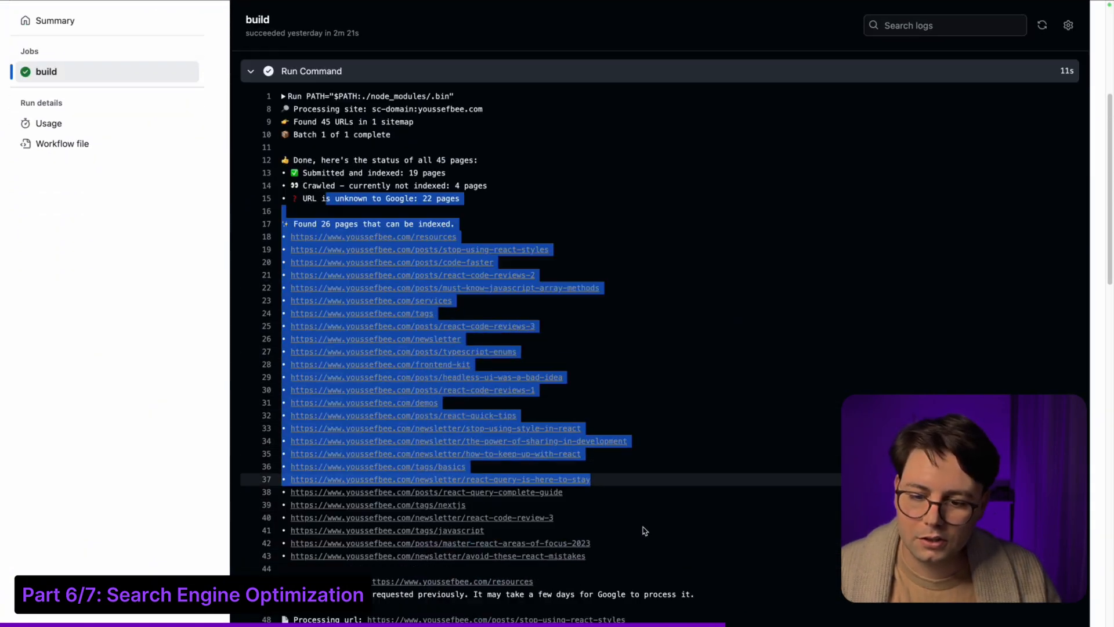
scroll(down, 3)
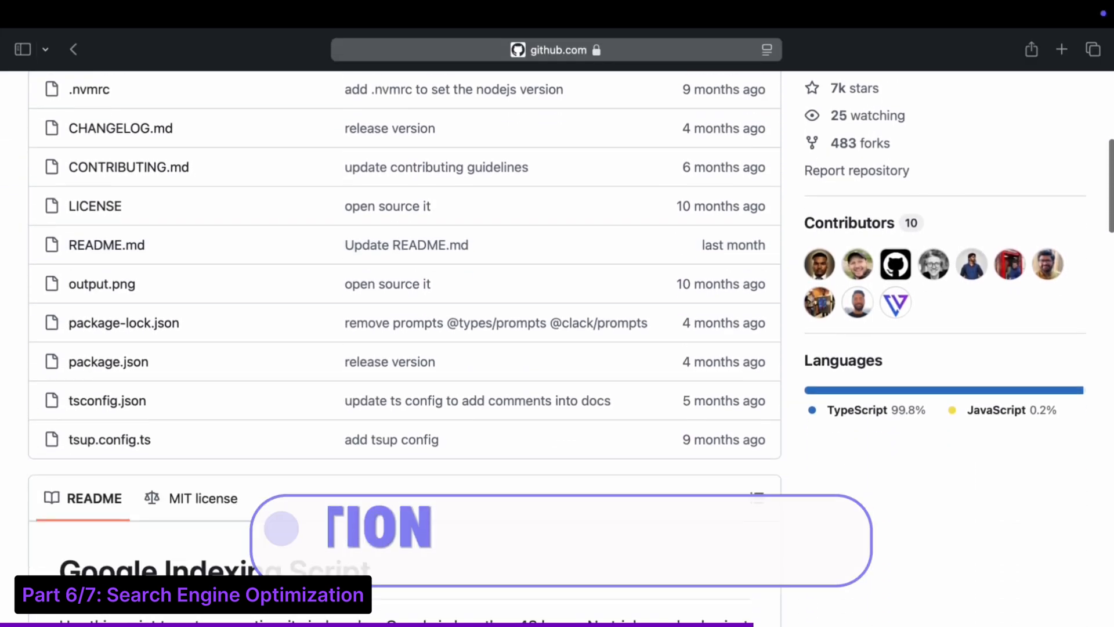
scroll(down, 3)
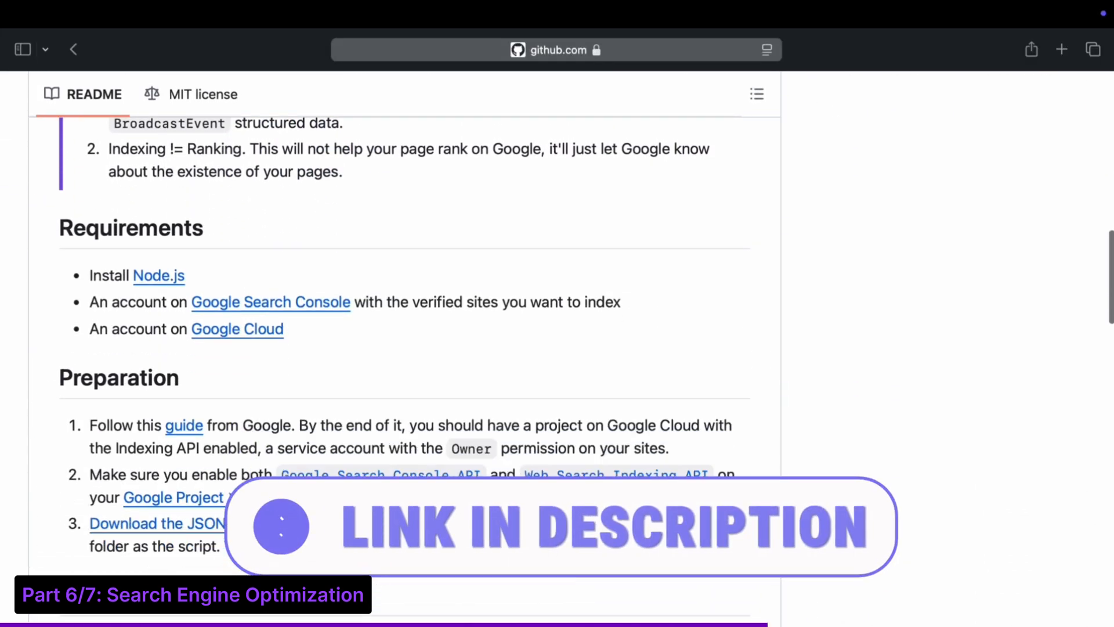
scroll(down, 3)
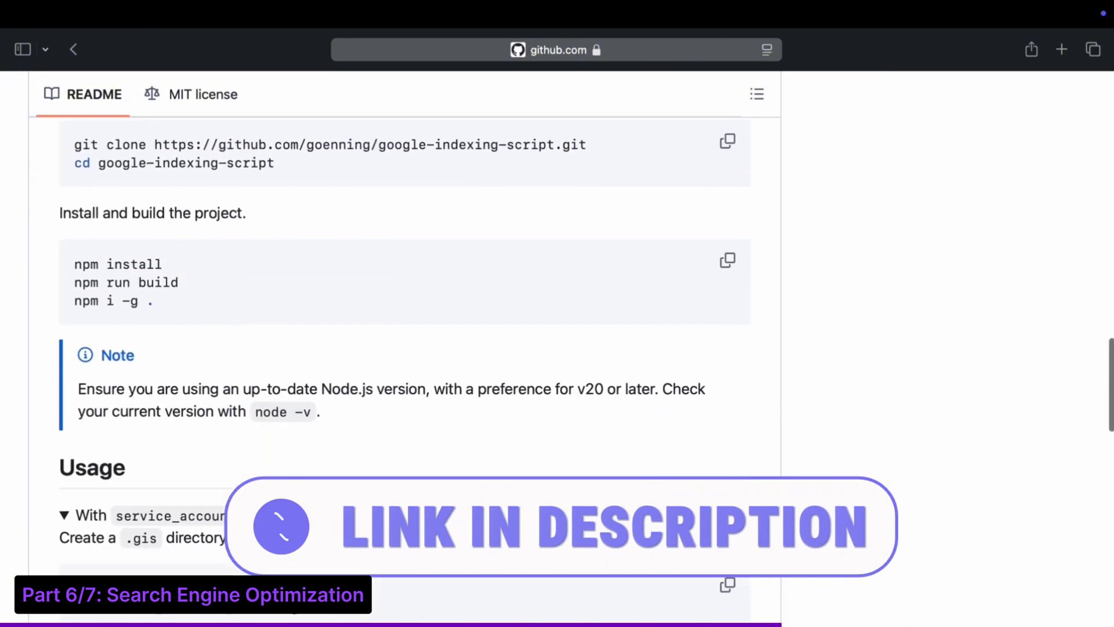
scroll(down, 3)
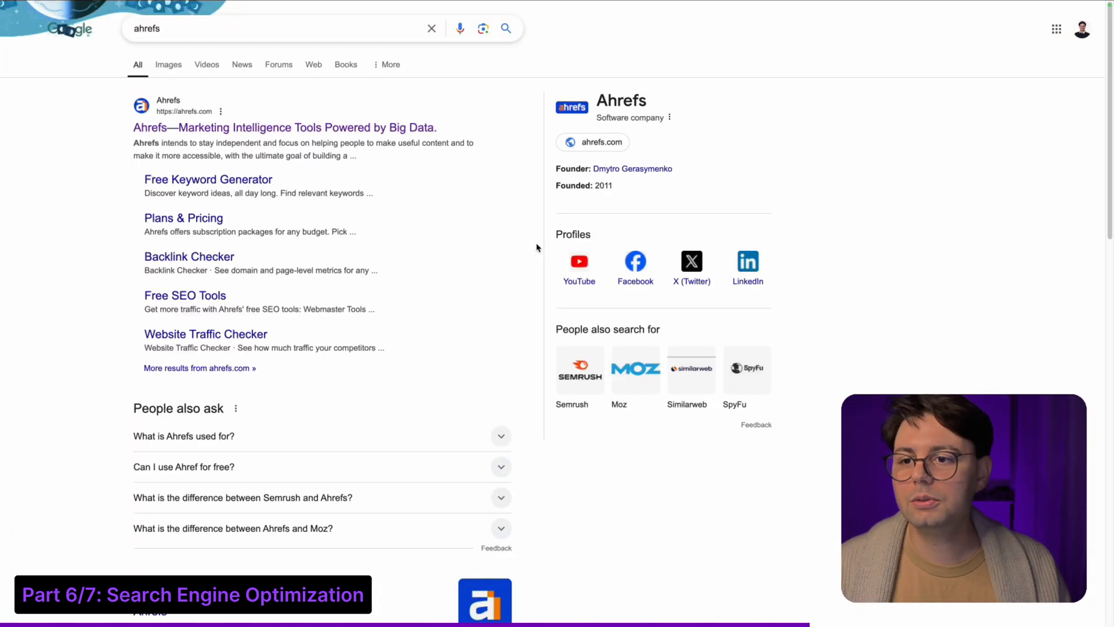
Step: Explore youssefbee.com in Ahrefs Site Explorer through organic keywords and the overview
click(605, 12)
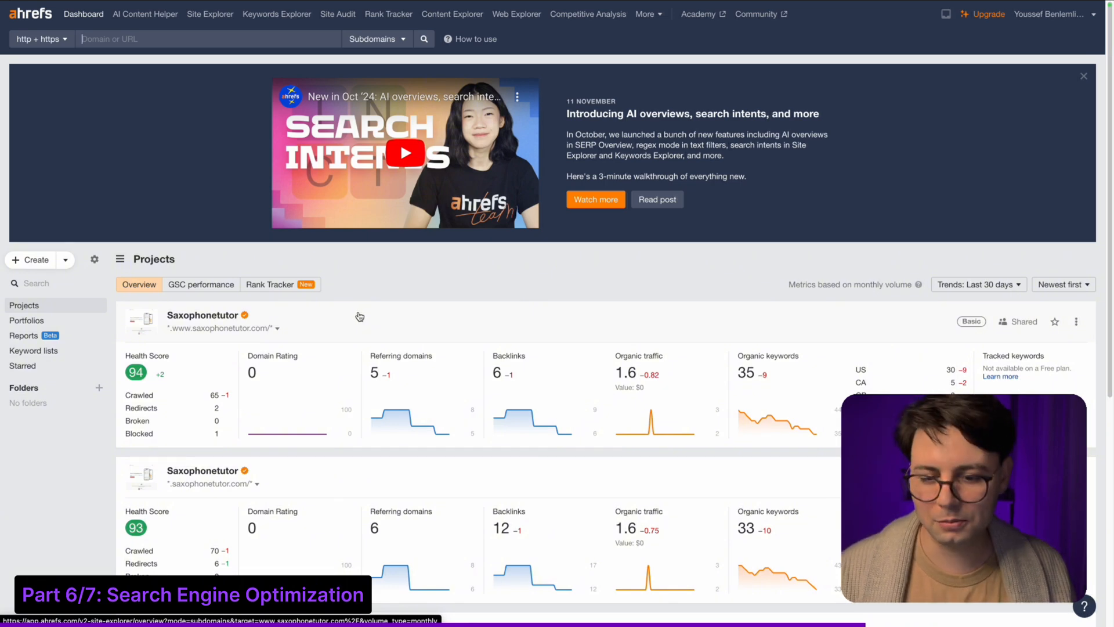
scroll(down, 3)
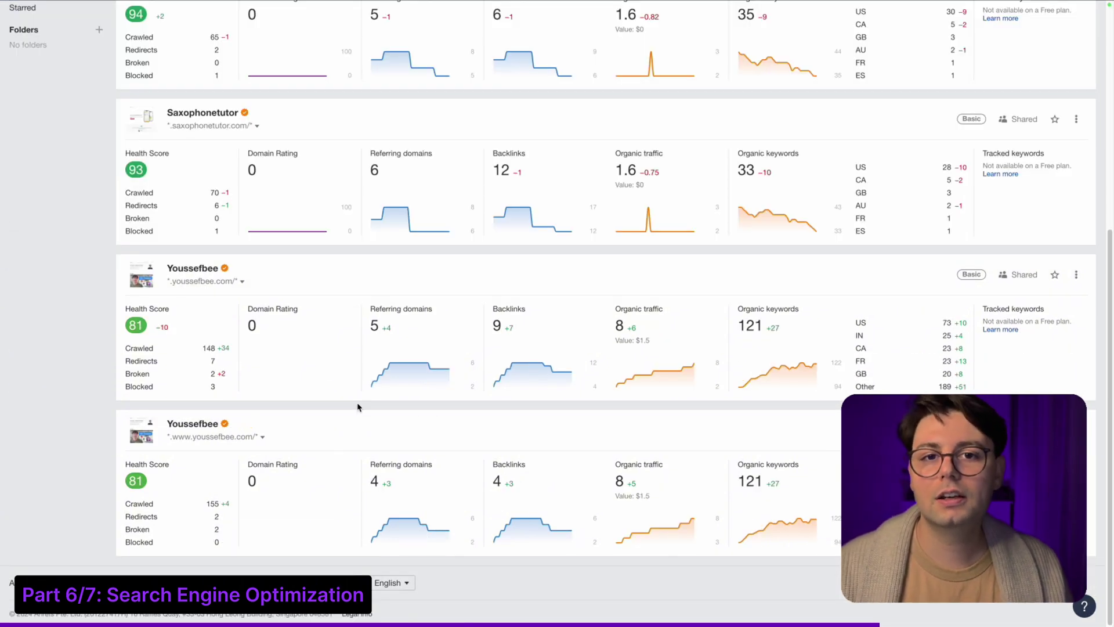
mouse_move(188, 434)
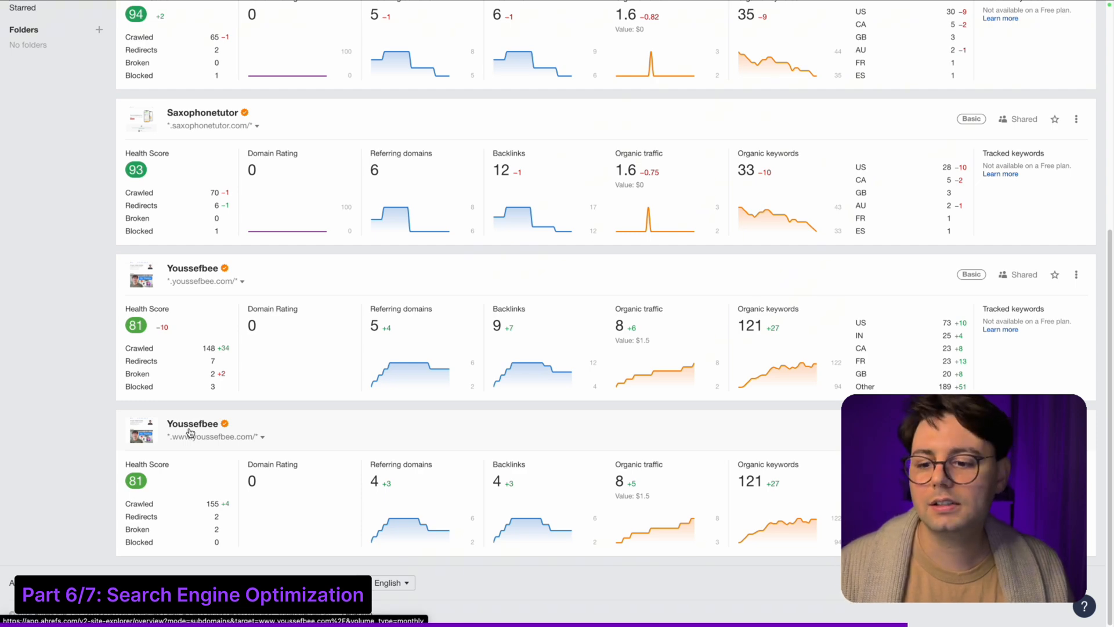
mouse_move(190, 432)
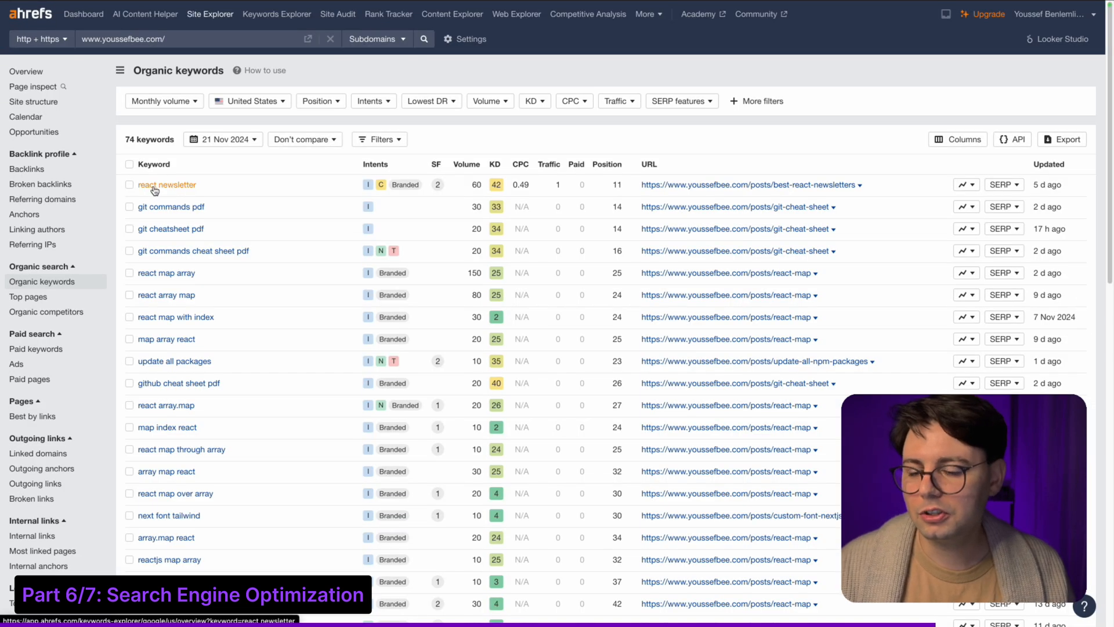
mouse_move(817, 160)
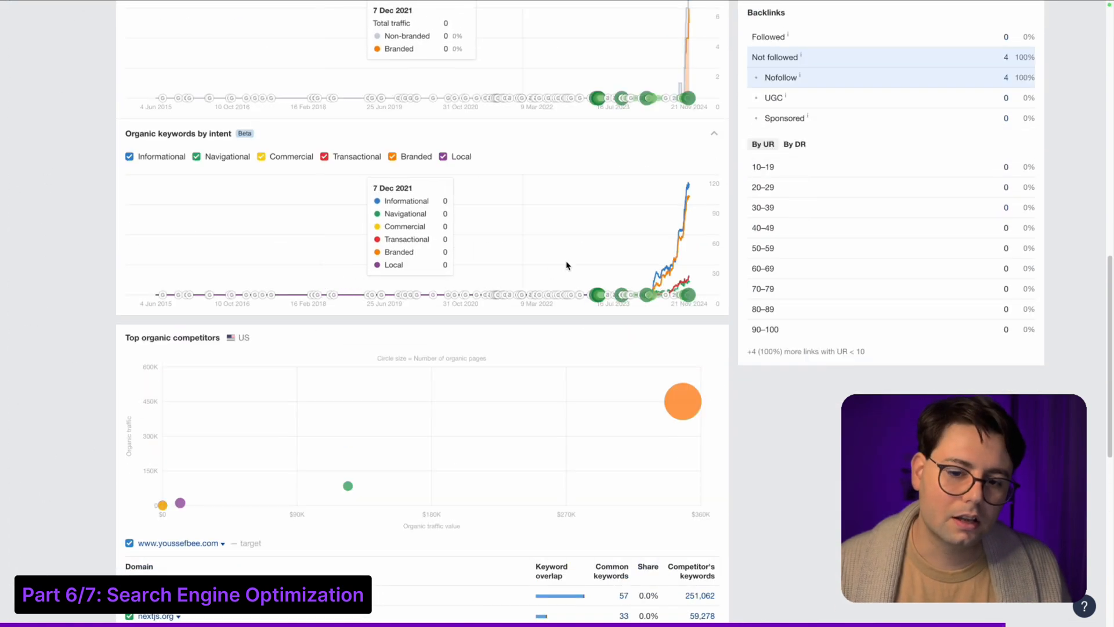
scroll(up, 3)
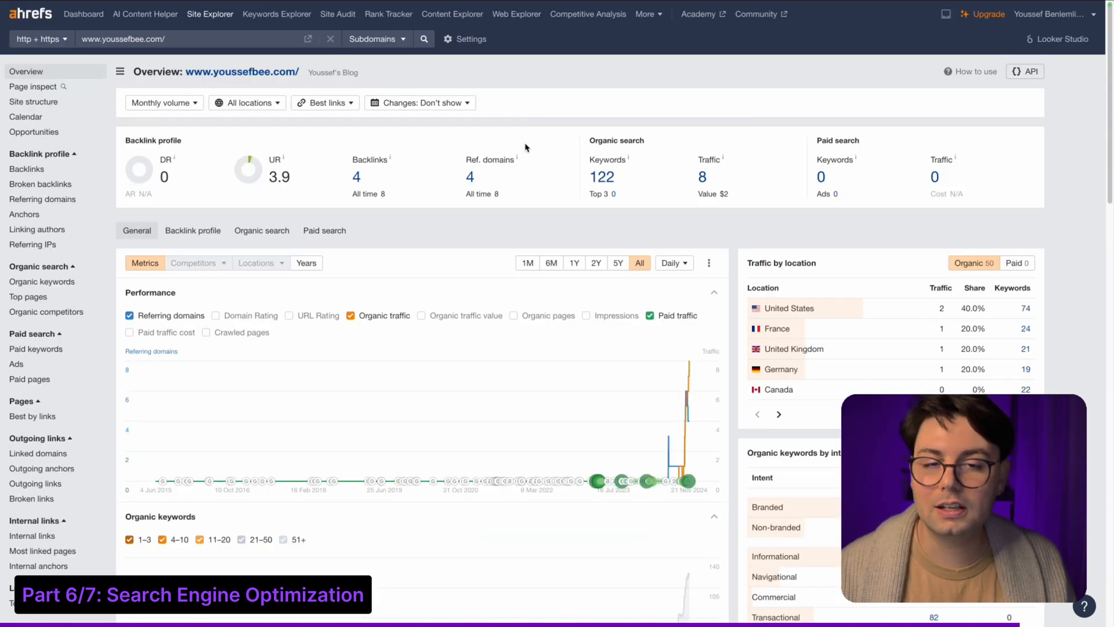
click(1031, 33)
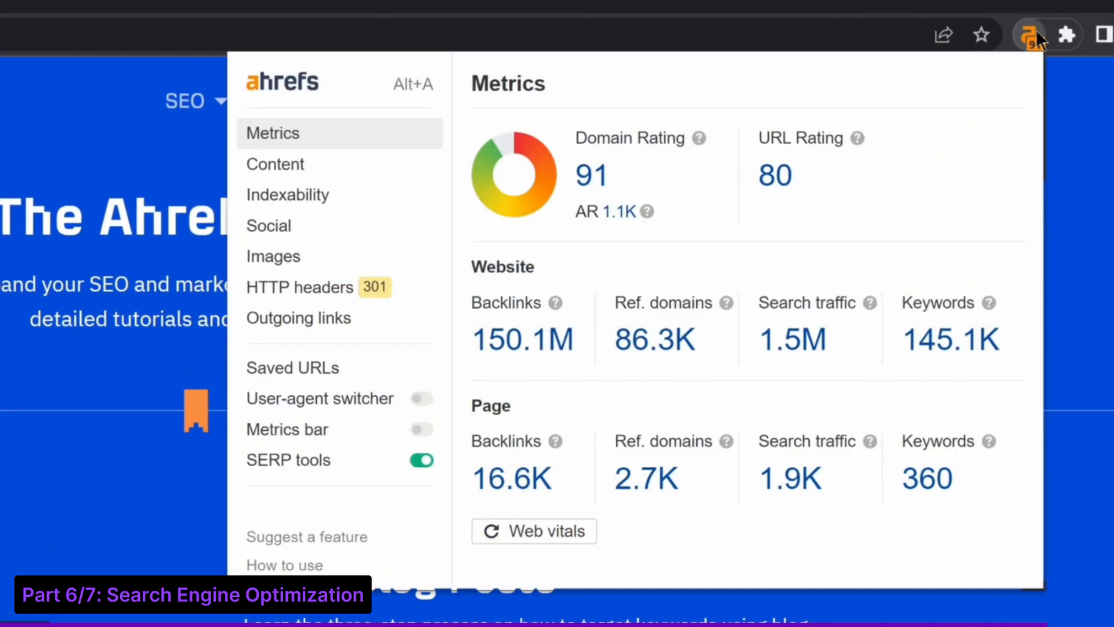
Step: View the Ahrefs extension's Content and Indexability panels for the Ahrefs blog page
click(275, 164)
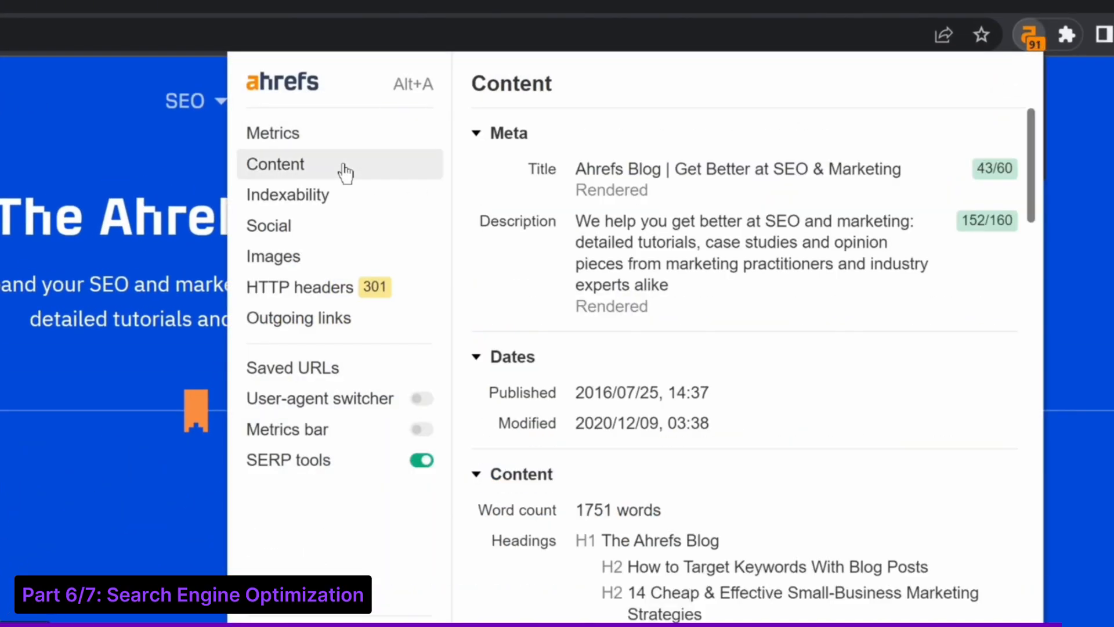
click(288, 194)
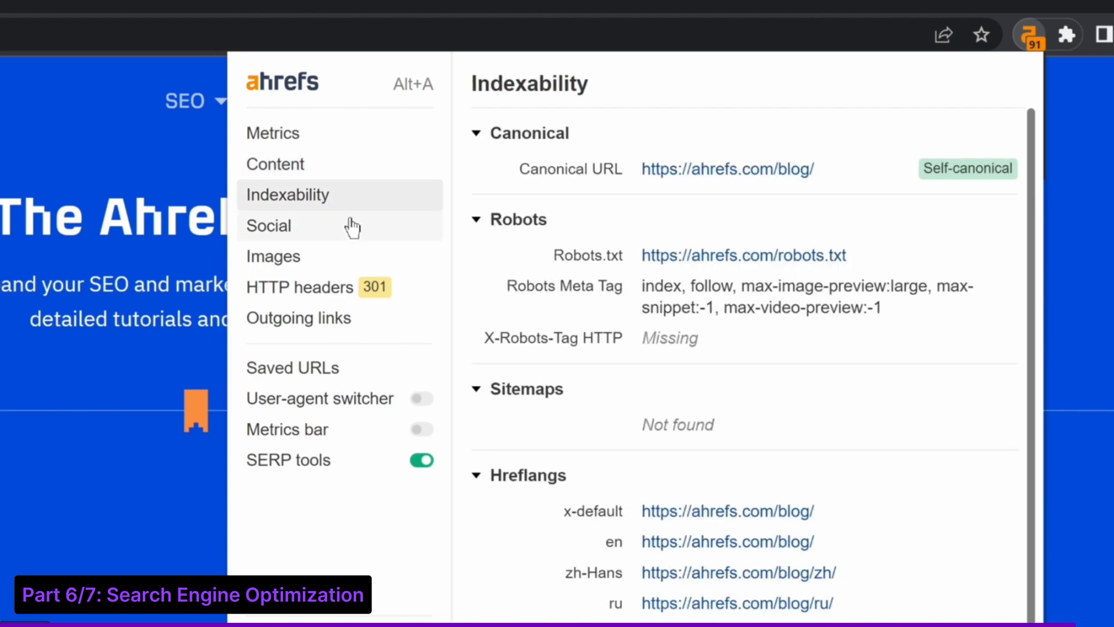
click(273, 256)
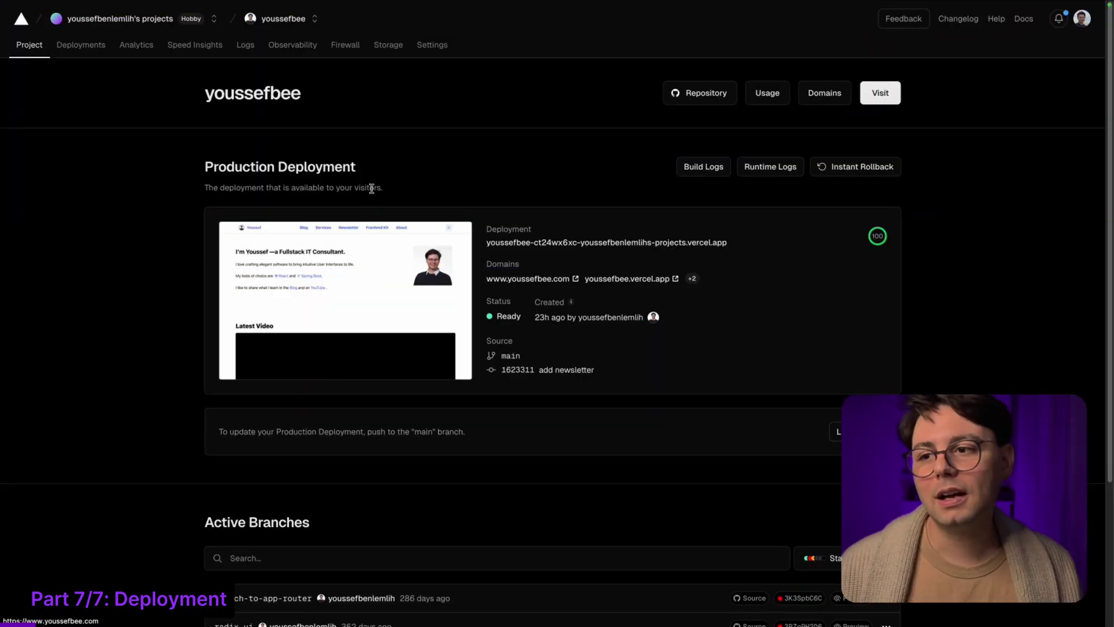
Step: View the youssefbee project's Ready production deployment from main's add newsletter commit
click(432, 44)
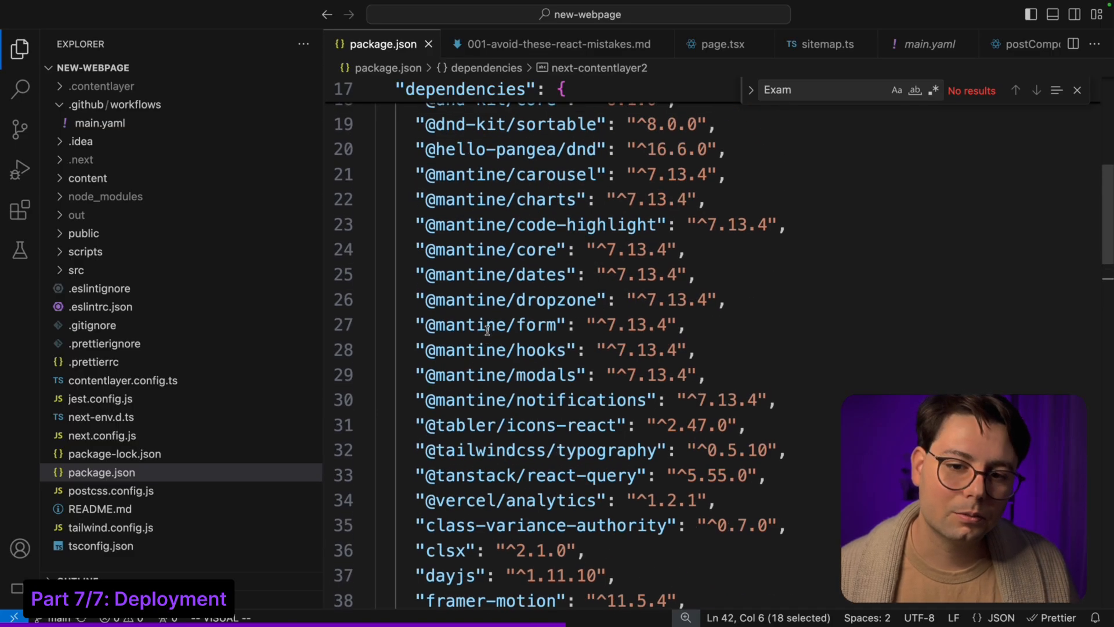
Step: Select next build in package.json's build:vercel script, which runs contentlayer2 build first
scroll(up, 3)
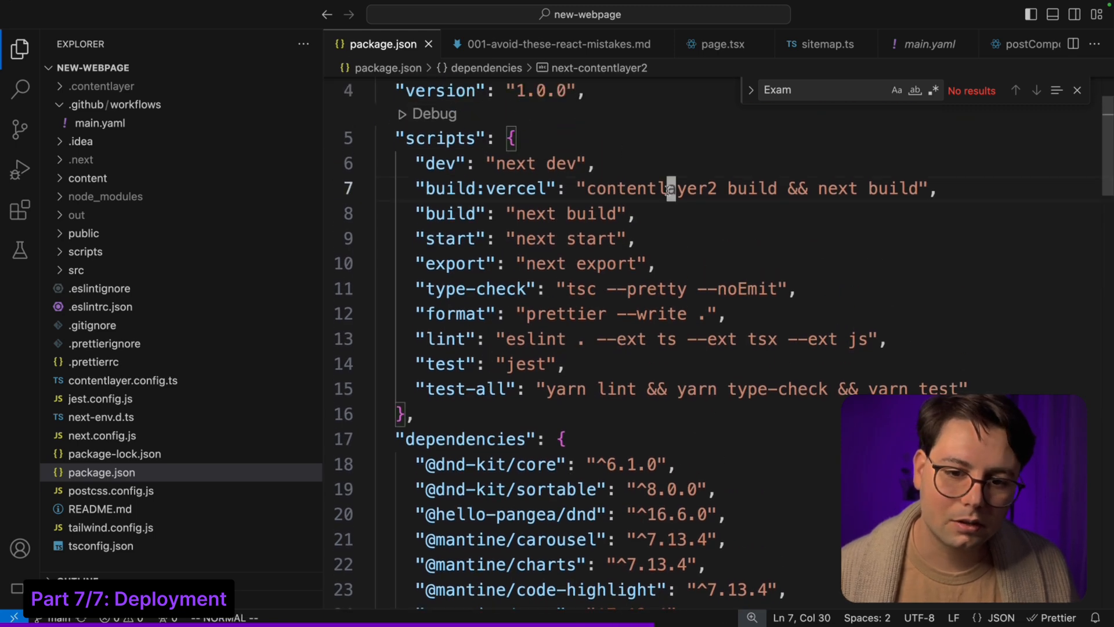
click(833, 188)
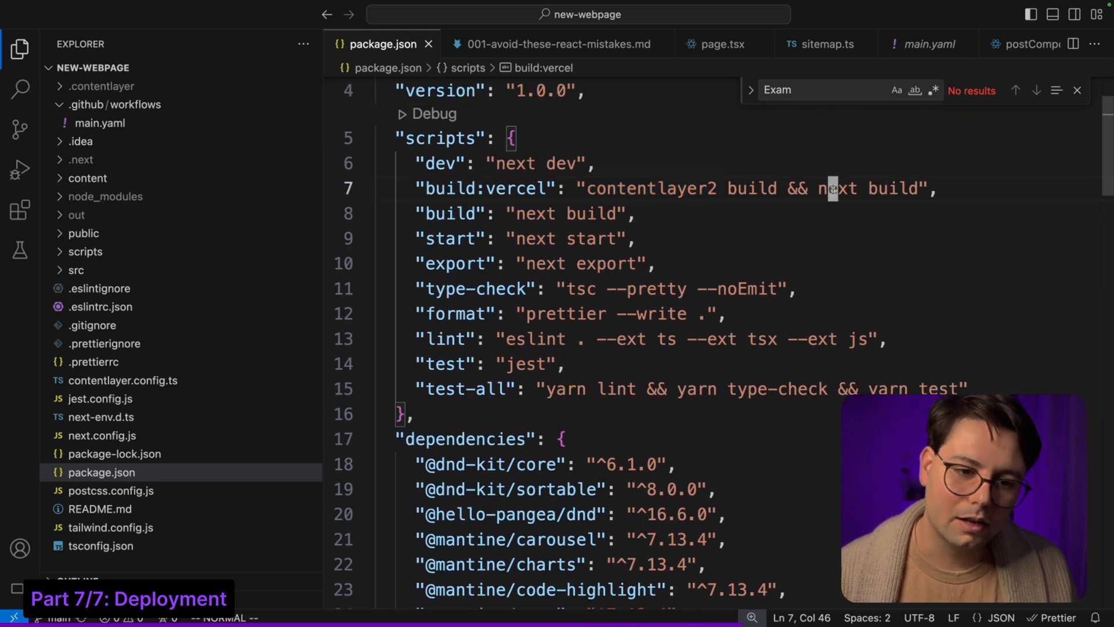
double_click(867, 188)
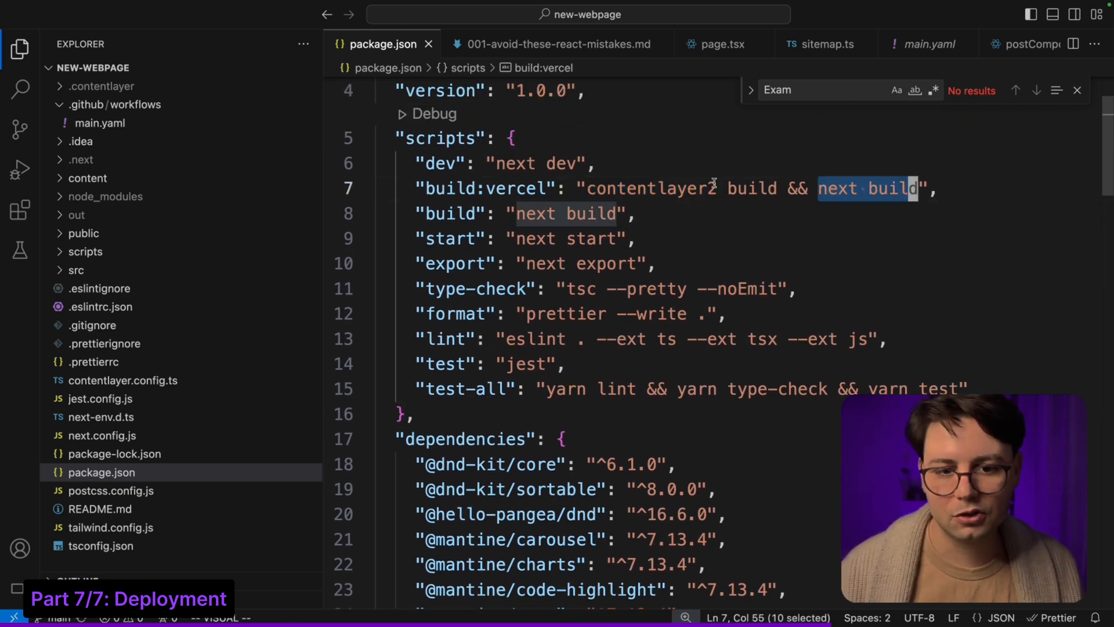